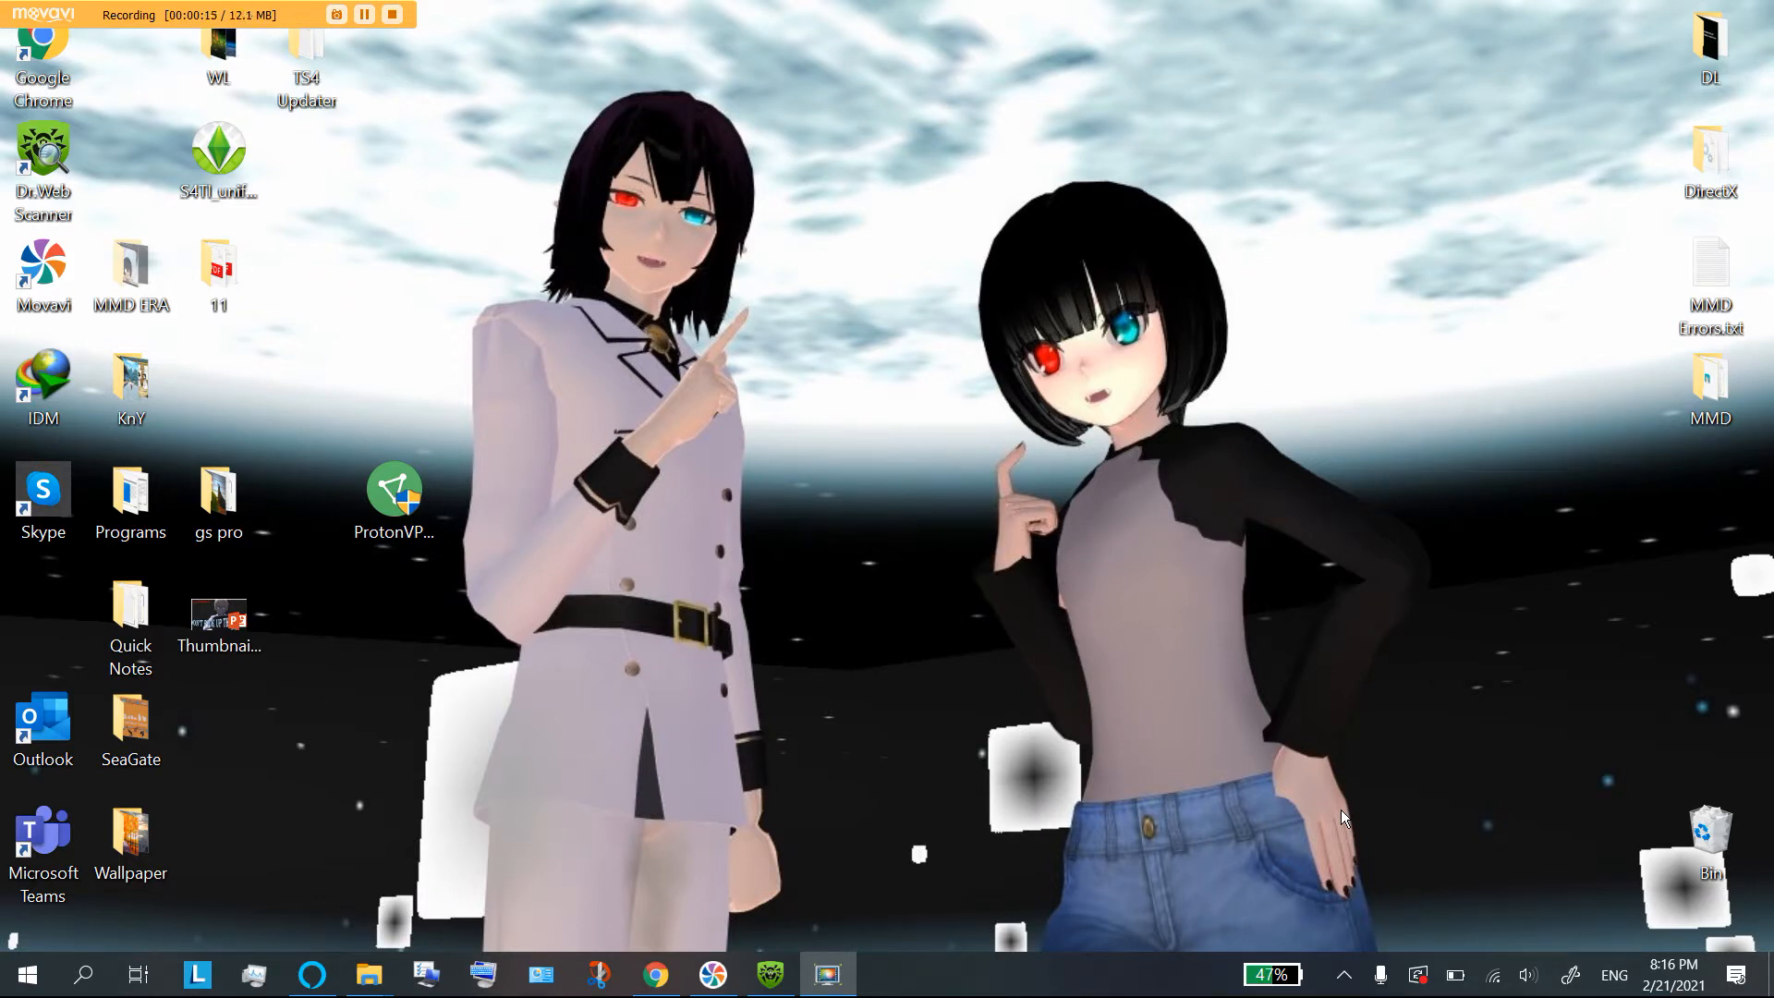
{"action": "mouse_move", "coordinate": [1433, 809]}
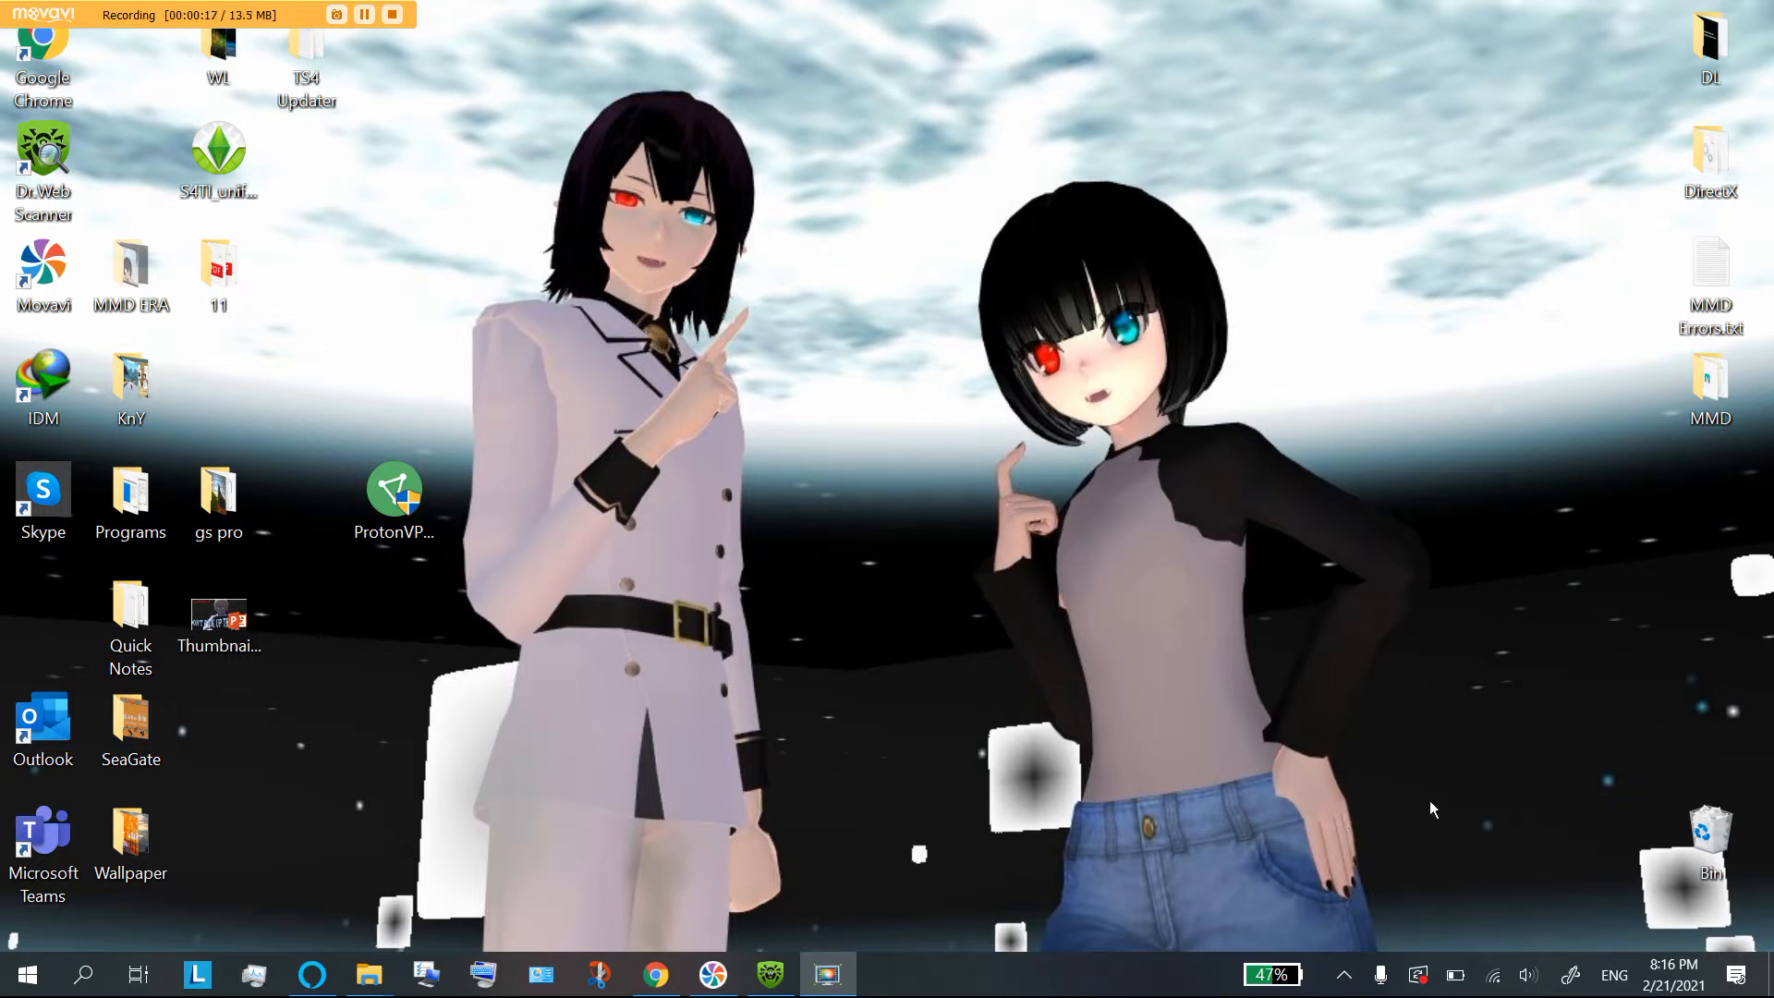
{"action": "mouse_move", "coordinate": [603, 751]}
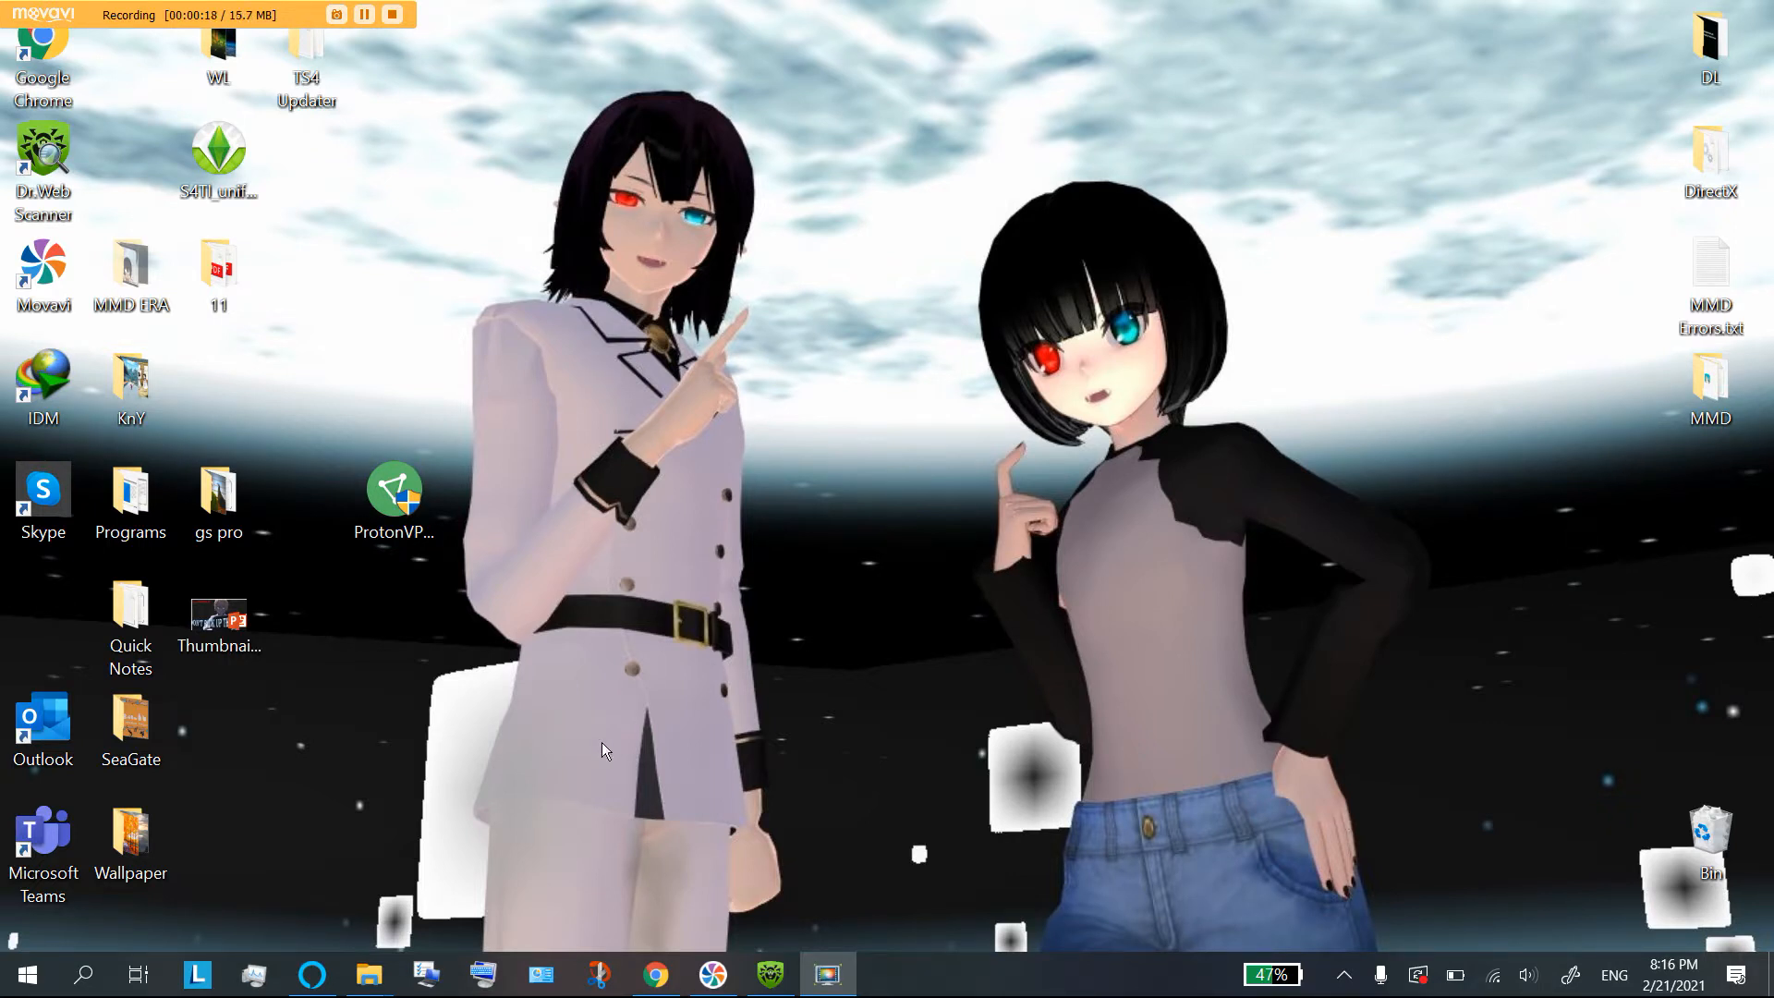
{"action": "mouse_move", "coordinate": [654, 974]}
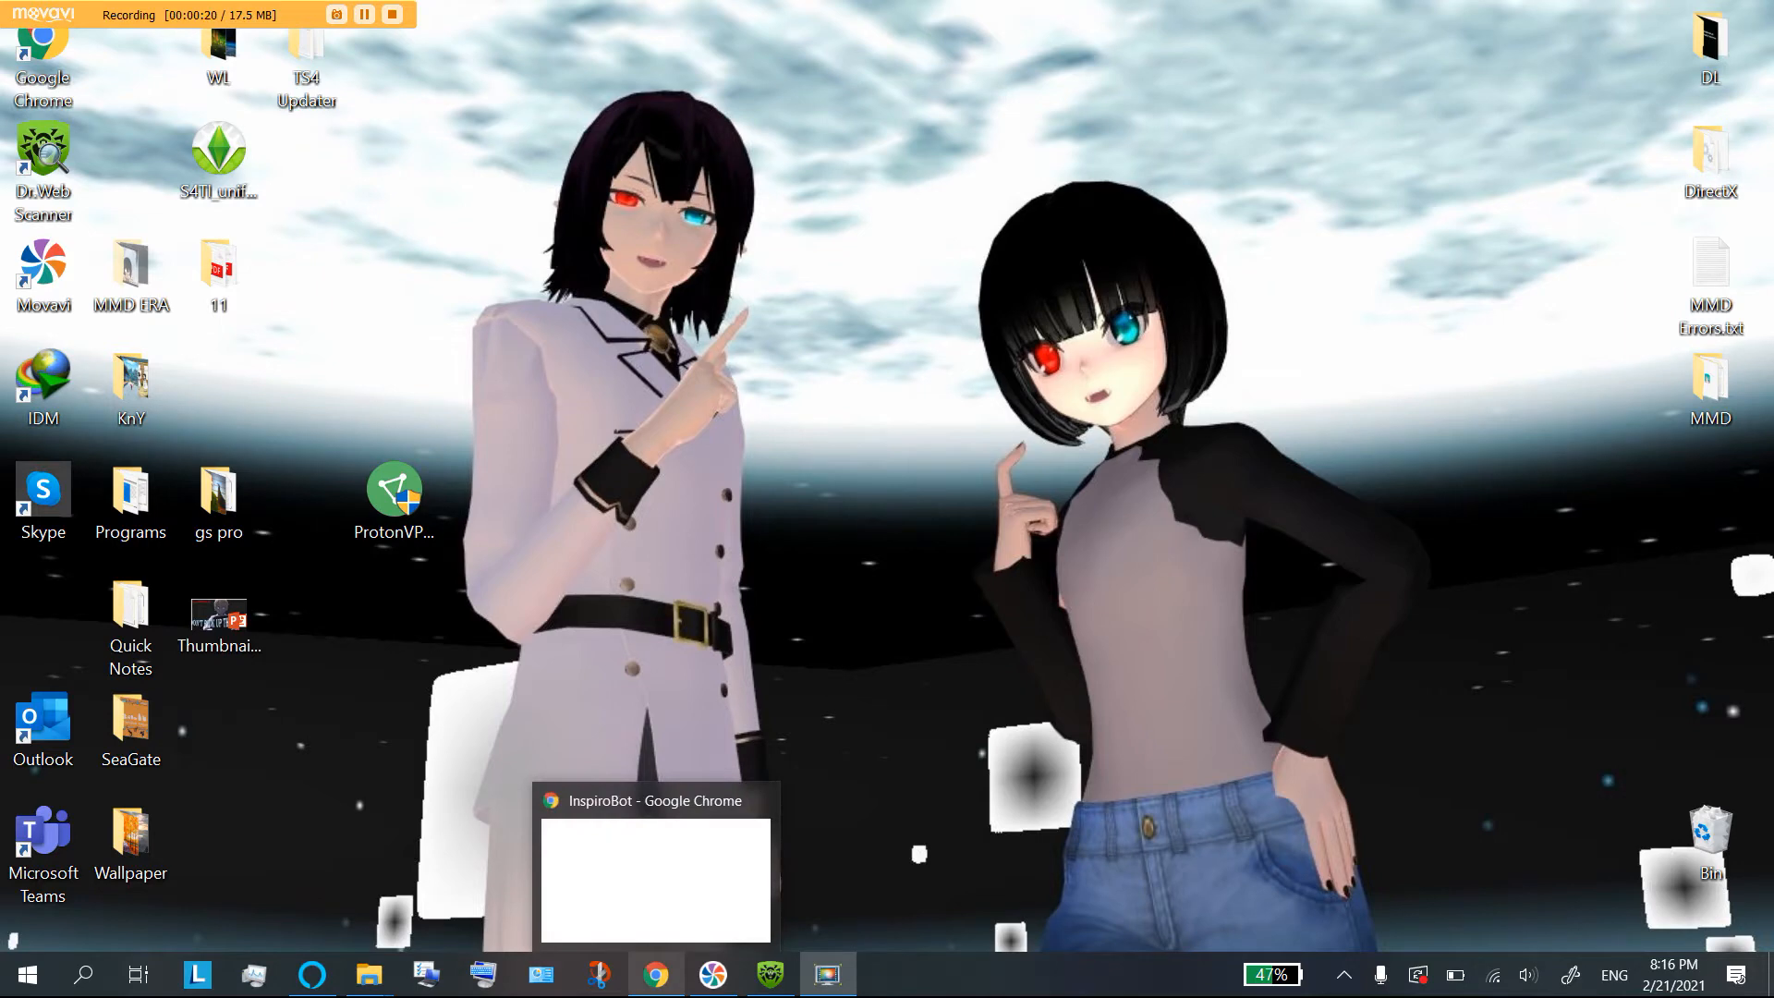
Step: Restore the InspiroBot window and generate a new quote image ("Deny hell")
{"action": "left_click", "coordinate": [655, 876]}
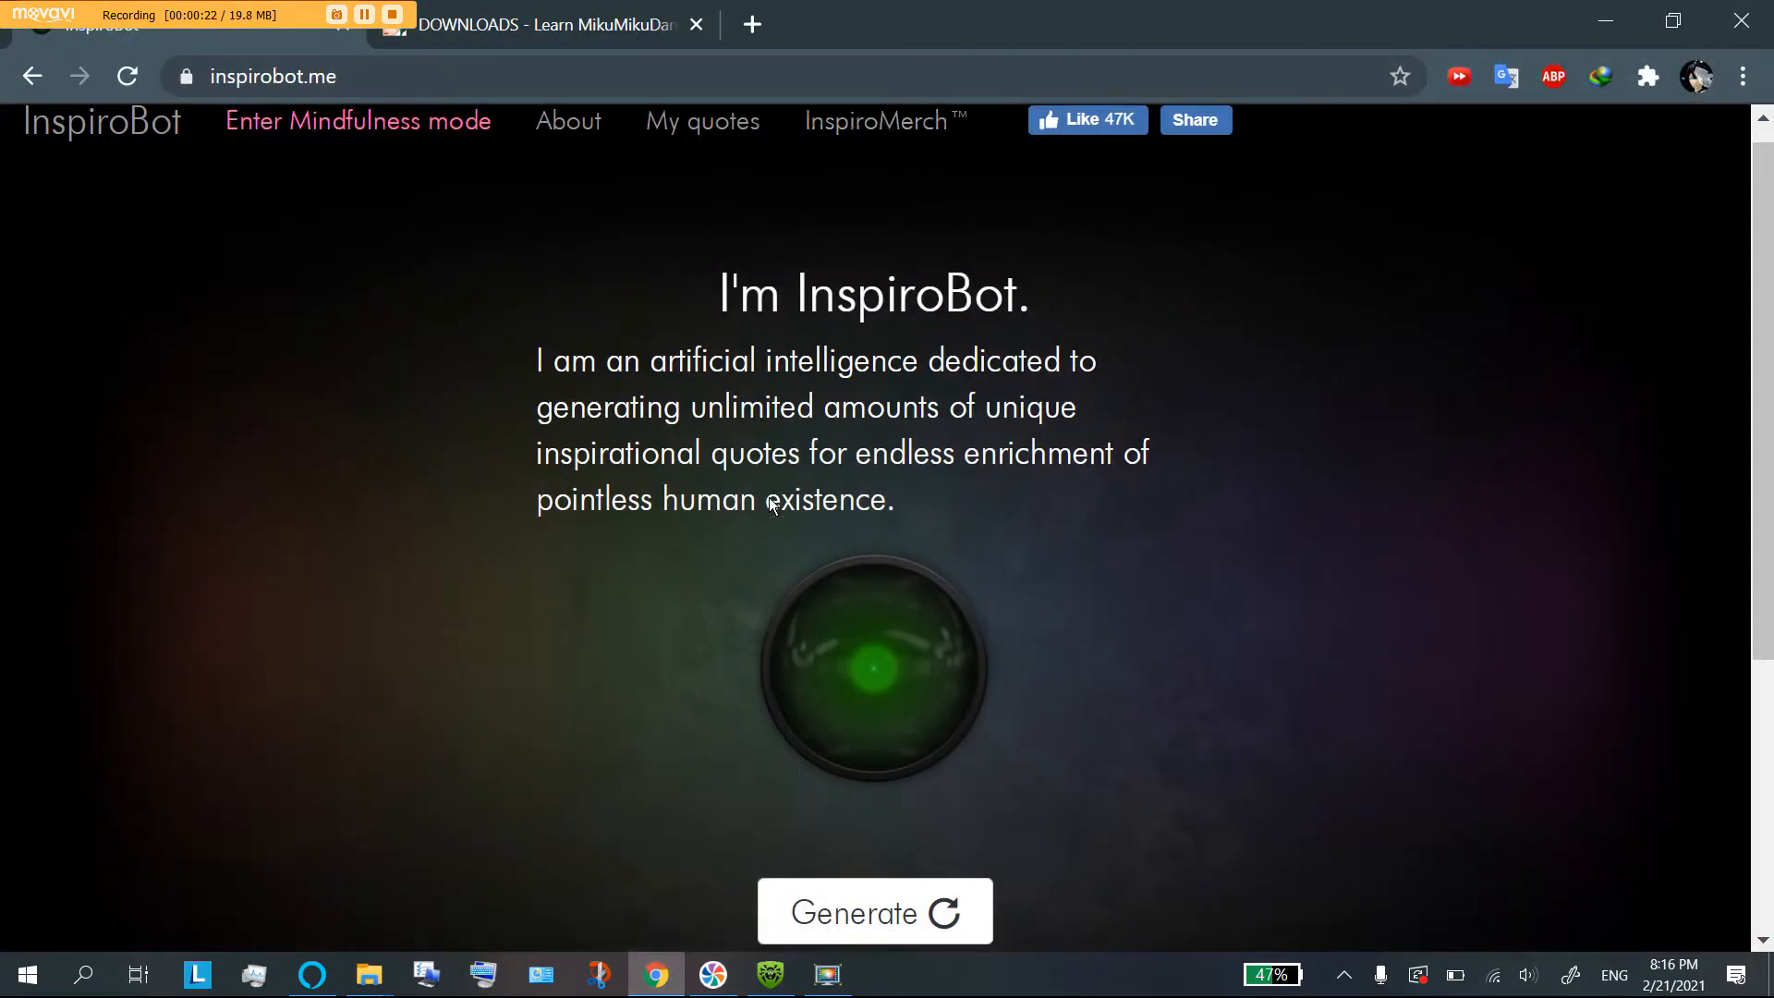
{"action": "scroll", "scroll_direction": "down", "scroll_amount": 3}
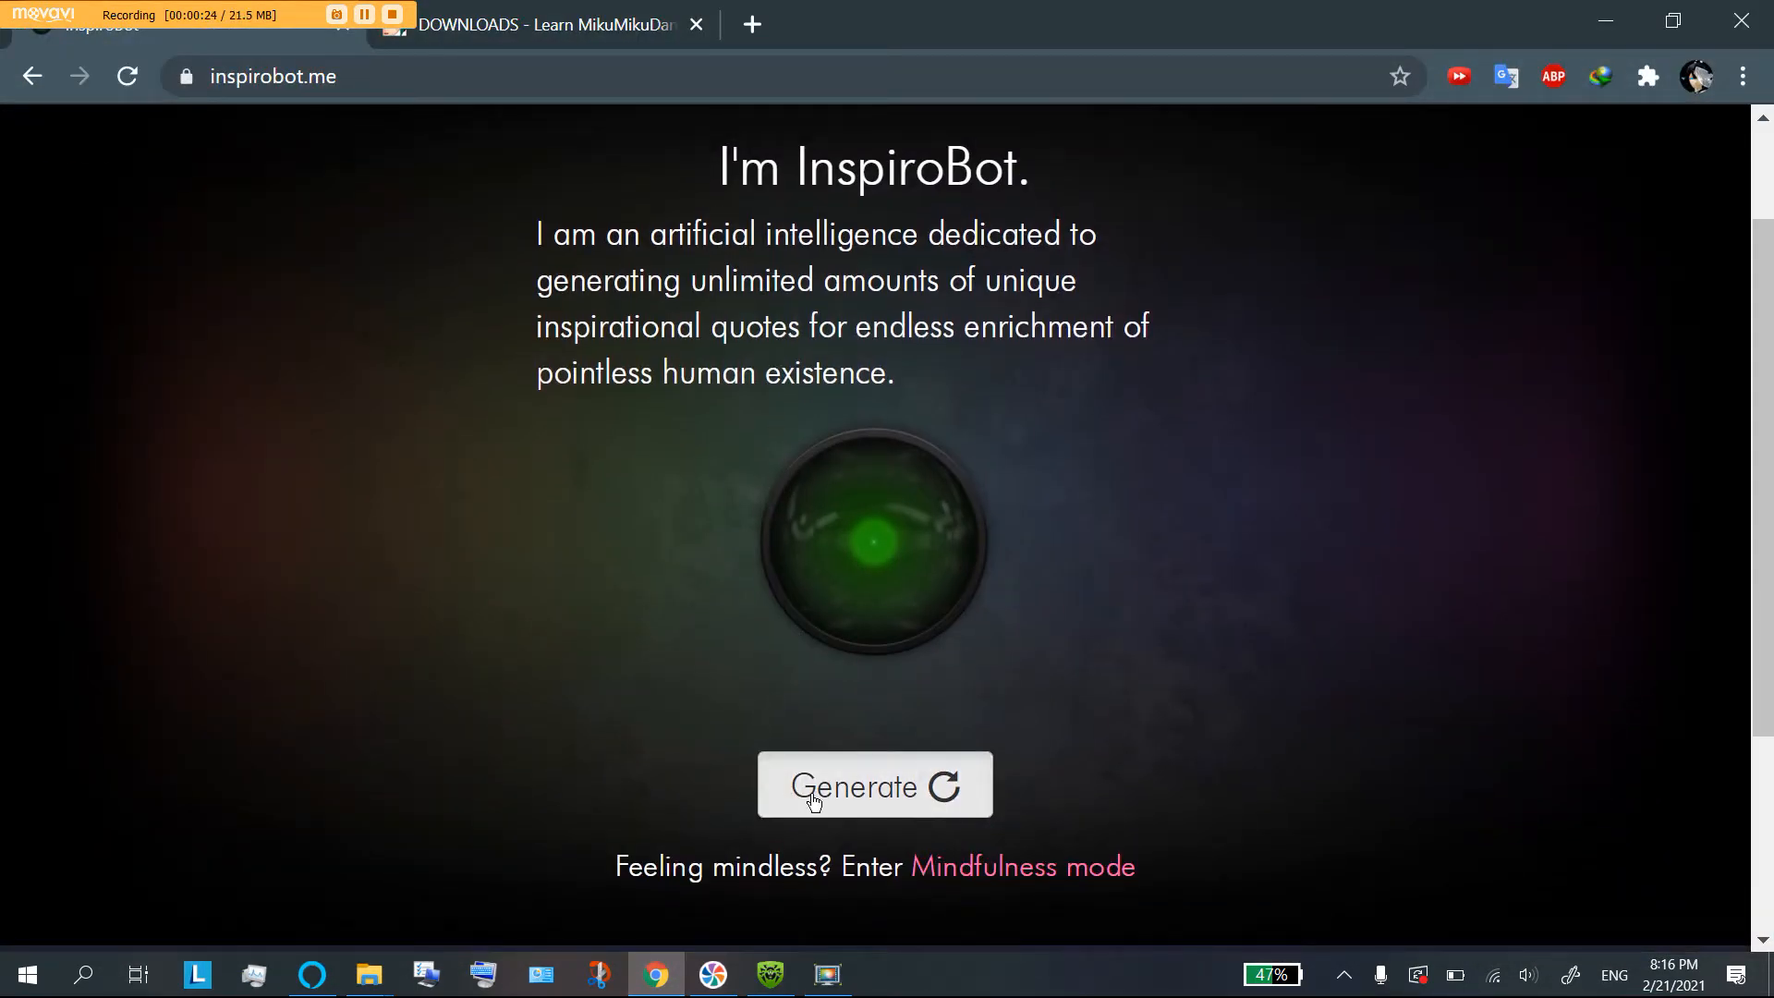
{"action": "left_click", "coordinate": [875, 786]}
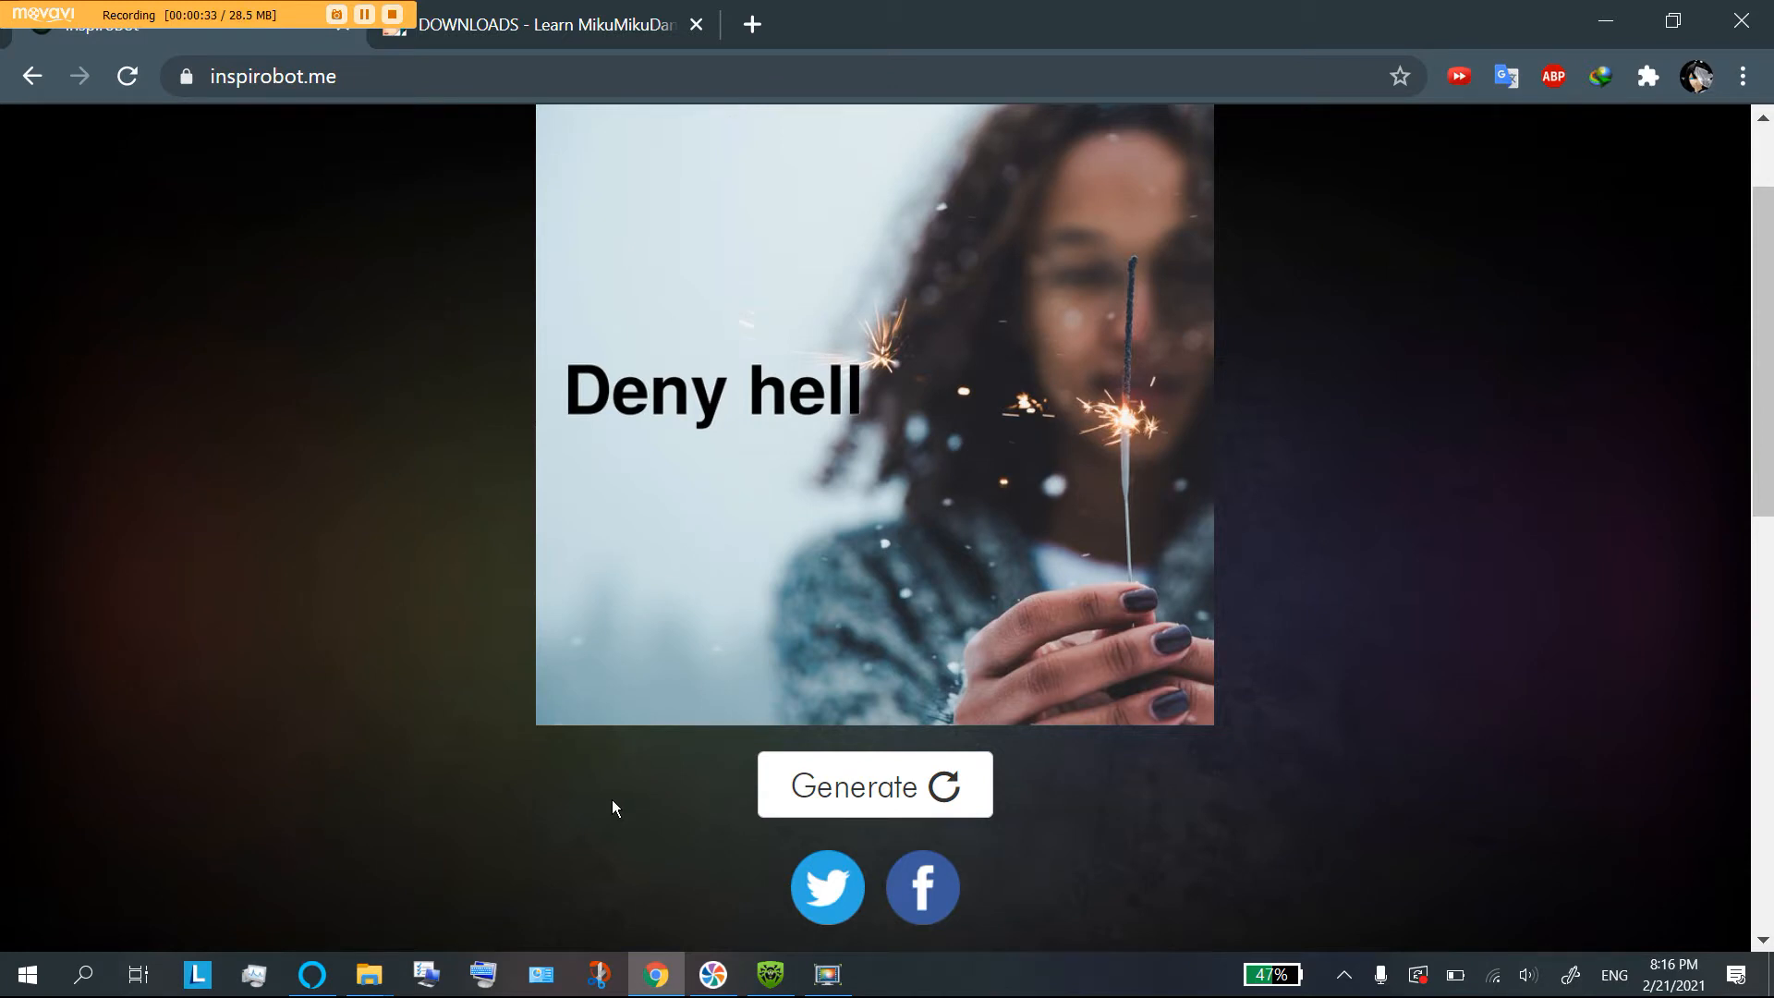
{"action": "mouse_move", "coordinate": [557, 421]}
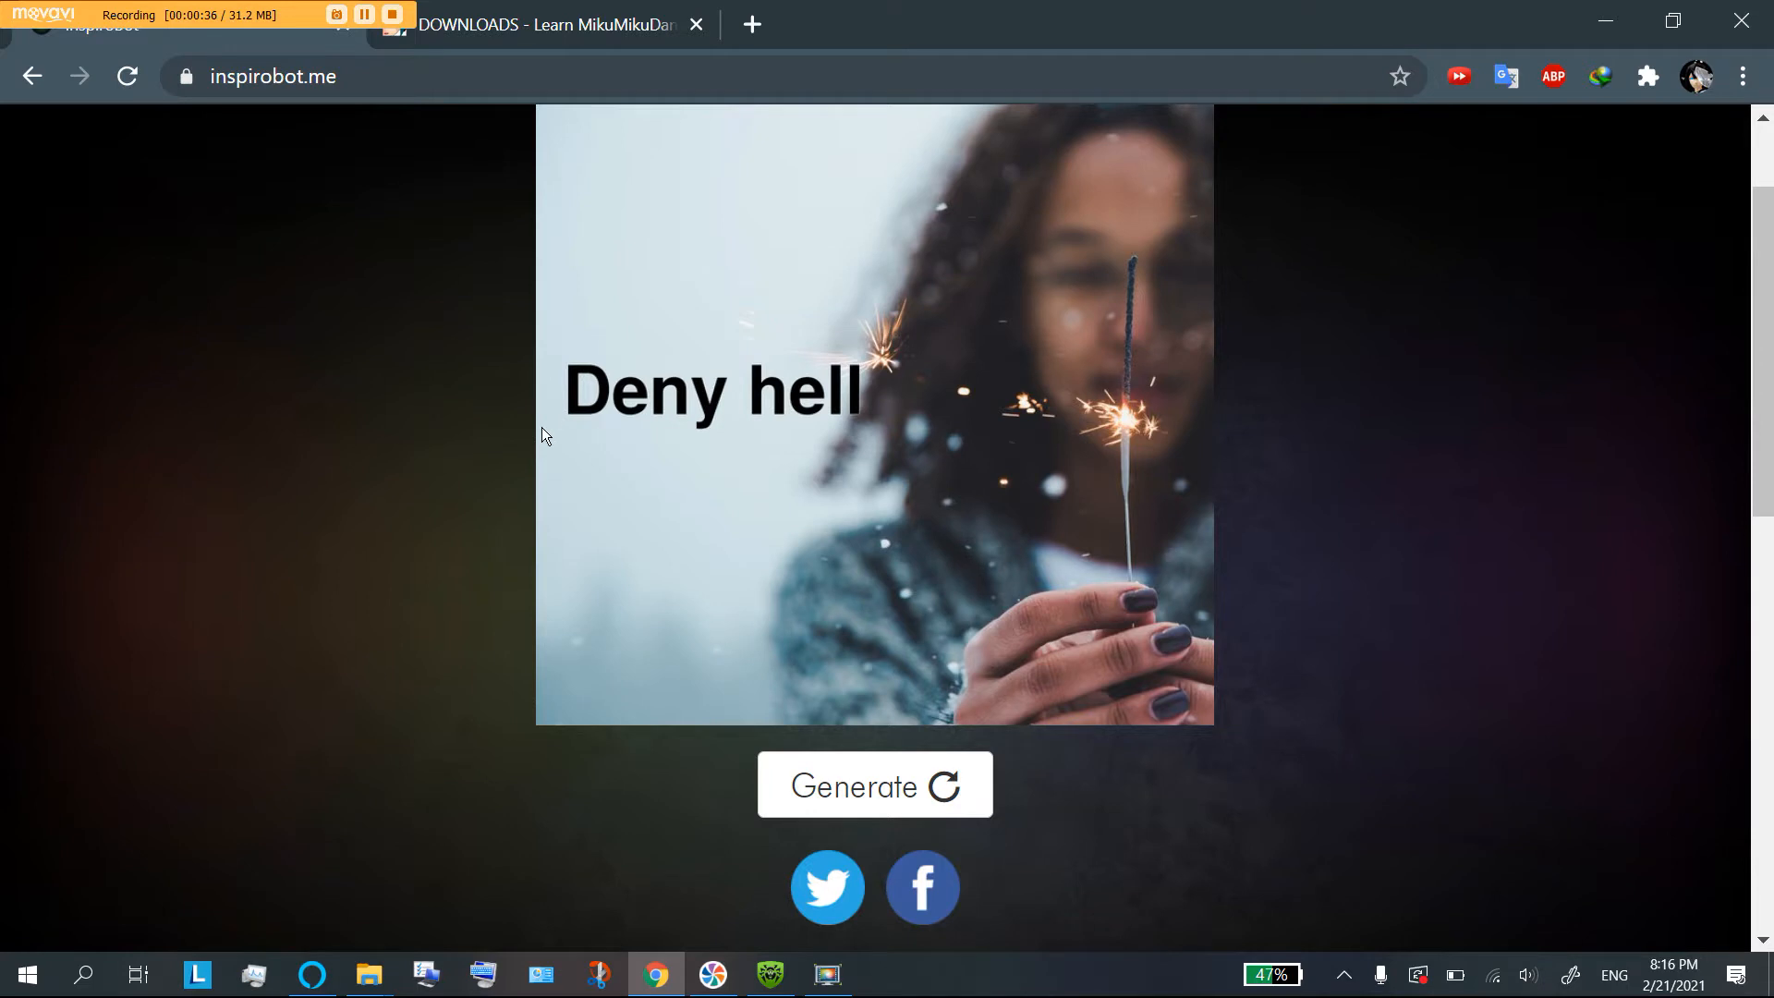
{"action": "mouse_move", "coordinate": [806, 322]}
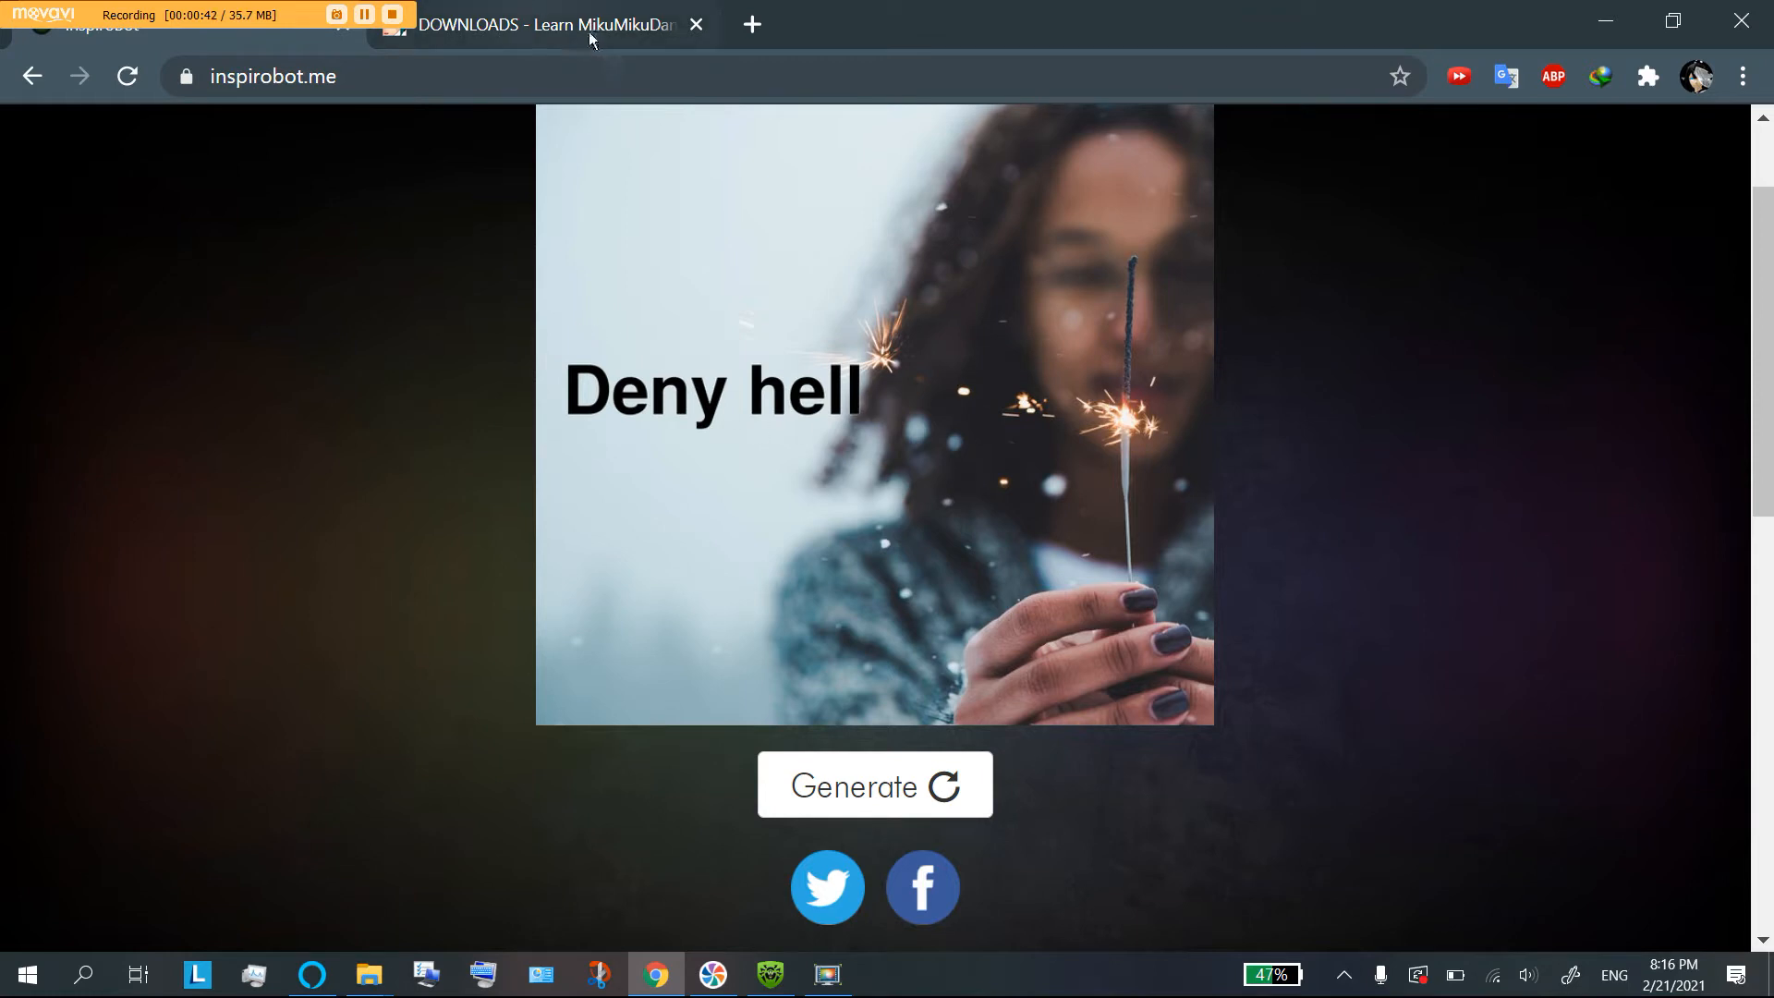
Step: Switch to the LearnMMD downloads page and find 'effect' to land on the MME v037 section
{"action": "left_click", "coordinate": [543, 24]}
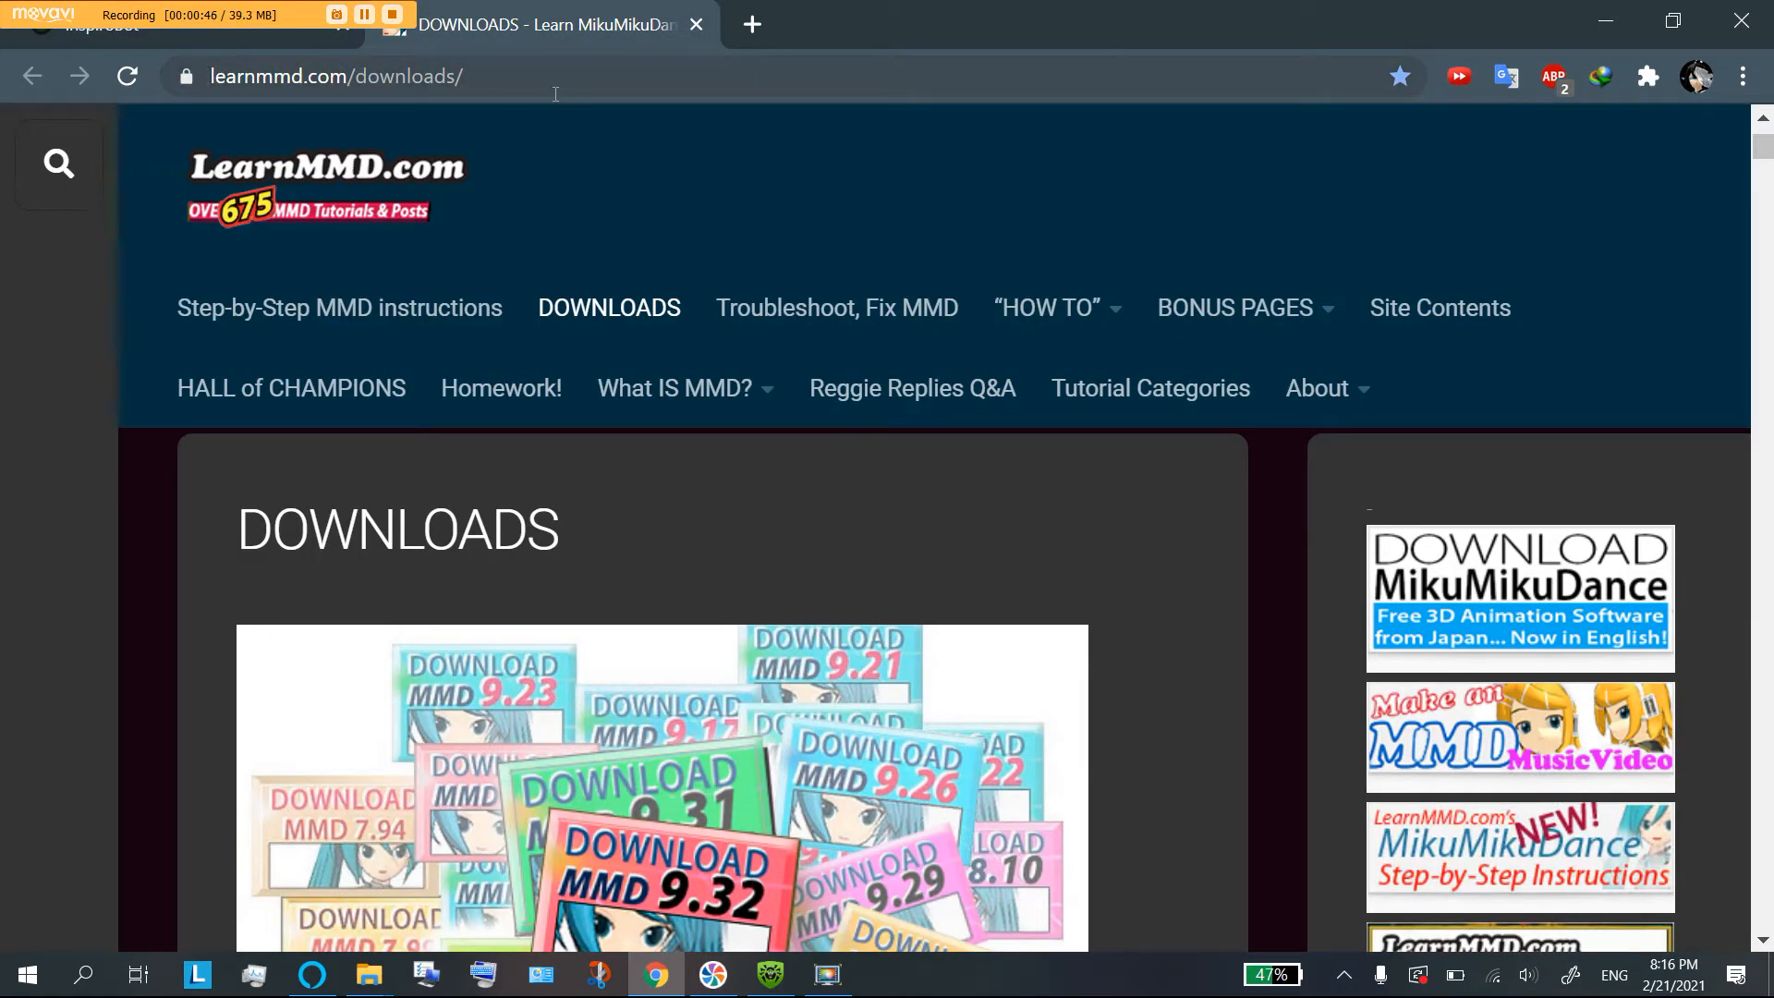
{"action": "mouse_move", "coordinate": [1127, 544]}
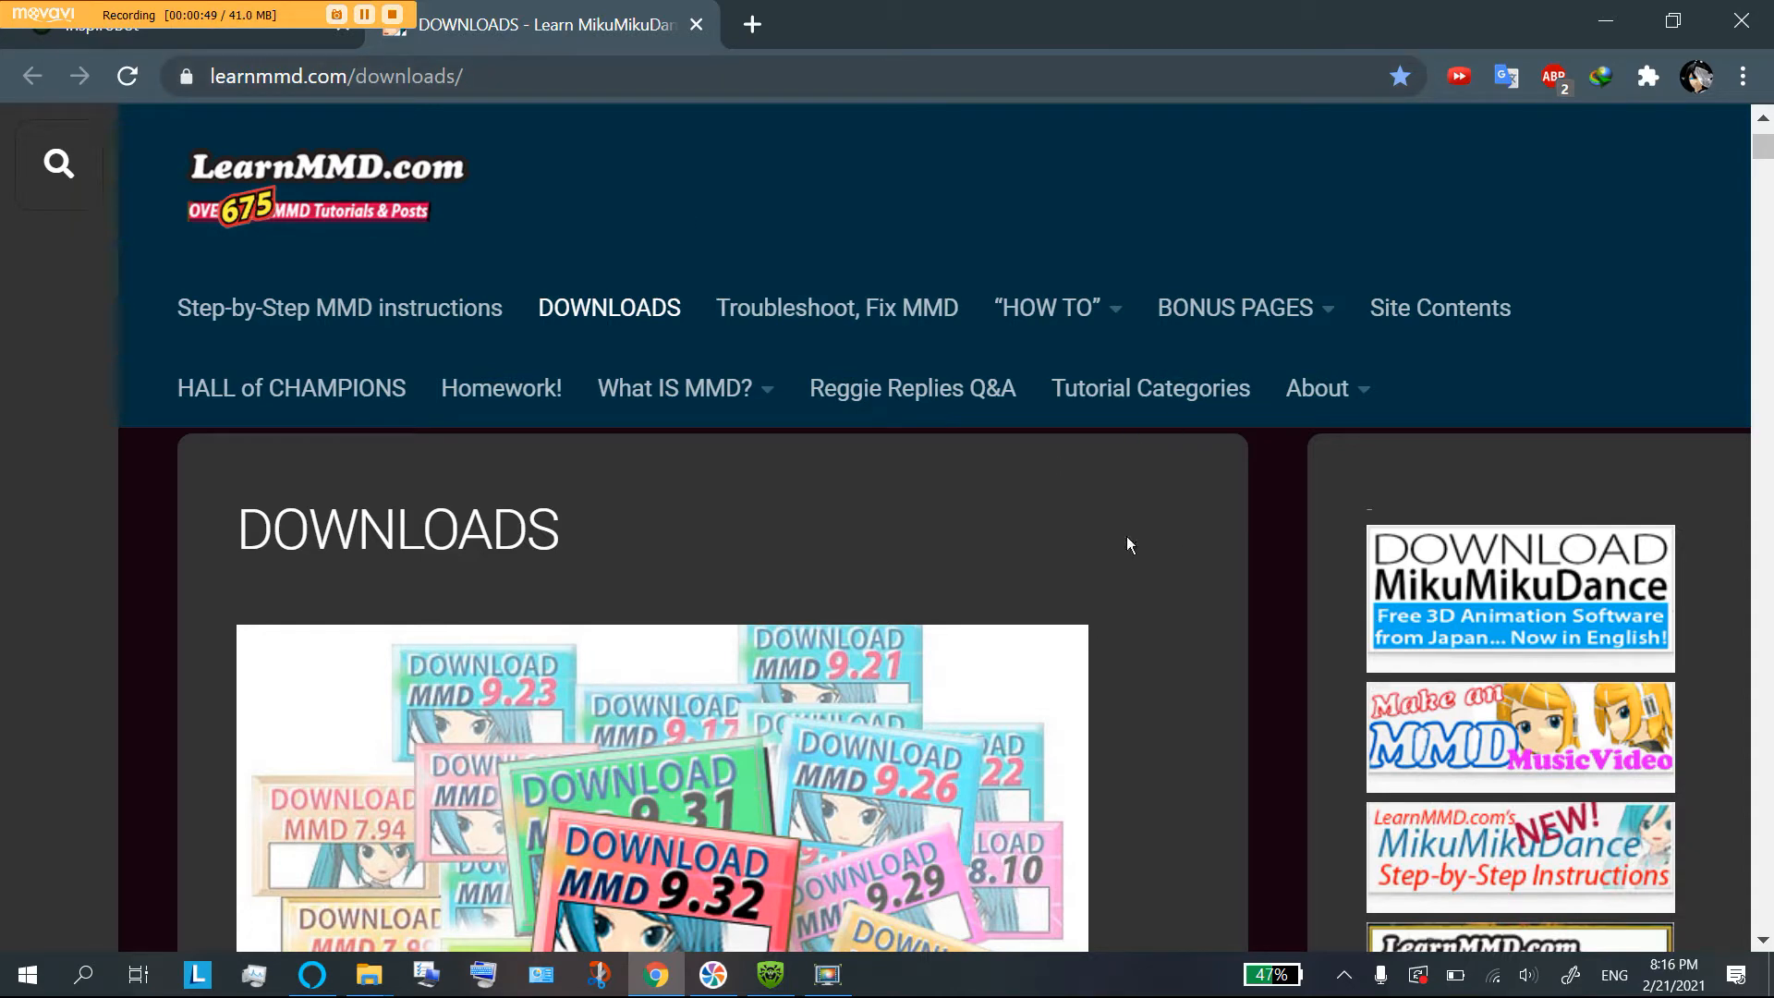
{"action": "scroll", "scroll_direction": "down", "scroll_amount": 3}
{"action": "type", "text": "mm"}
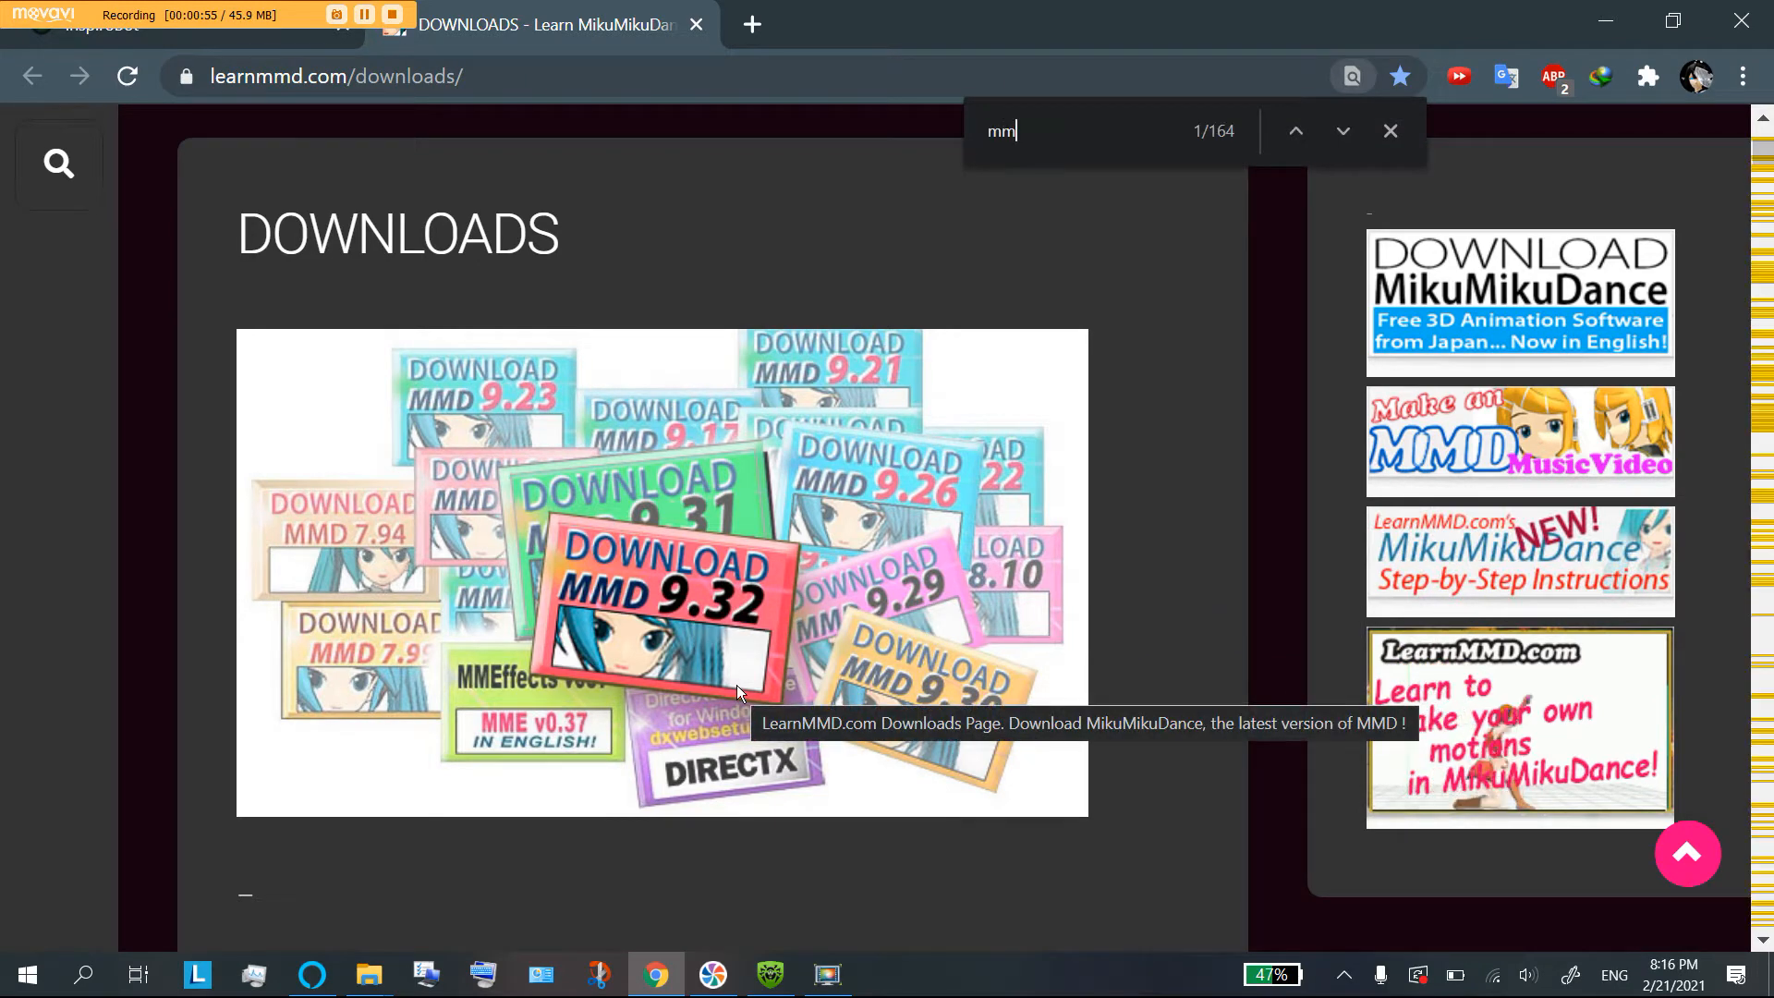
{"action": "type", "text": "e"}
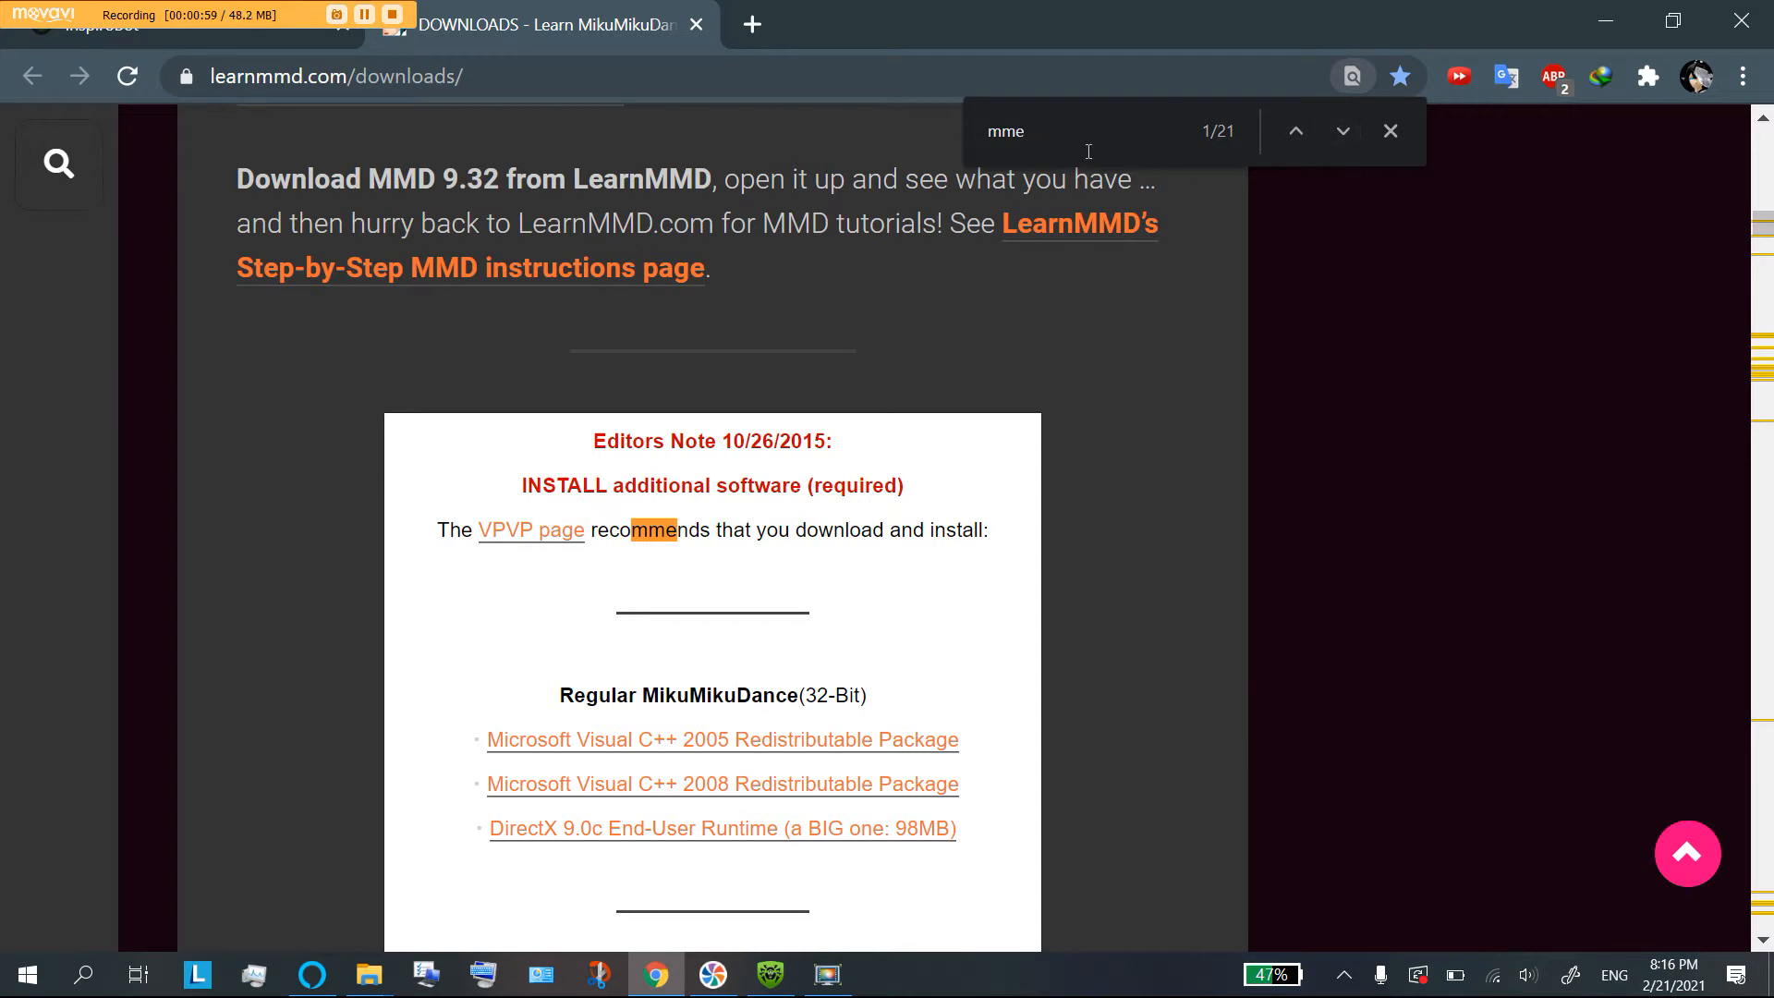
{"action": "type", "text": "effec"}
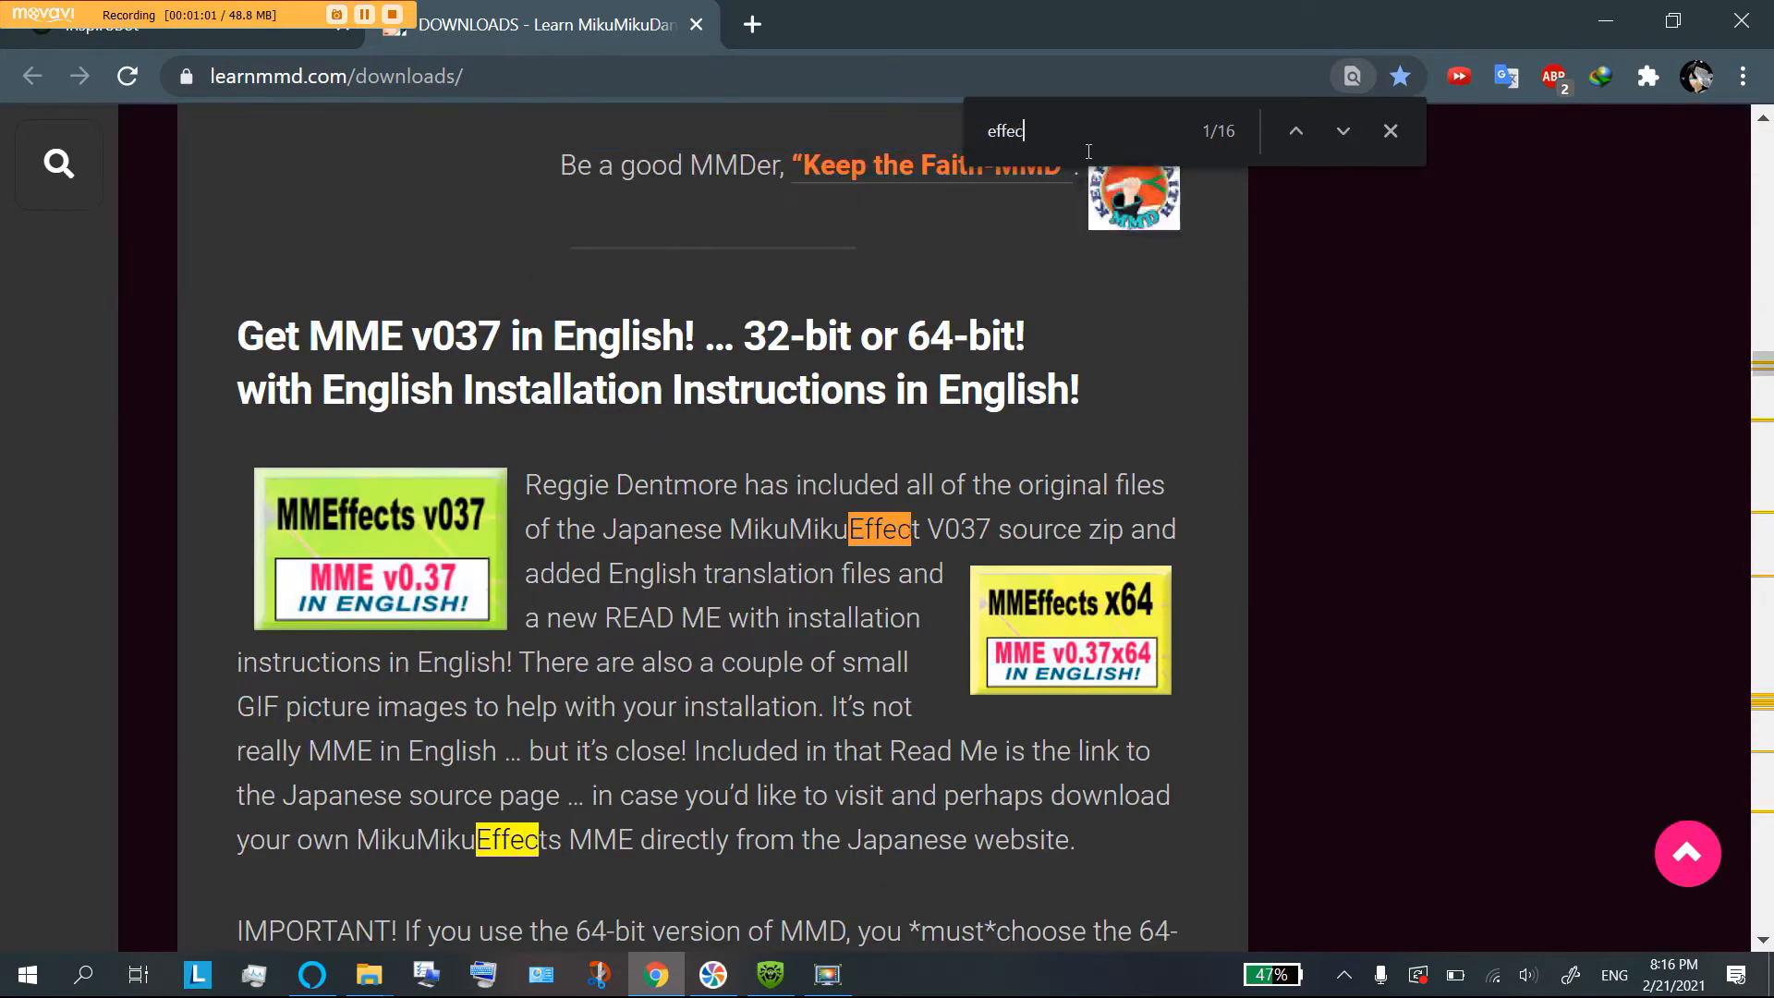
{"action": "type", "text": "t"}
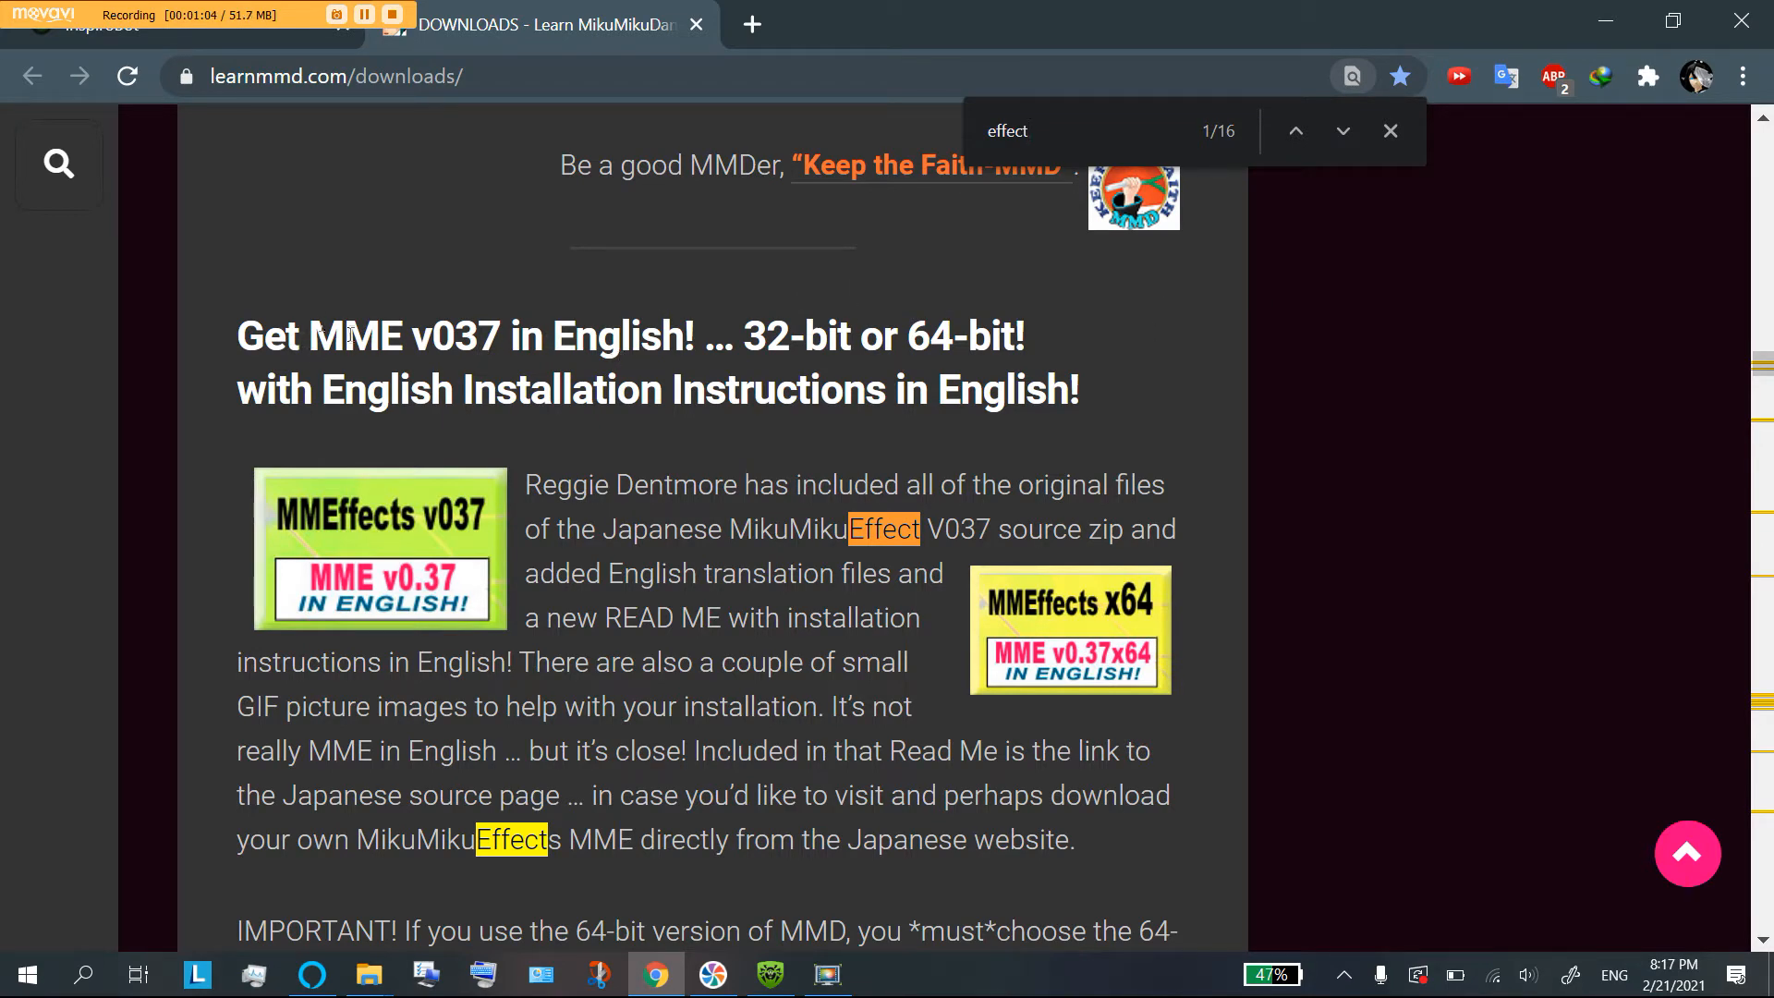
{"action": "mouse_move", "coordinate": [869, 450]}
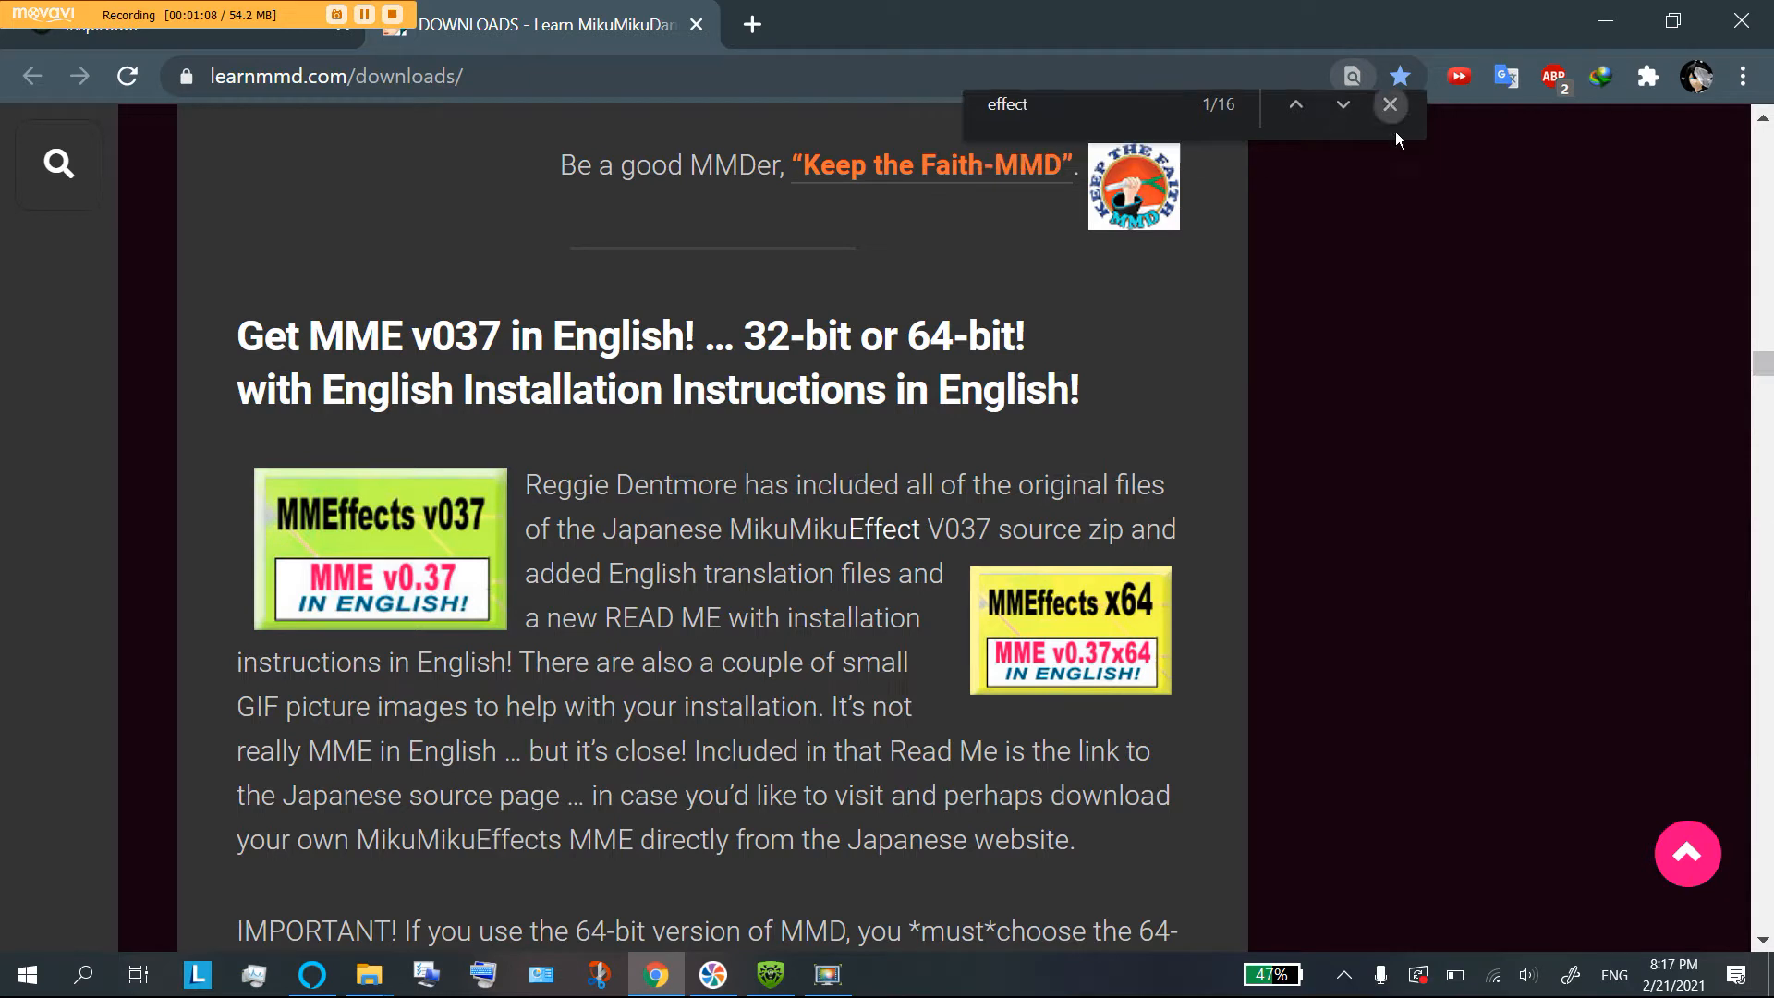
Step: Close the in-page find bar, leaving the page on the MME v037 English section
{"action": "left_click", "coordinate": [1390, 104]}
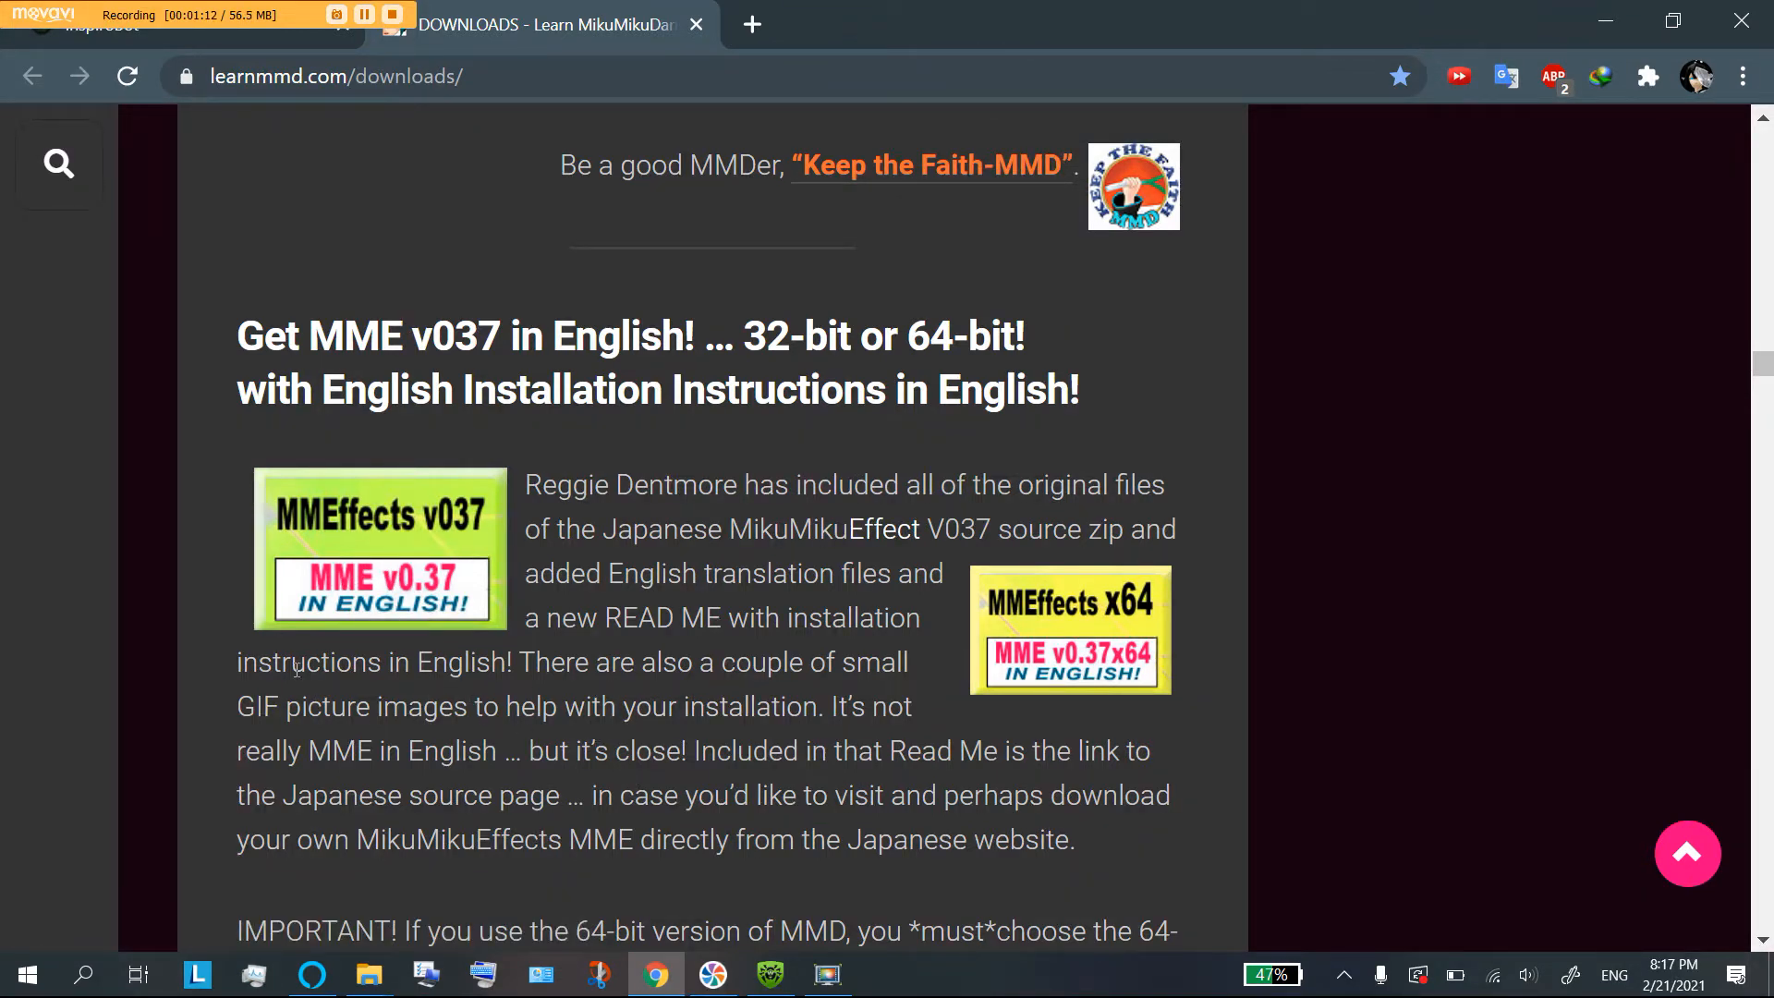
{"action": "mouse_move", "coordinate": [316, 497]}
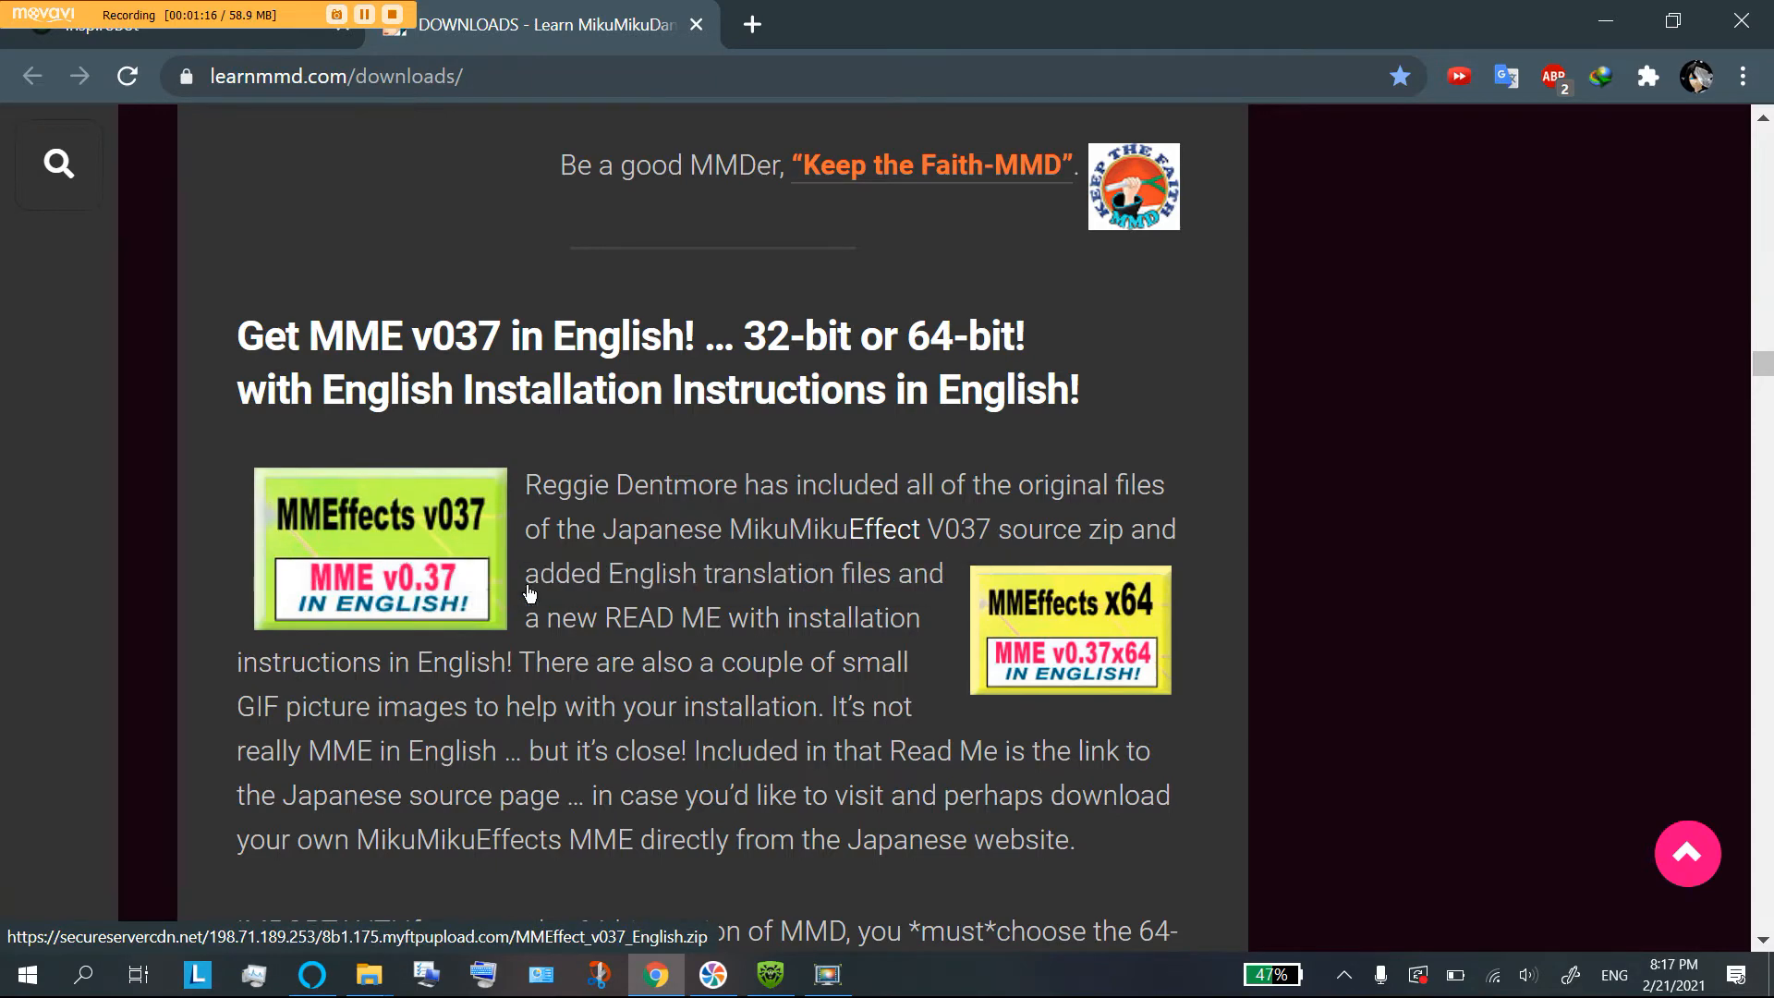
{"action": "mouse_move", "coordinate": [1070, 656]}
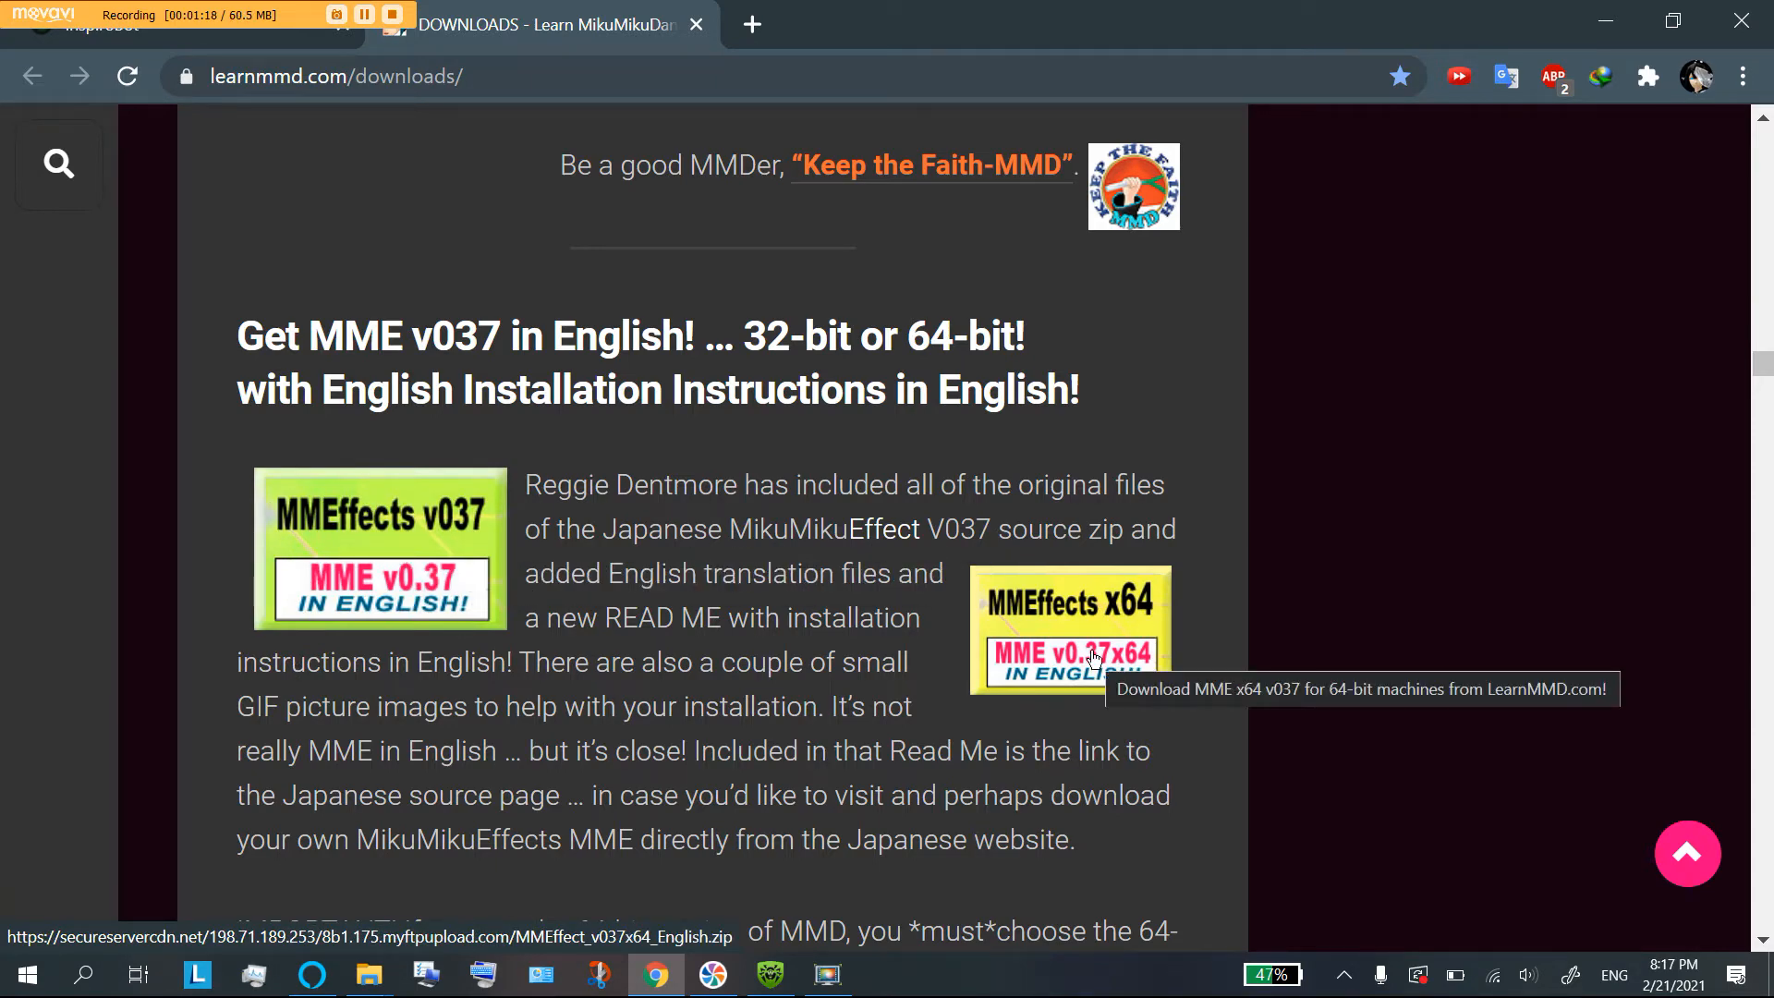
{"action": "mouse_move", "coordinate": [896, 607]}
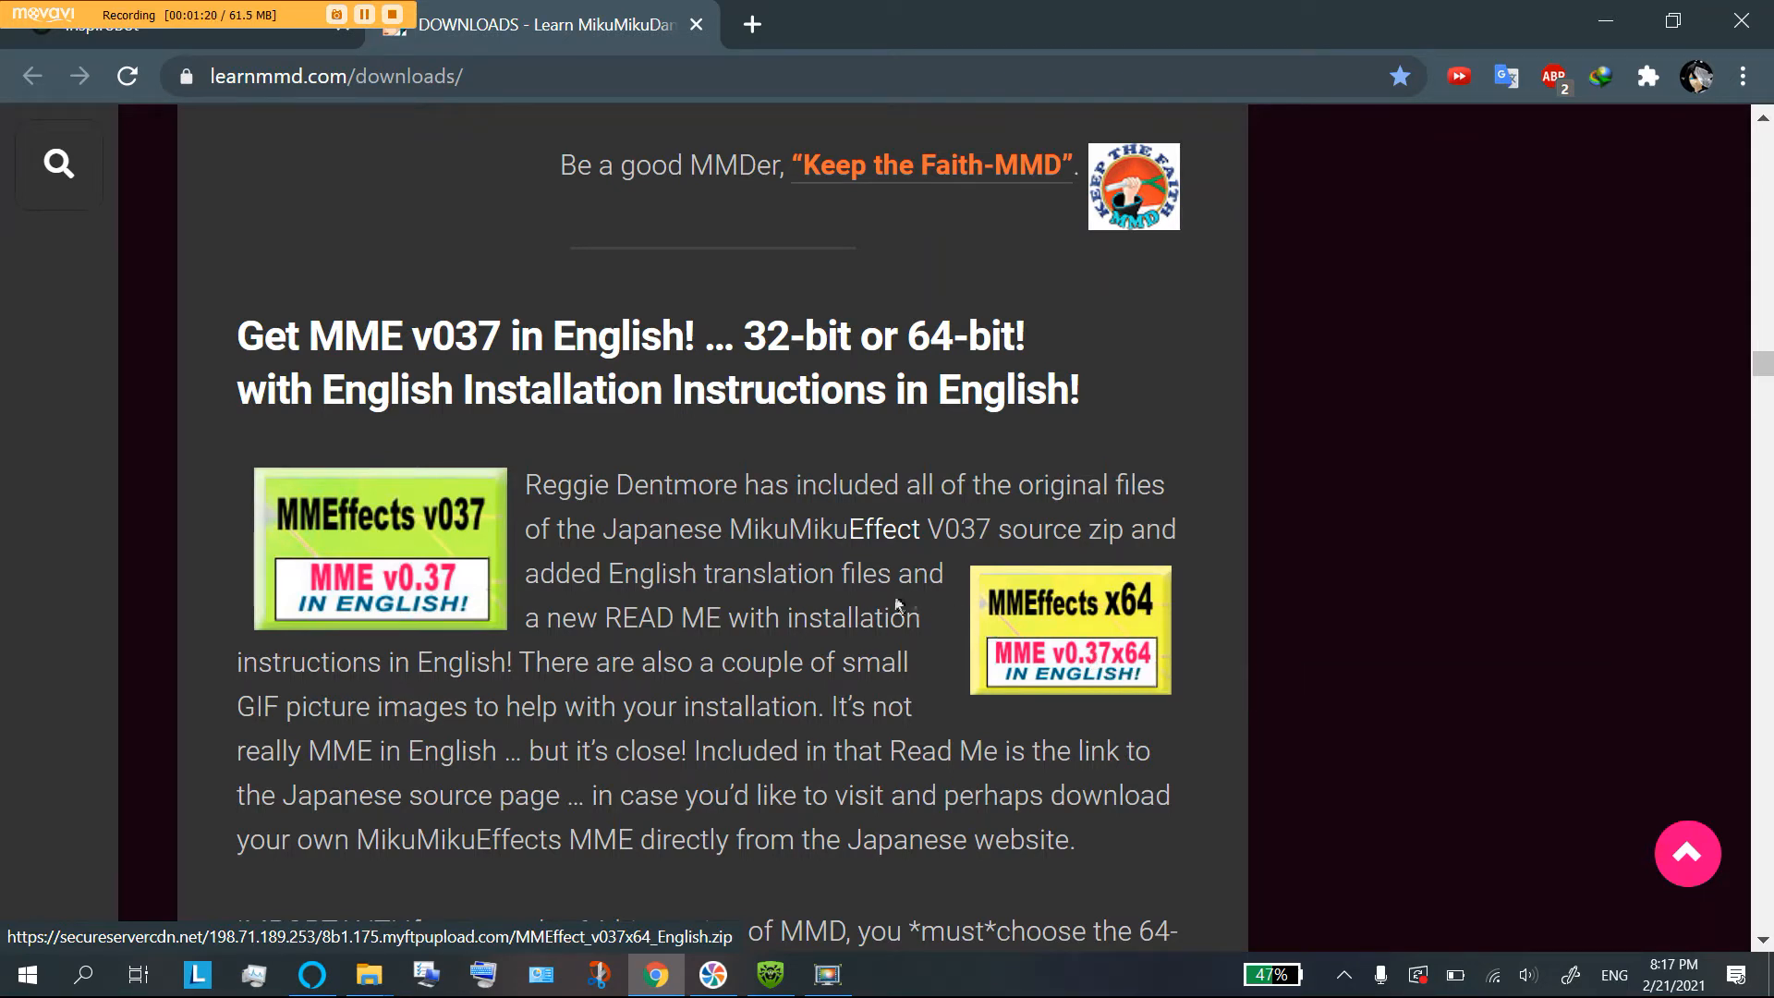
{"action": "mouse_move", "coordinate": [875, 660]}
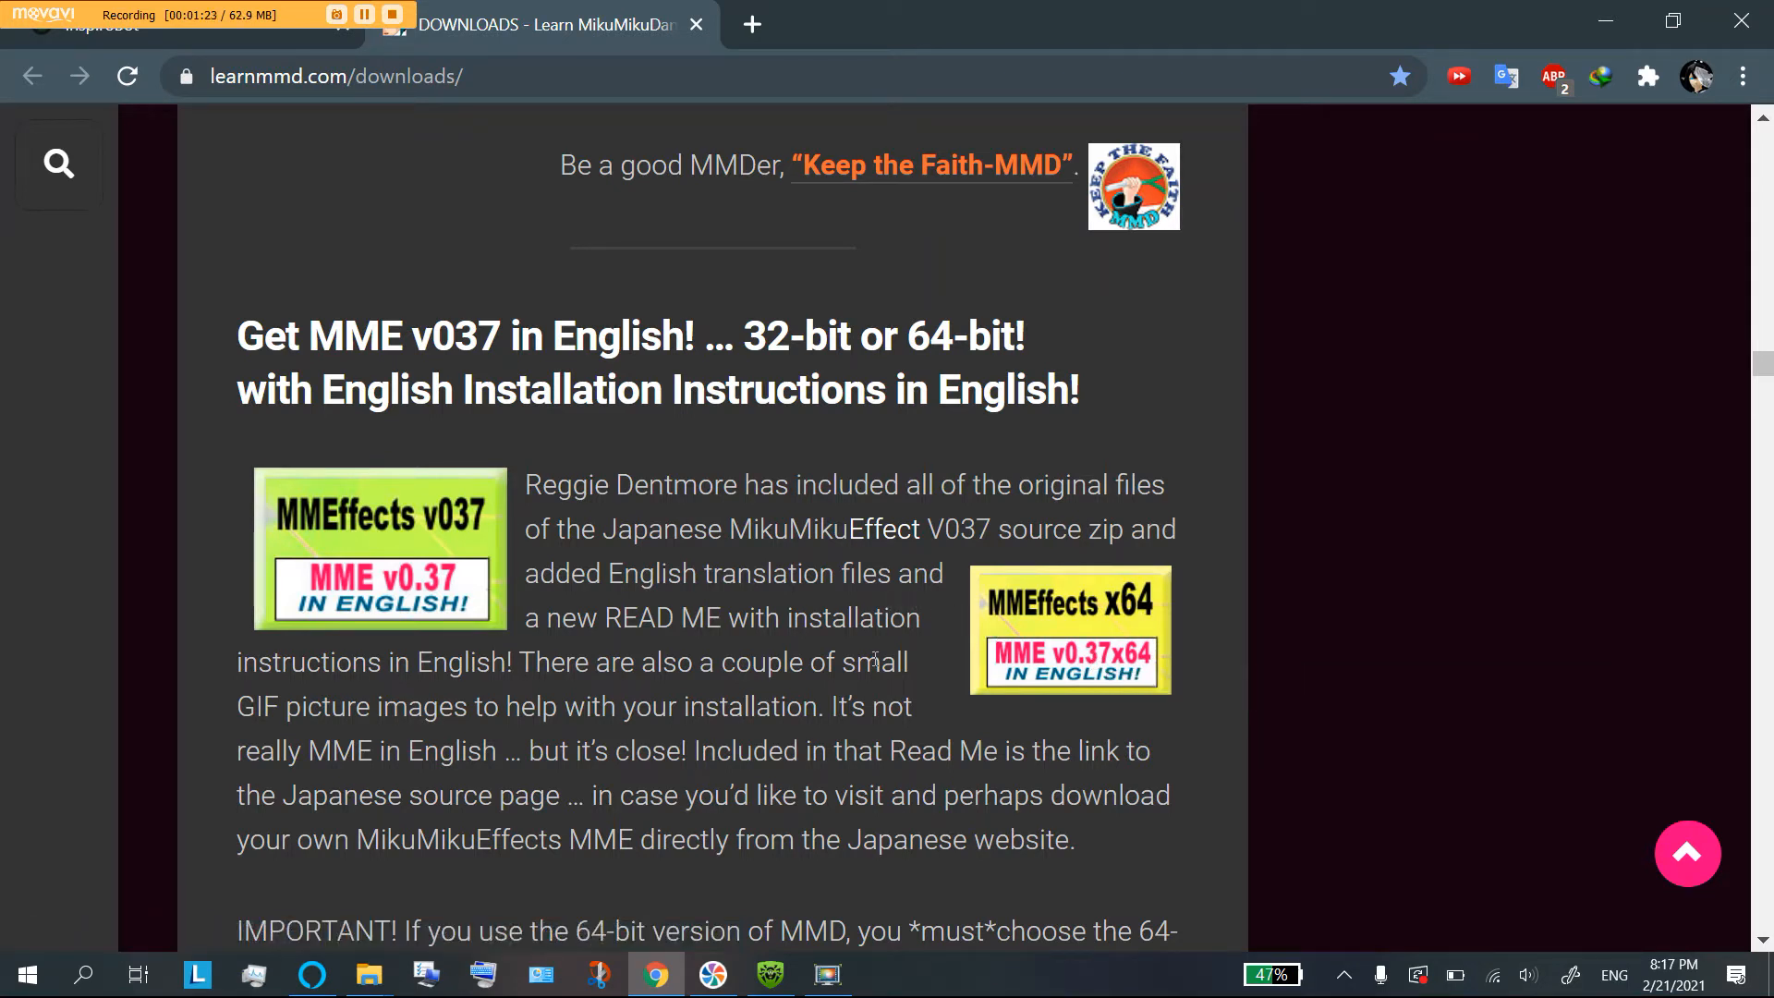
{"action": "mouse_move", "coordinate": [1065, 725]}
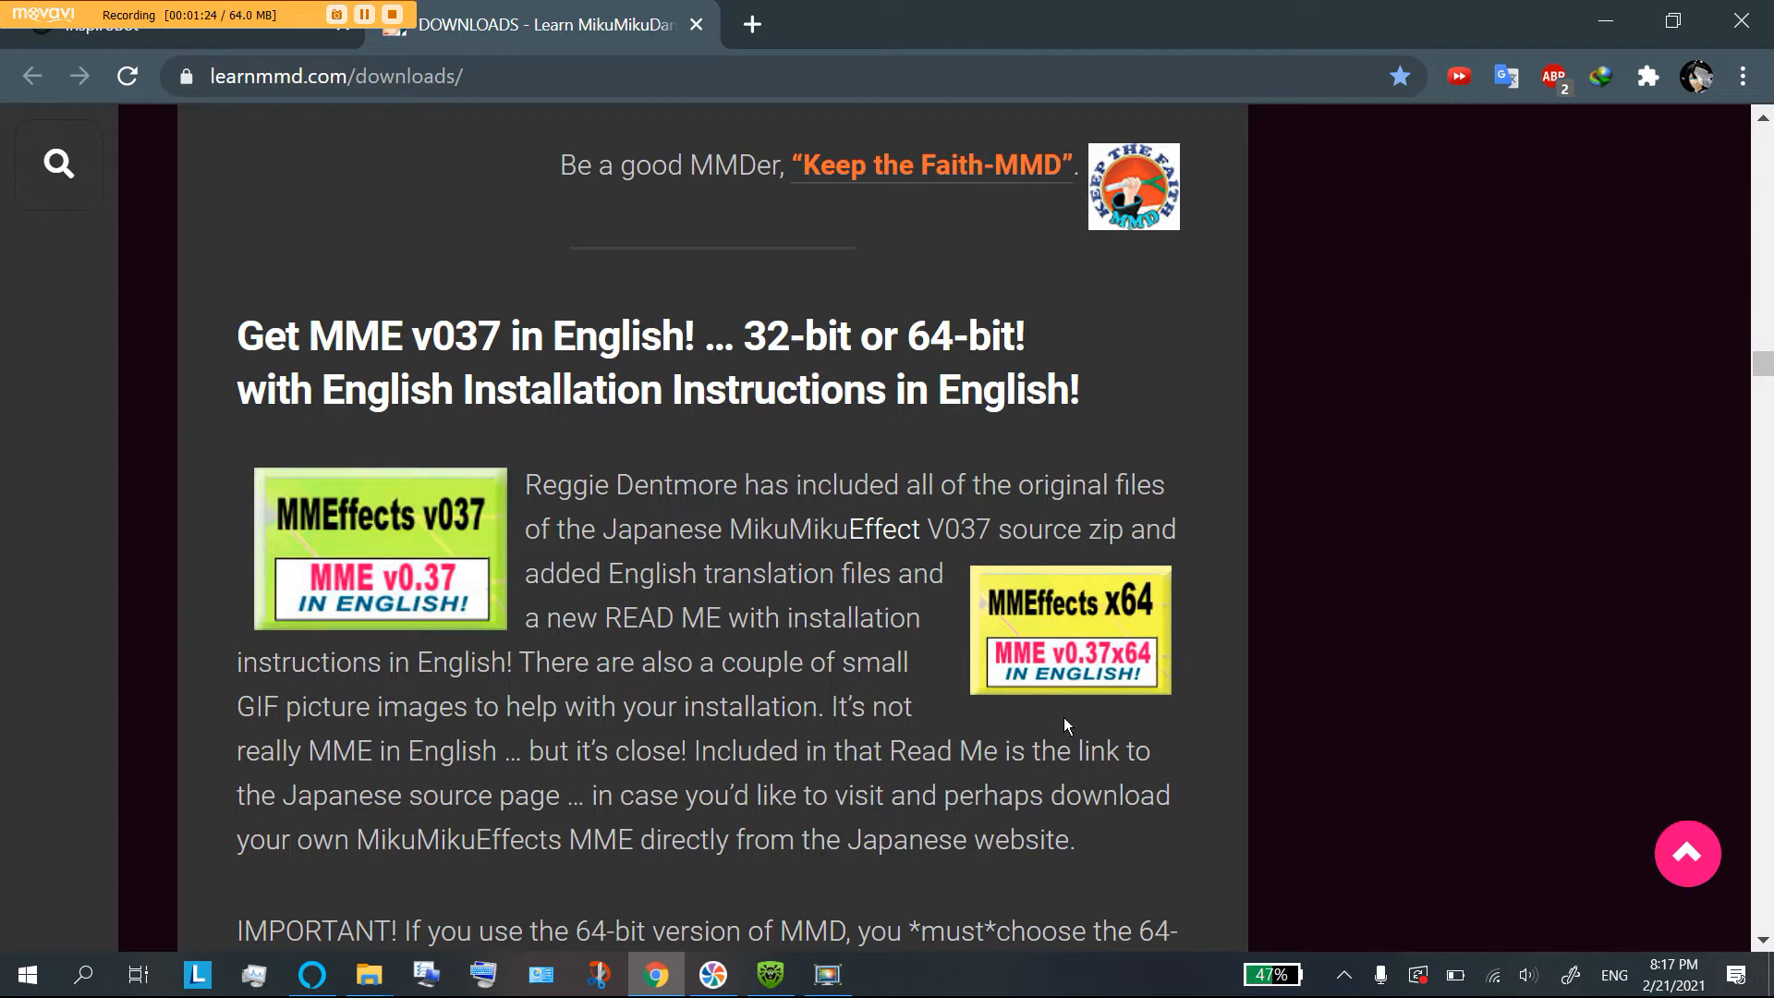
{"action": "mouse_move", "coordinate": [455, 608]}
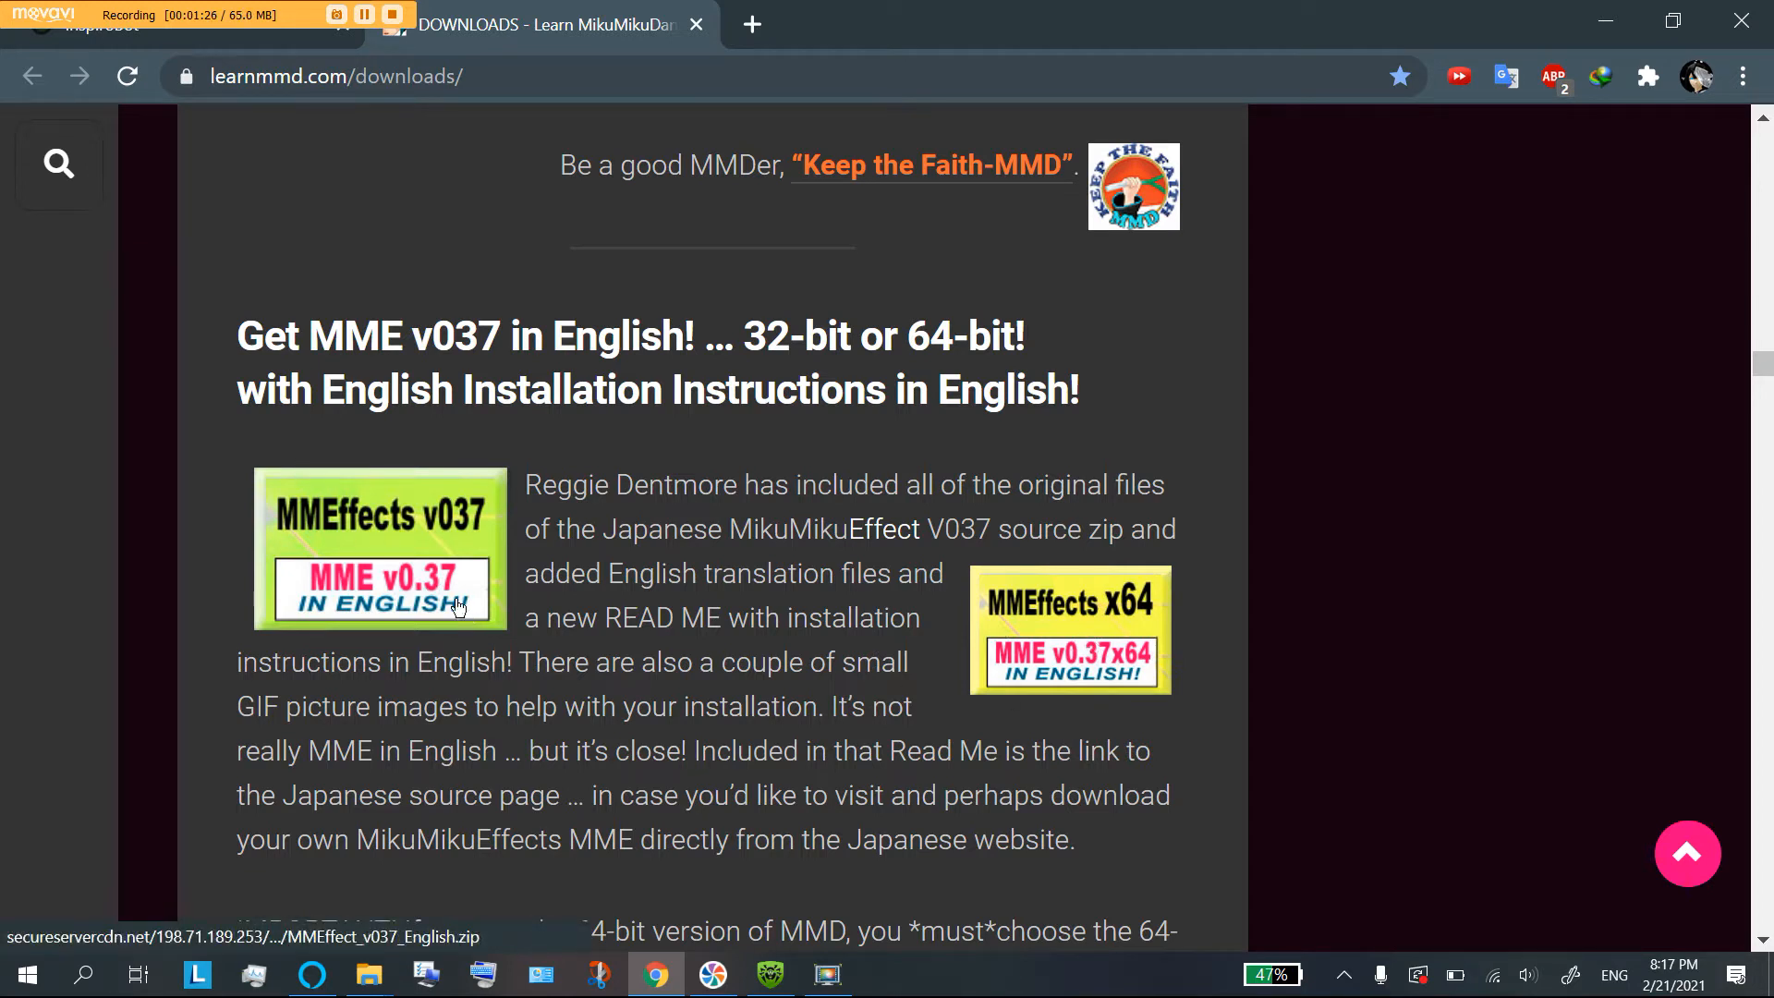
{"action": "mouse_move", "coordinate": [737, 643]}
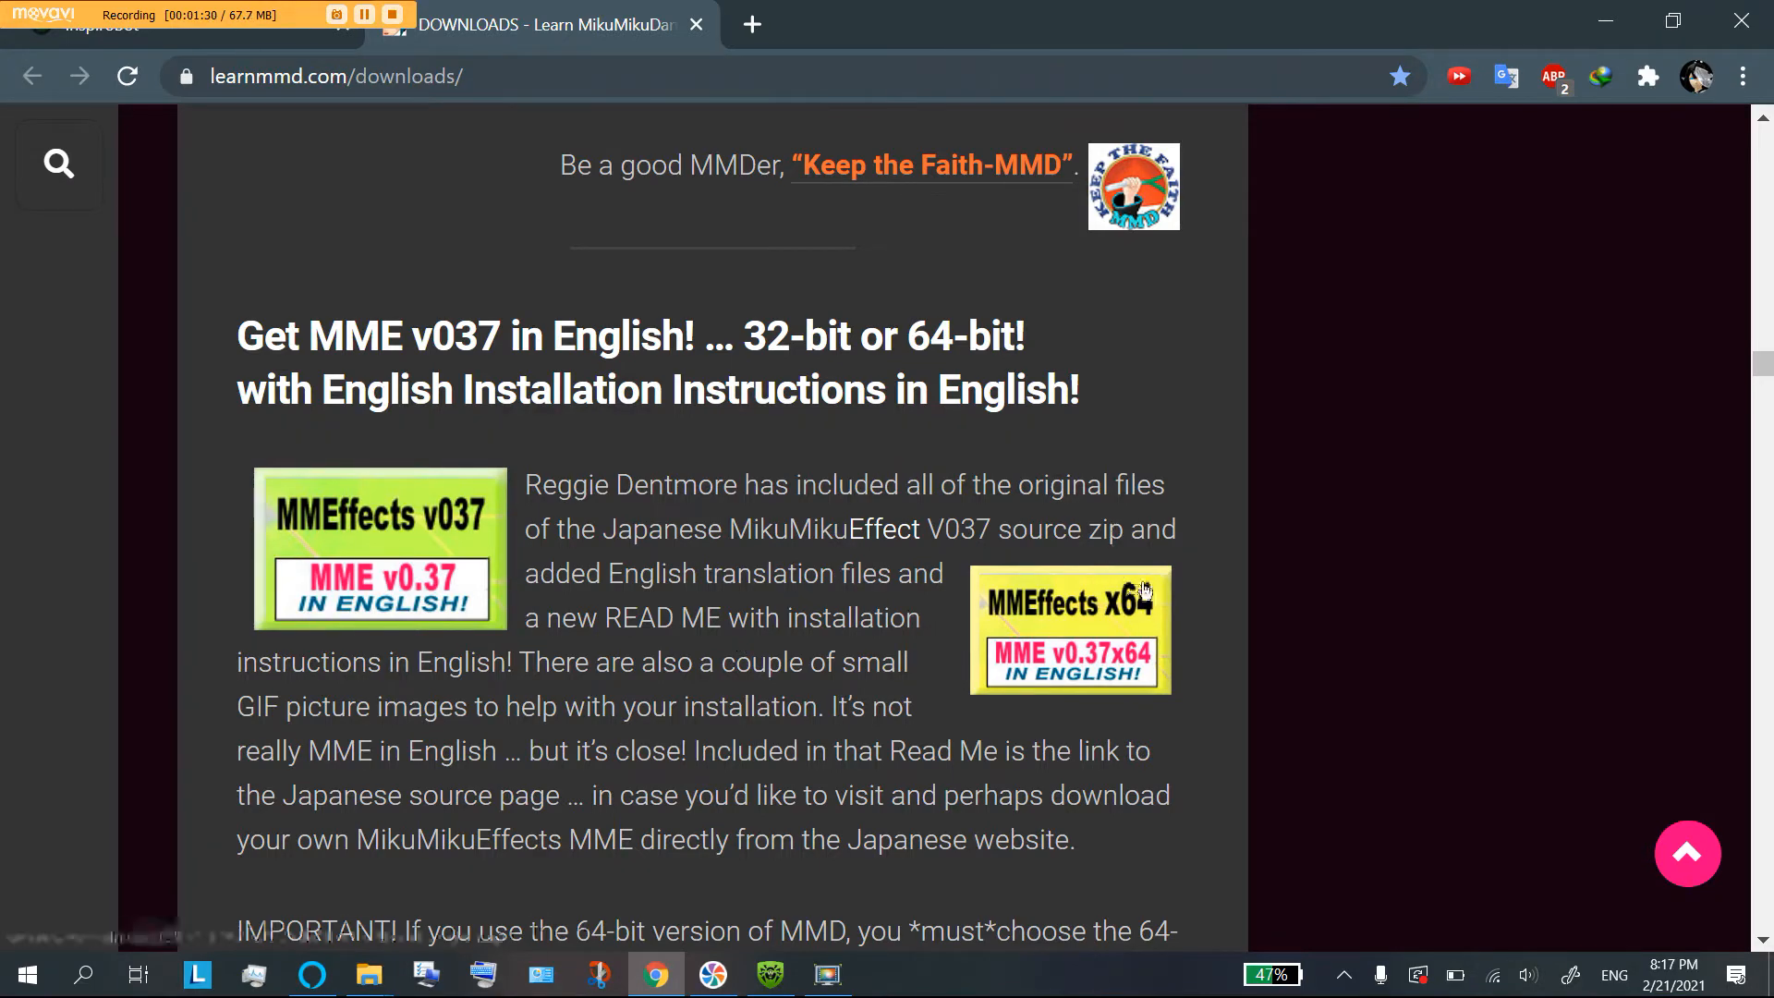
{"action": "mouse_move", "coordinate": [1084, 661]}
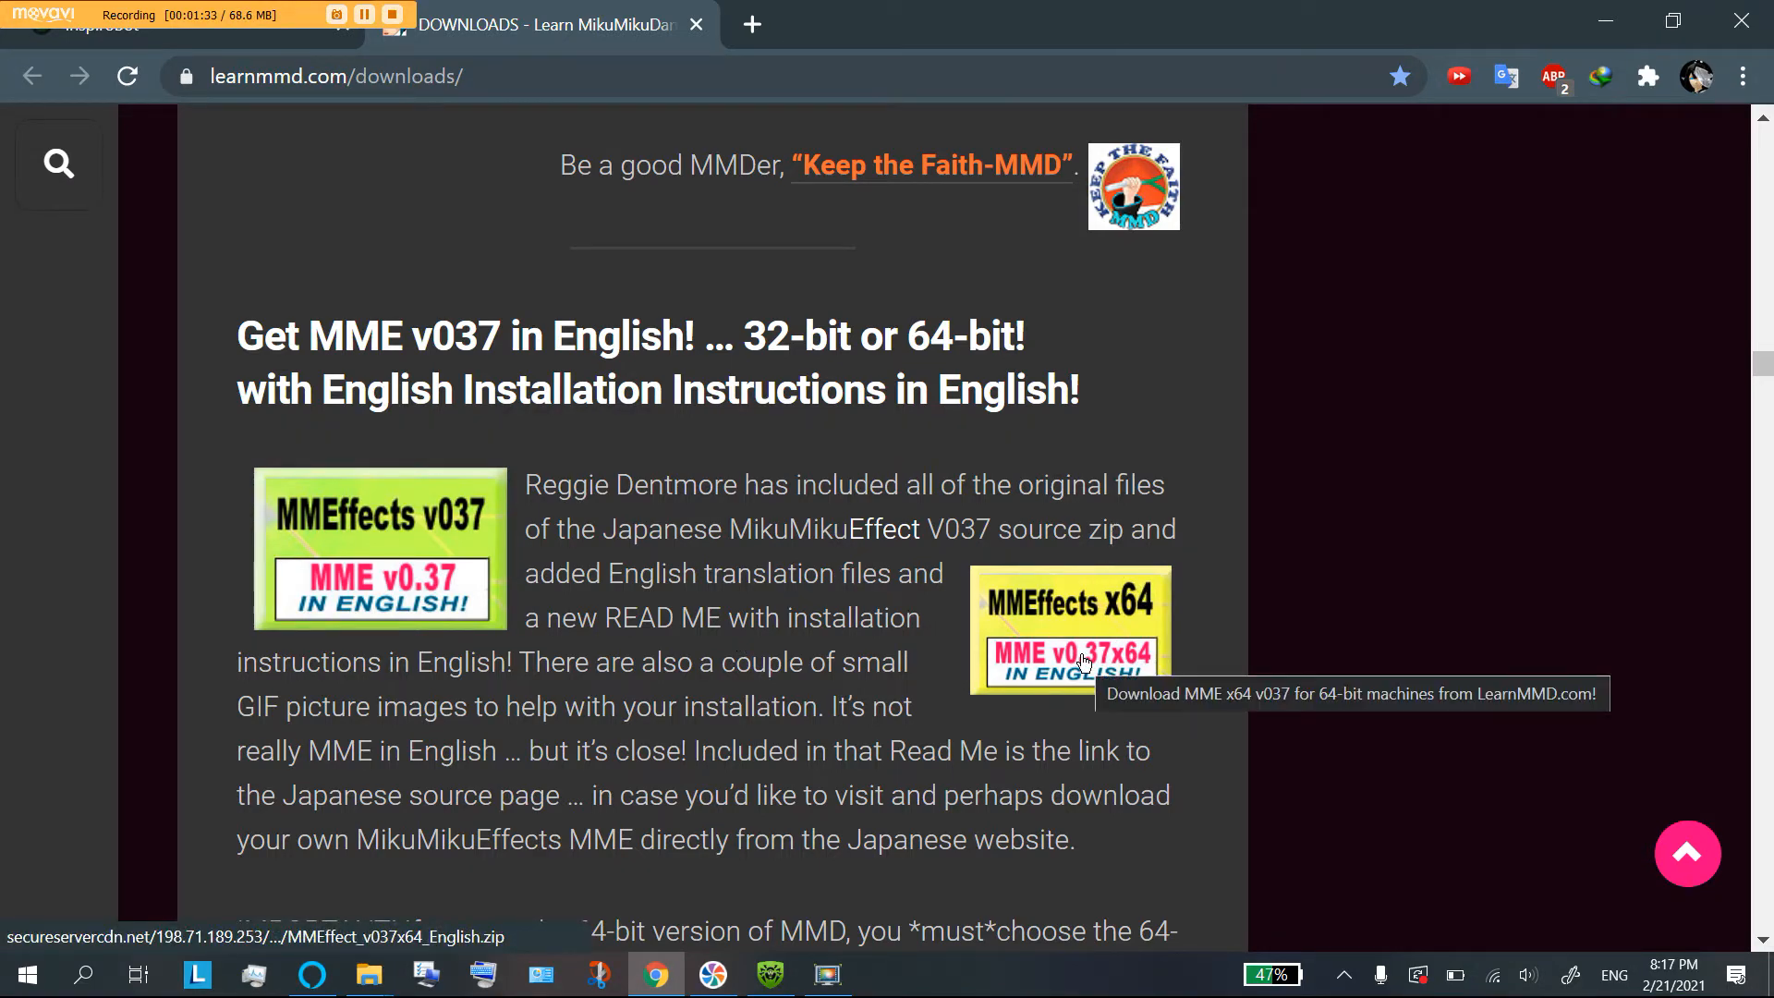
{"action": "mouse_move", "coordinate": [1444, 153]}
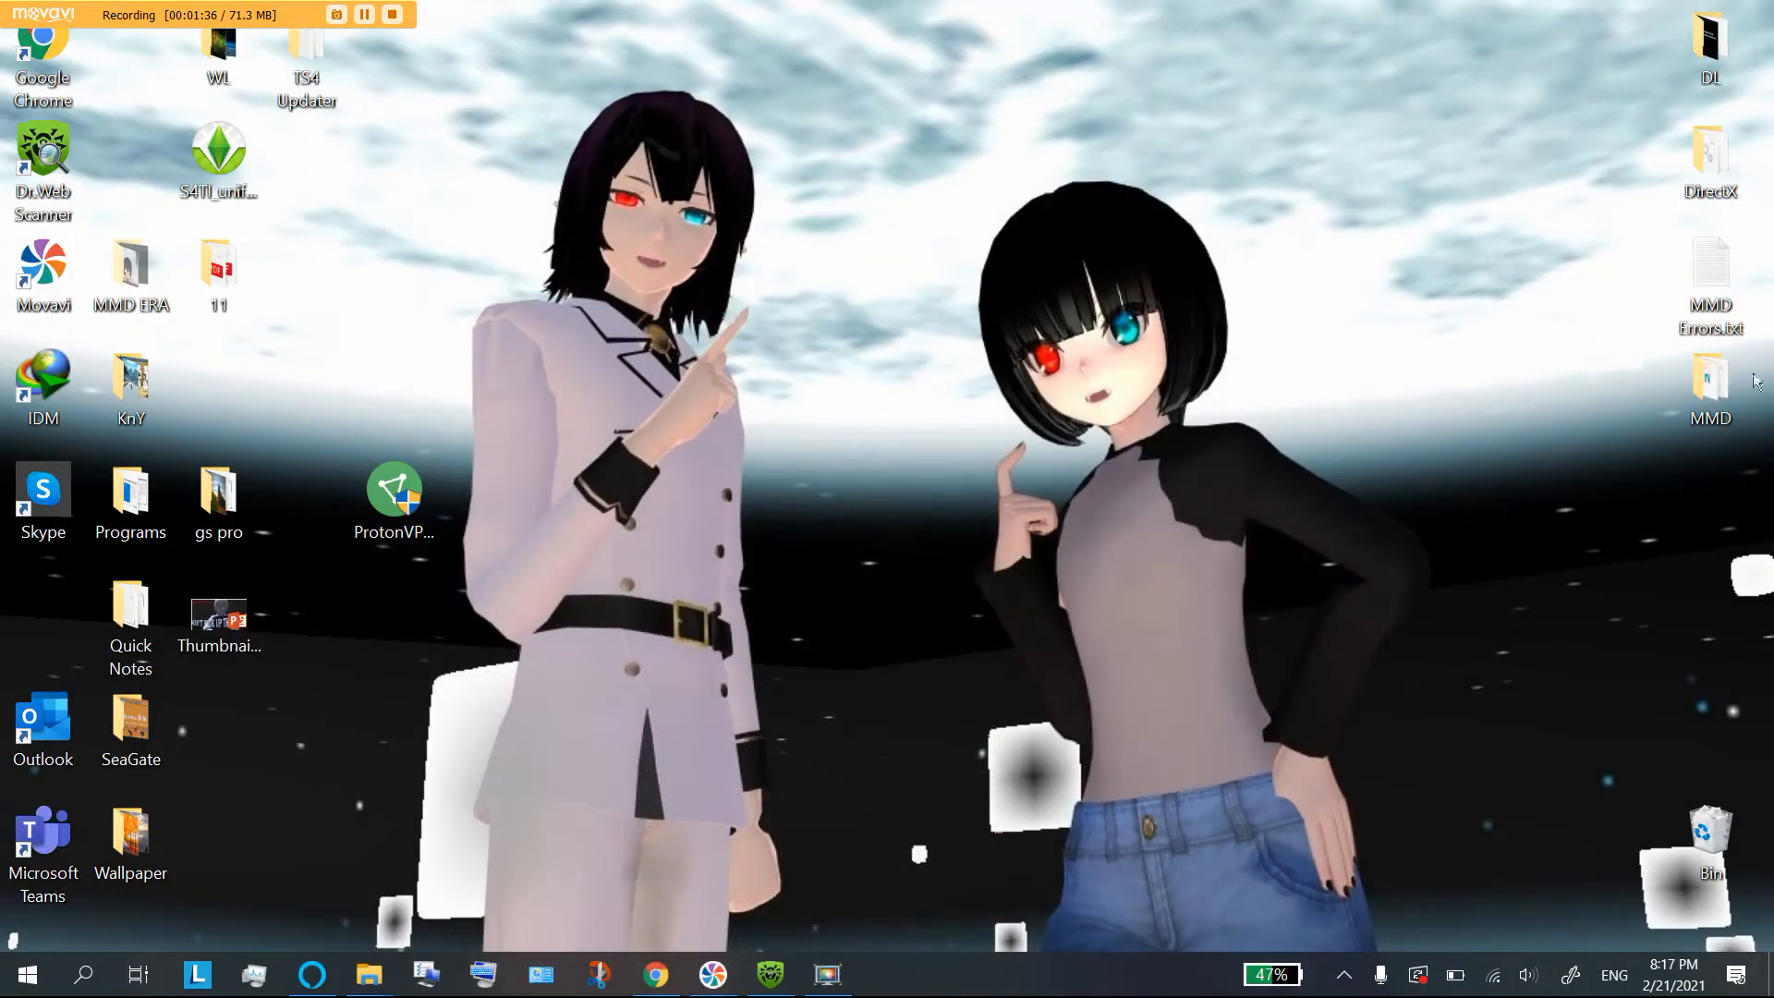
Step: Open the desktop MMD folder and view its readme.txt (MikuMikuDance Ver.9.32 English 64bitOS) in Notepad
{"action": "double_click", "coordinate": [1710, 378]}
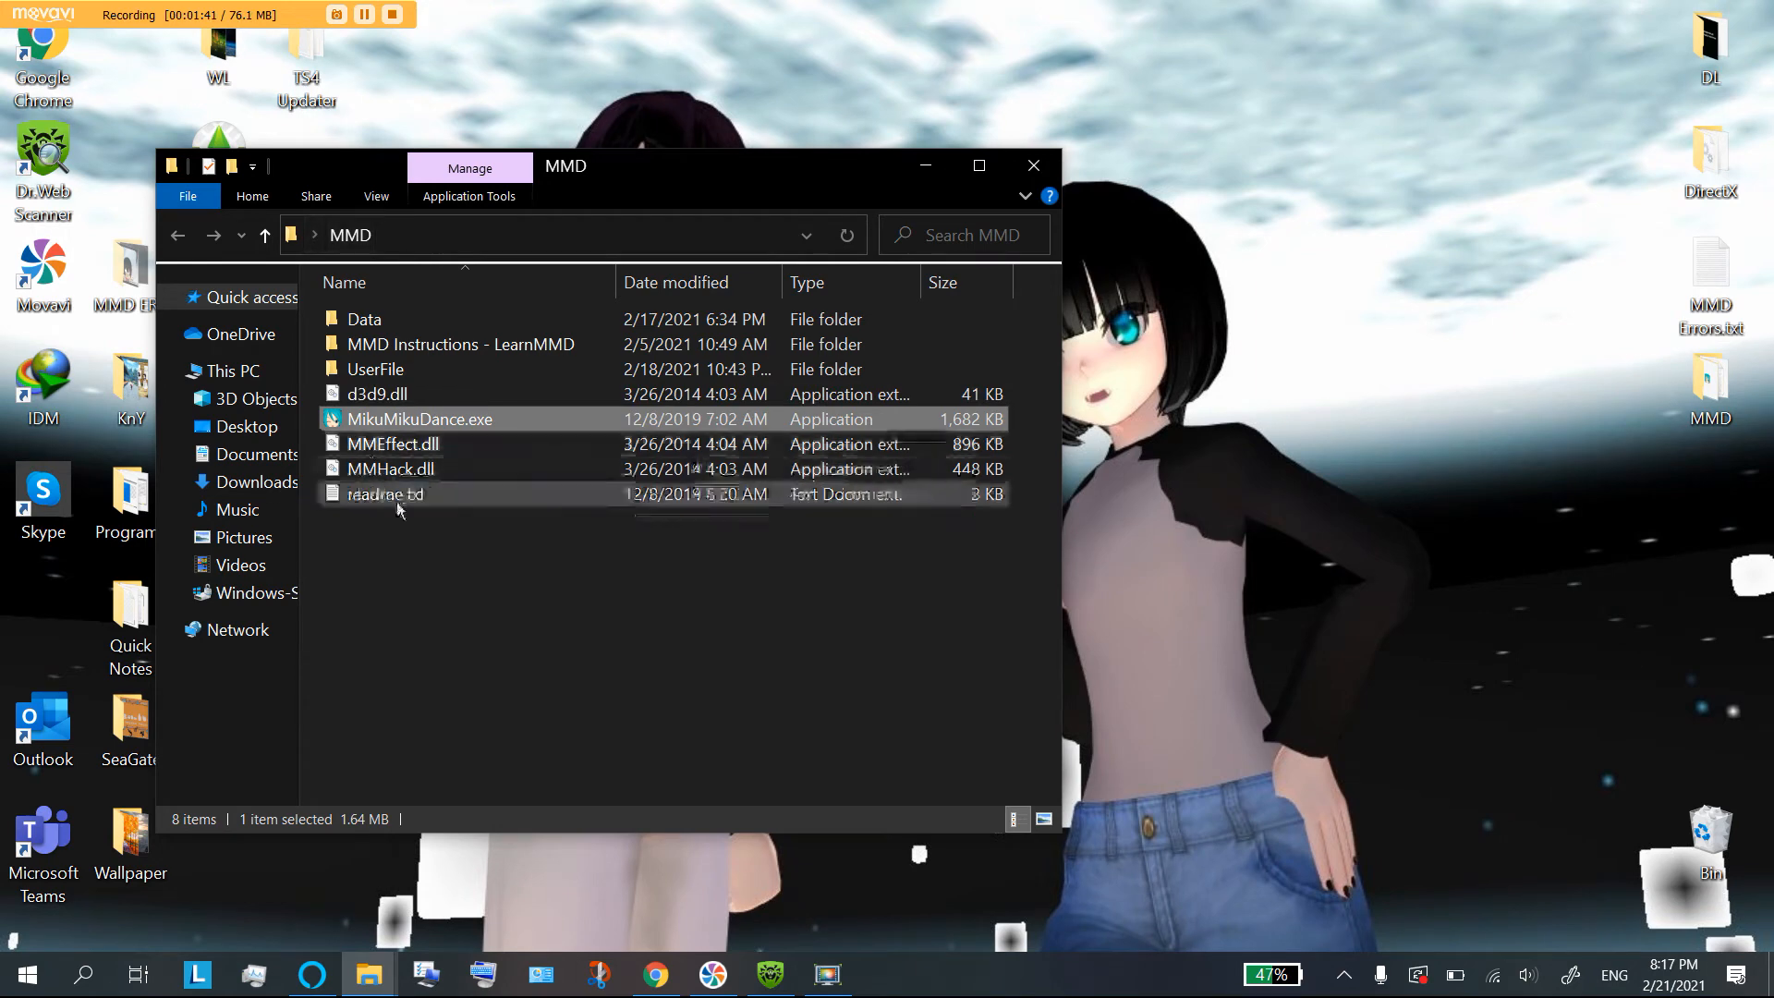
{"action": "double_click", "coordinate": [386, 495]}
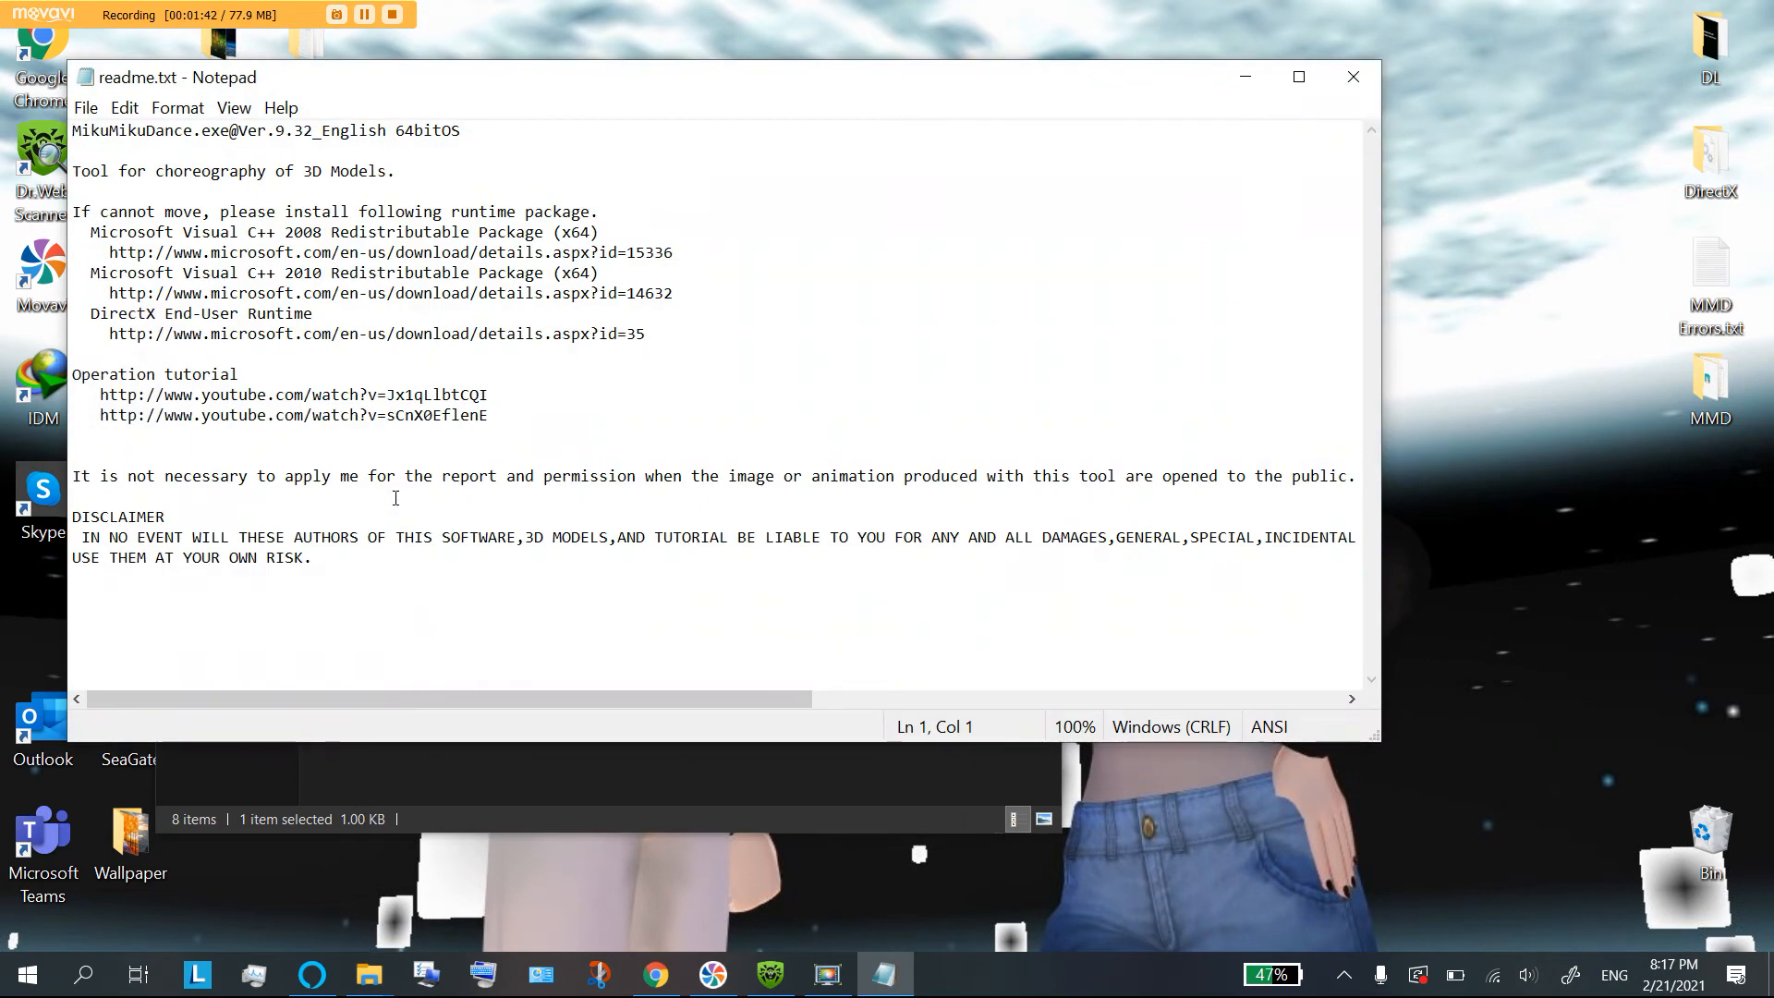
{"action": "mouse_move", "coordinate": [1616, 266]}
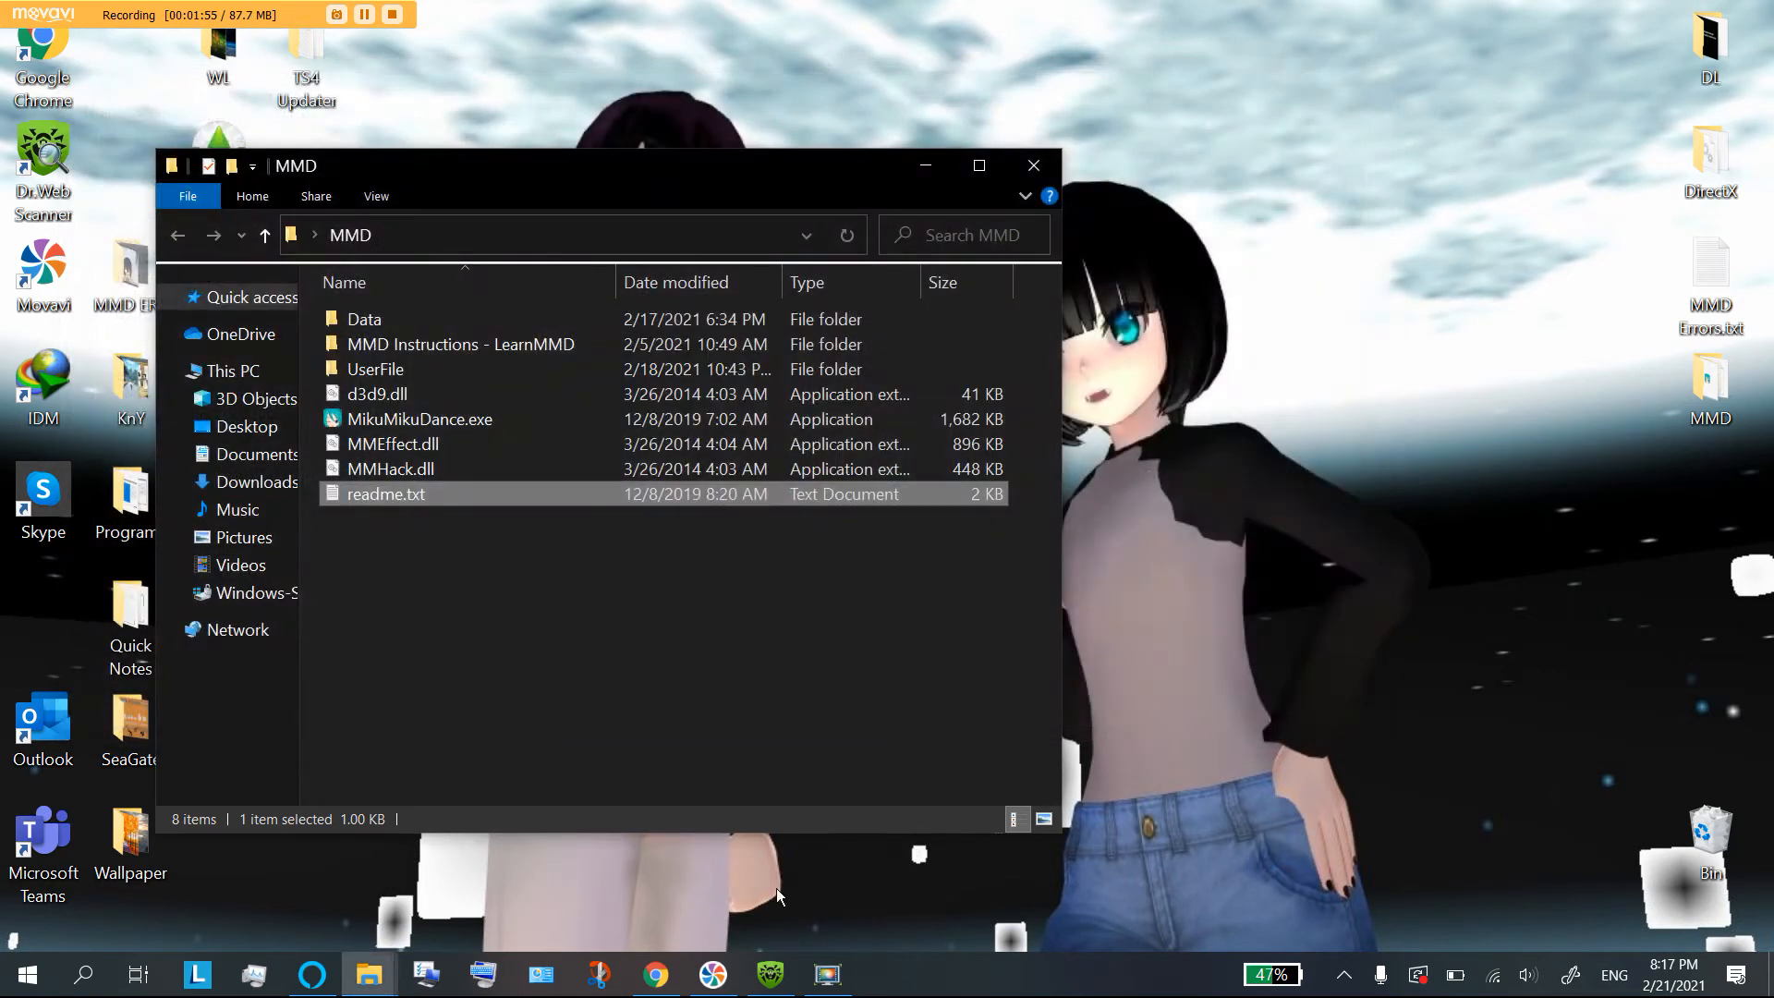
{"action": "mouse_move", "coordinate": [656, 974]}
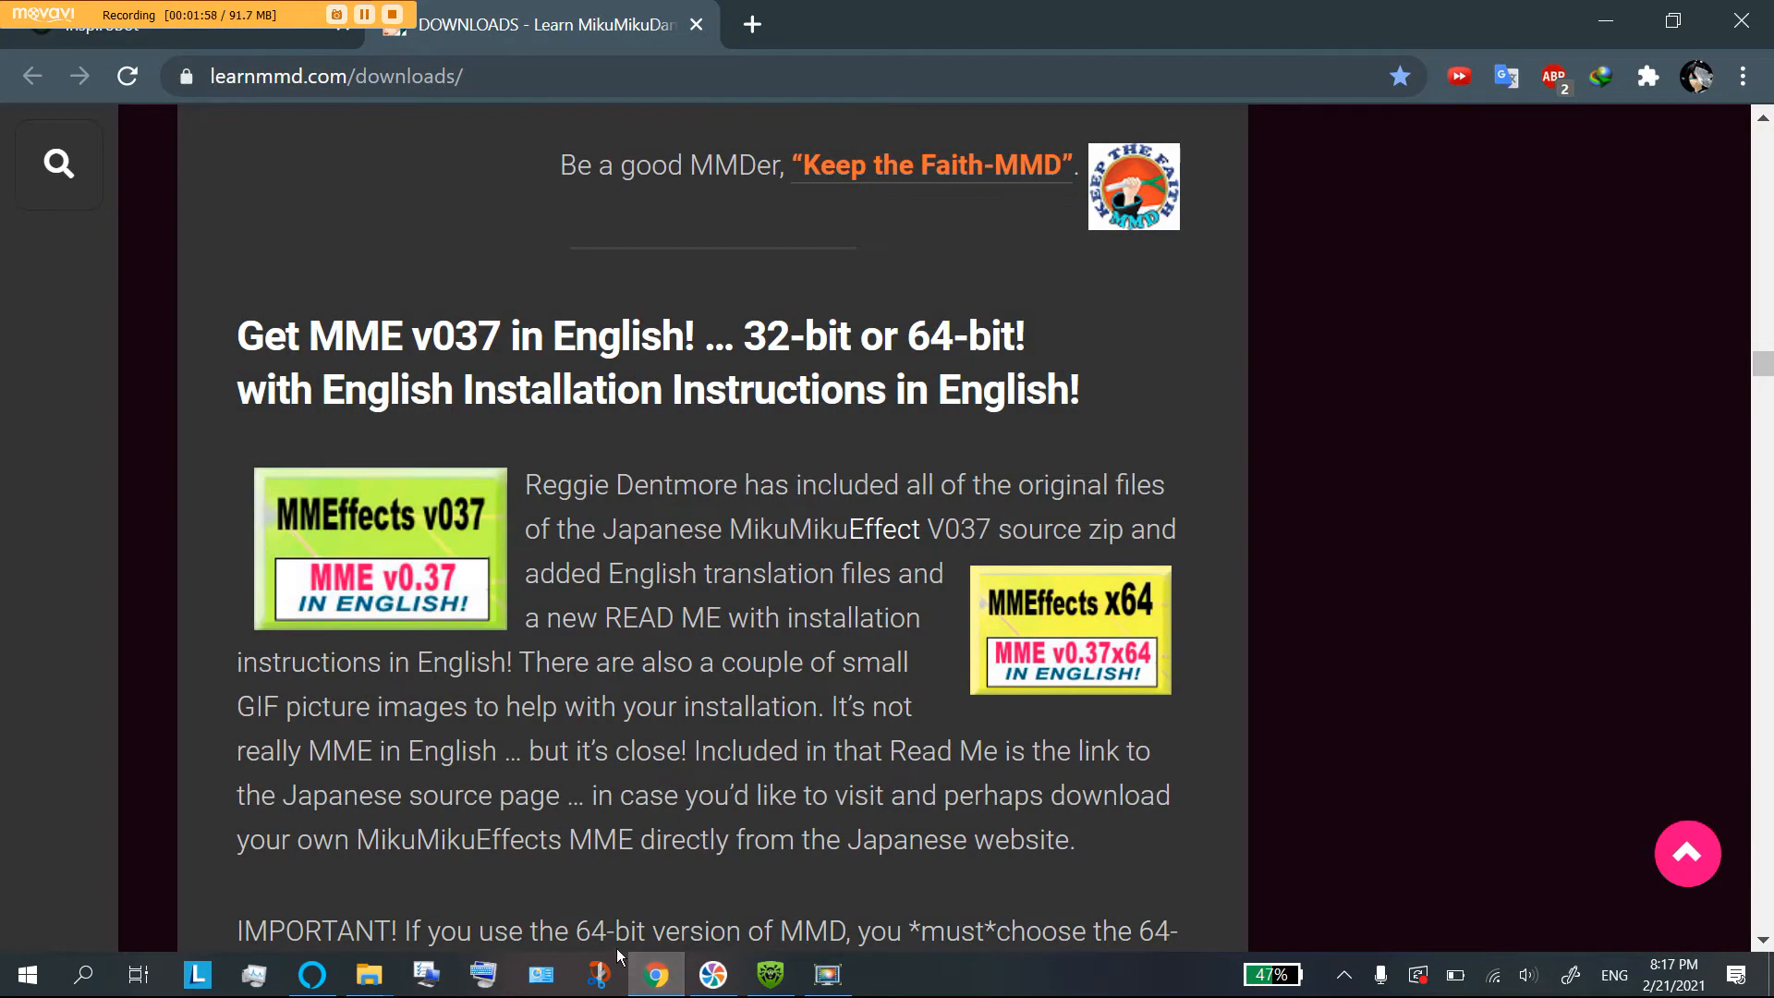
{"action": "mouse_move", "coordinate": [1193, 614]}
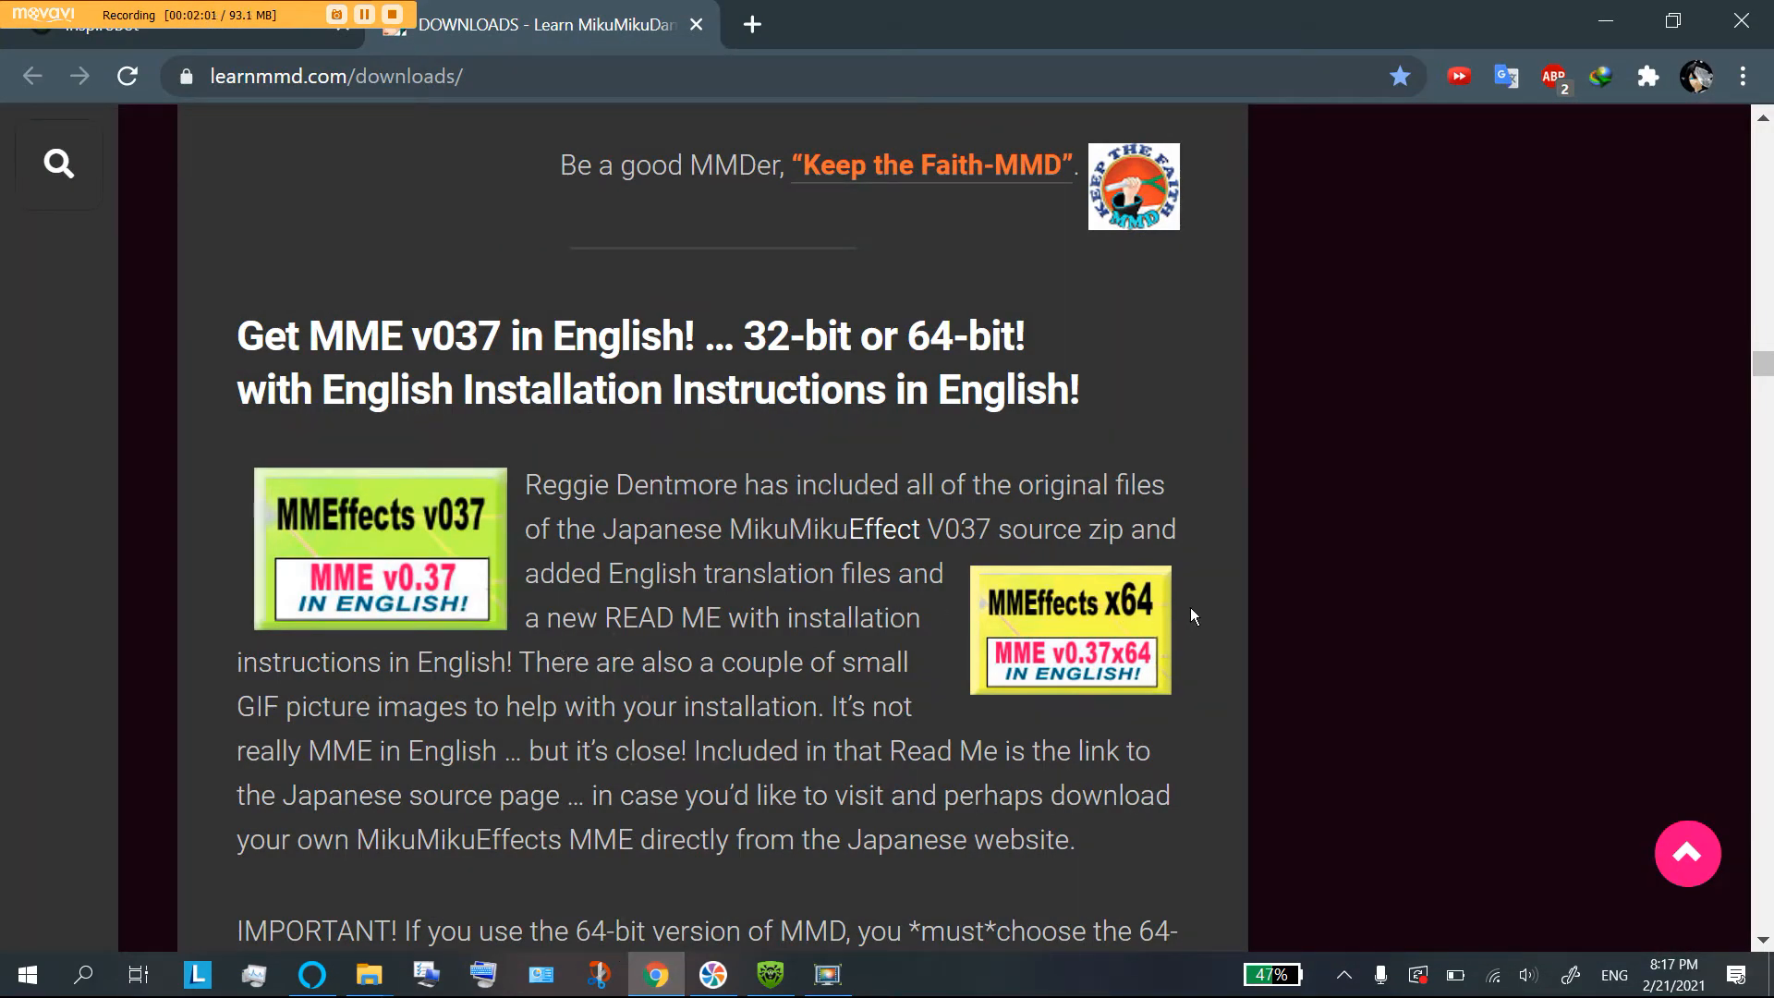
{"action": "mouse_move", "coordinate": [453, 571]}
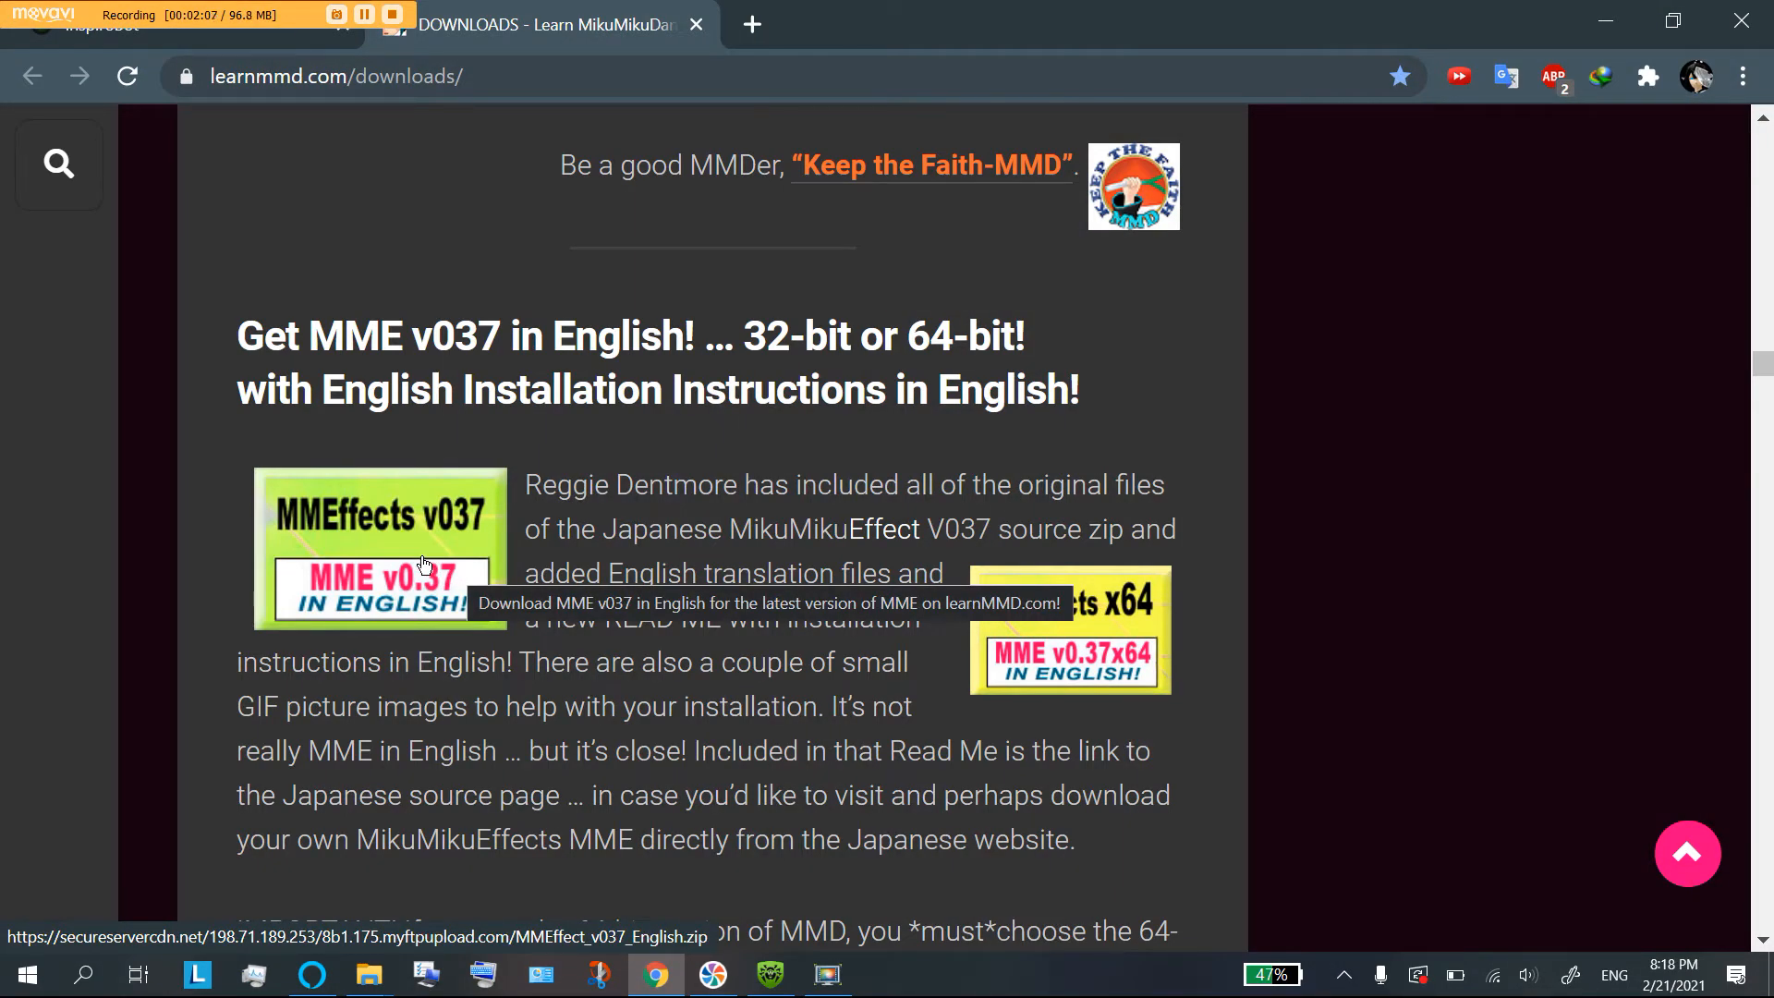
{"action": "mouse_move", "coordinate": [401, 563]}
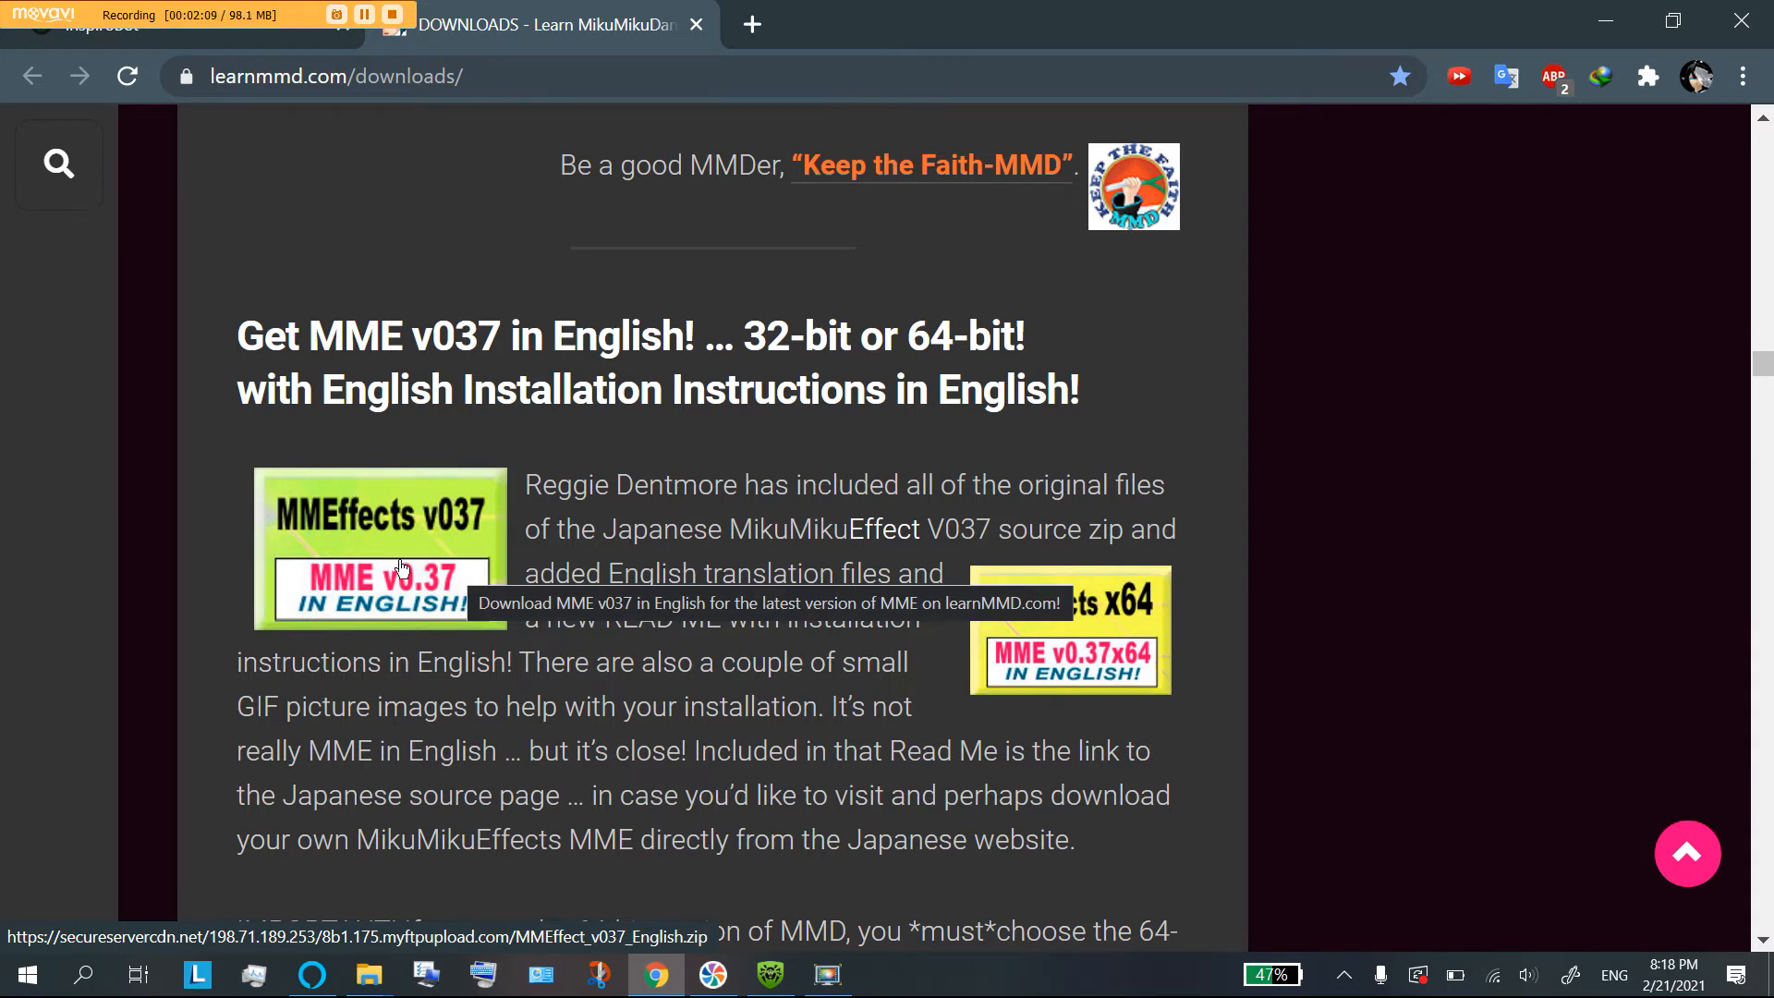
{"action": "mouse_move", "coordinate": [1052, 617]}
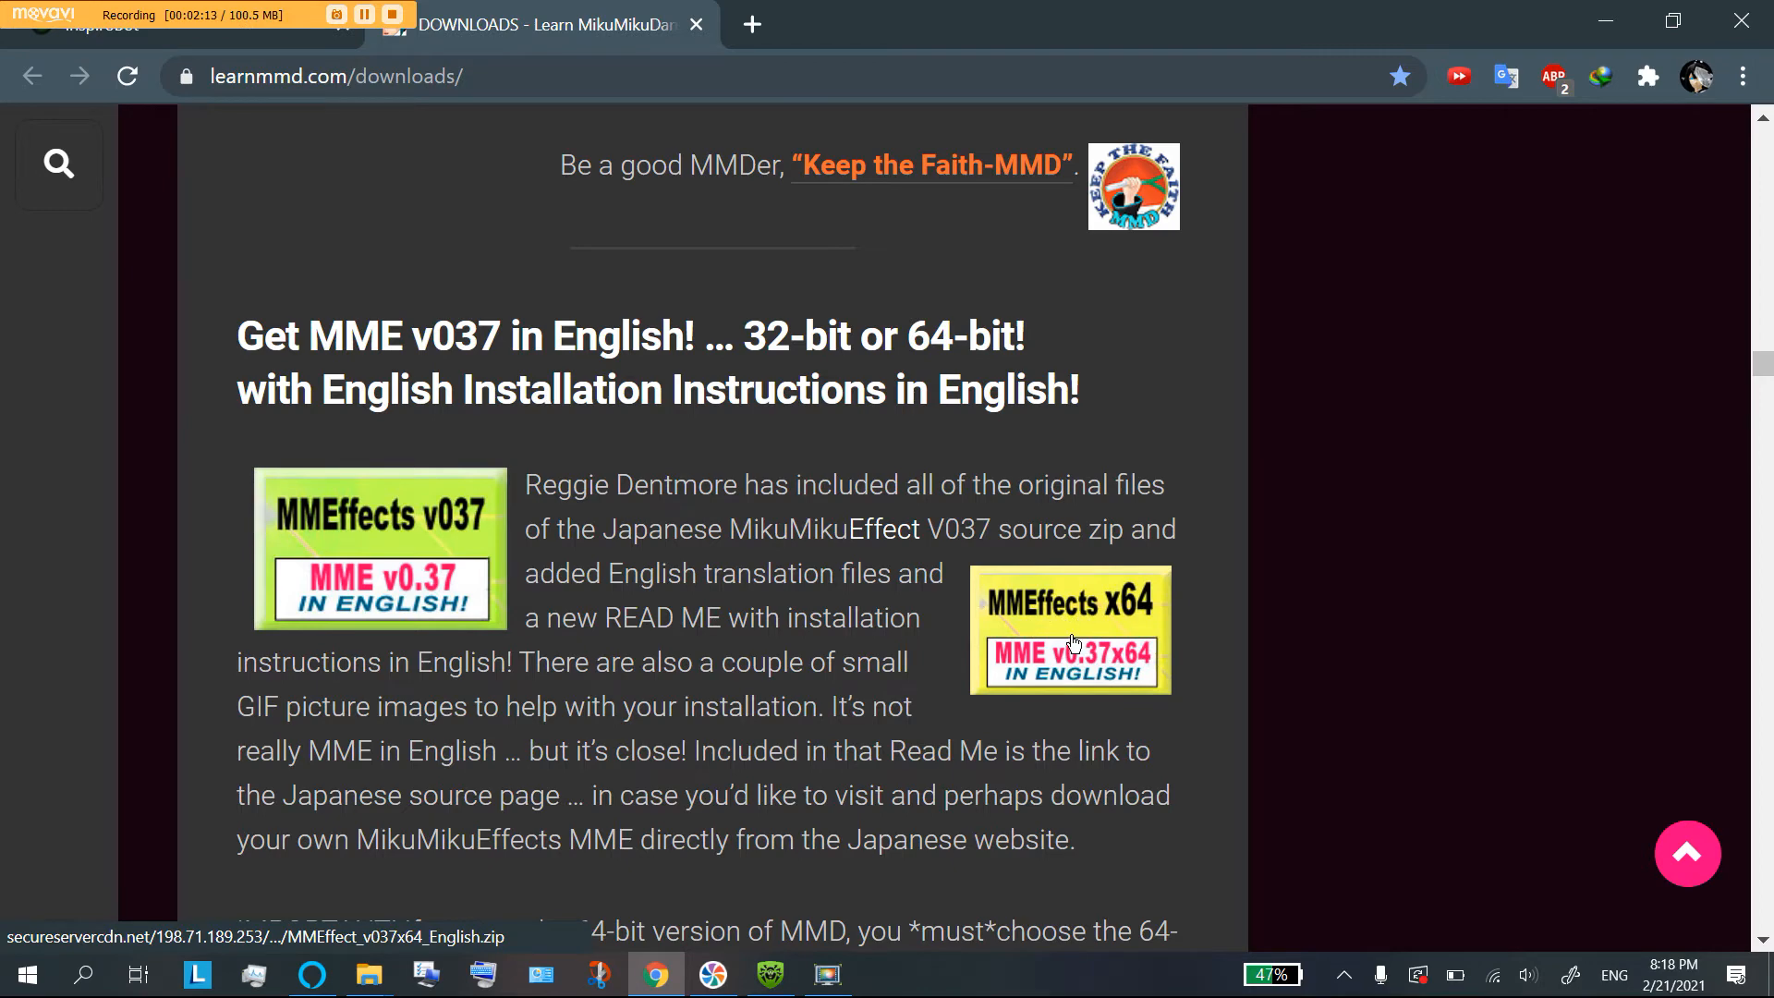
Step: Start downloading MMEffect_v037x64_English.zip via the 'MMEffects x64 – MME v0.37x64 in English' link
{"action": "left_click", "coordinate": [1070, 630]}
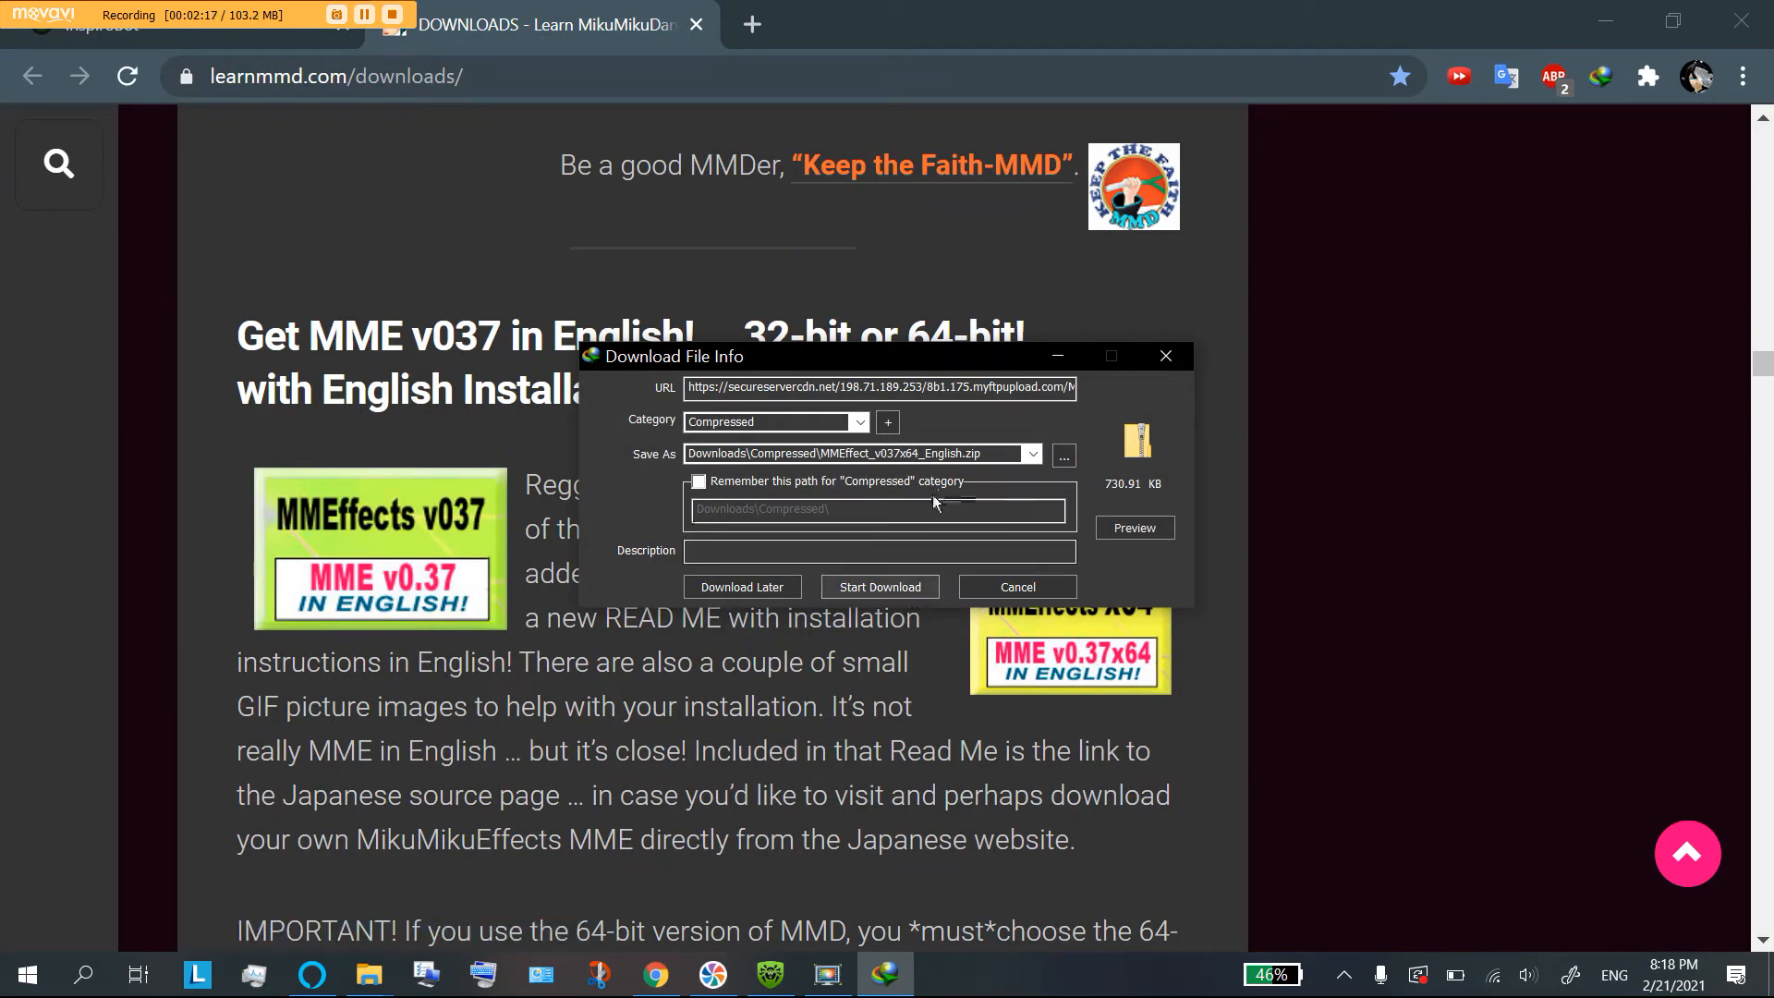
{"action": "mouse_move", "coordinate": [1061, 455]}
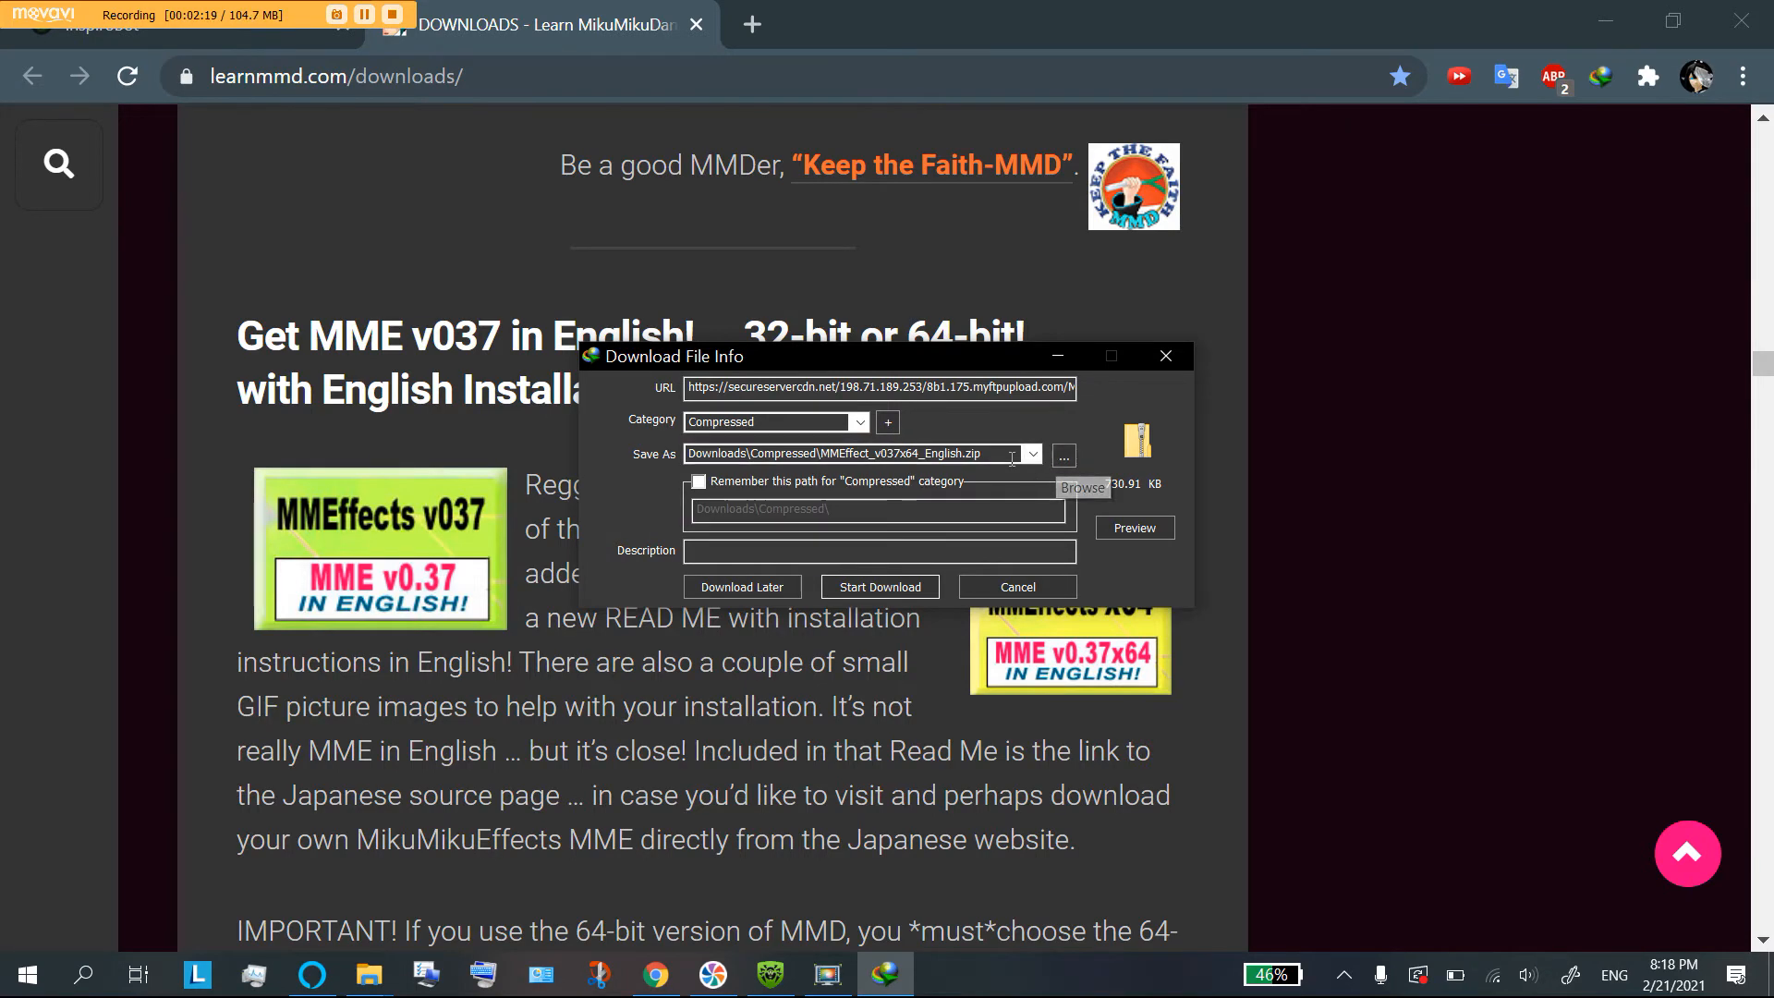
Step: Decline creating the Compressed folder, set the save location to Desktop\DL and begin the zip download
{"action": "left_click", "coordinate": [880, 586]}
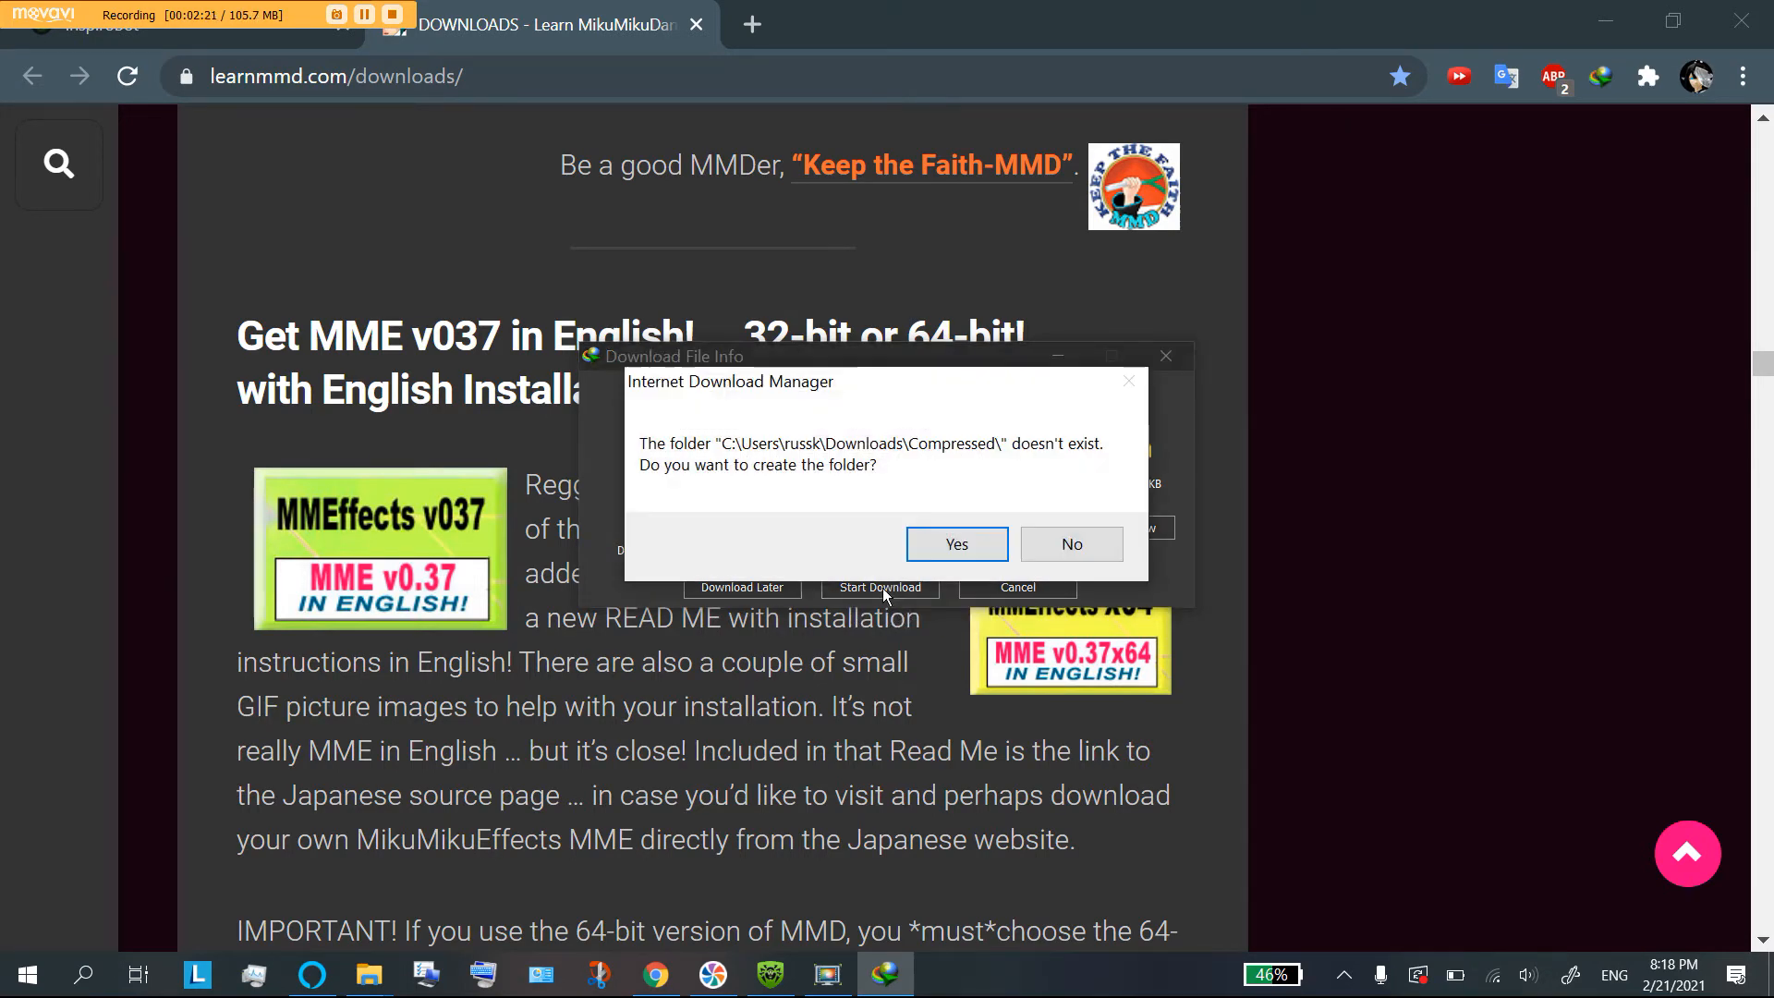
{"action": "left_click", "coordinate": [955, 544]}
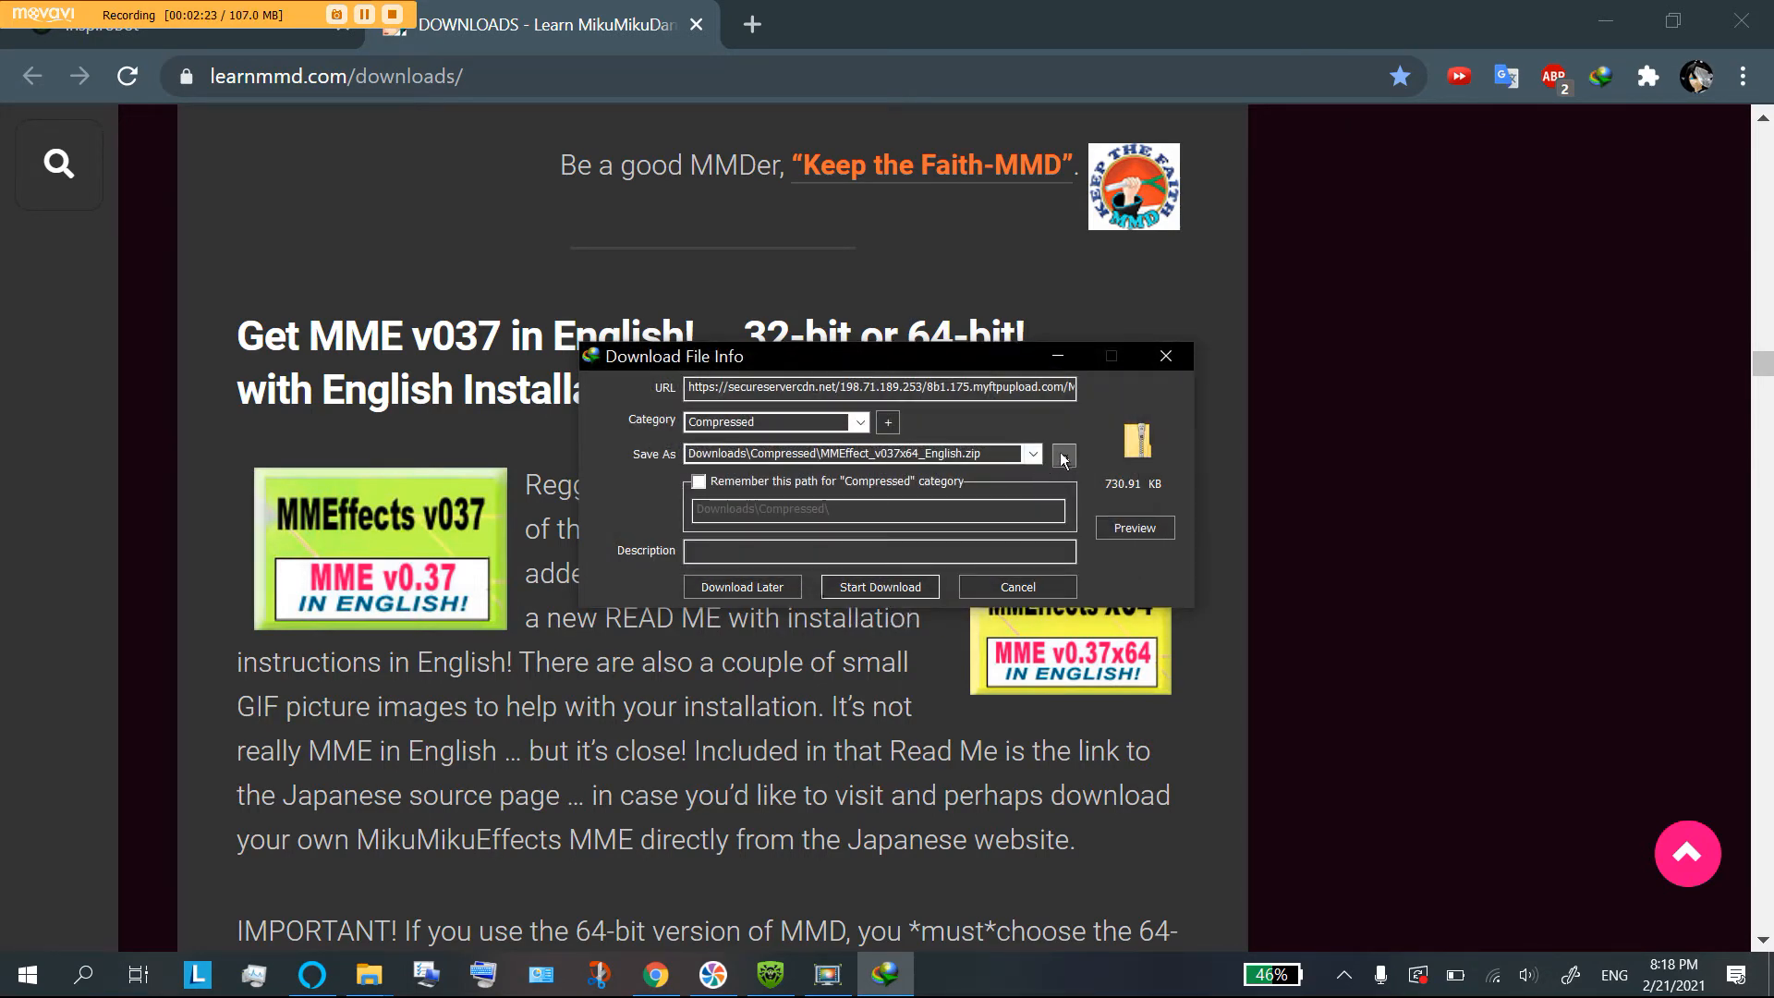
{"action": "left_click", "coordinate": [1061, 458]}
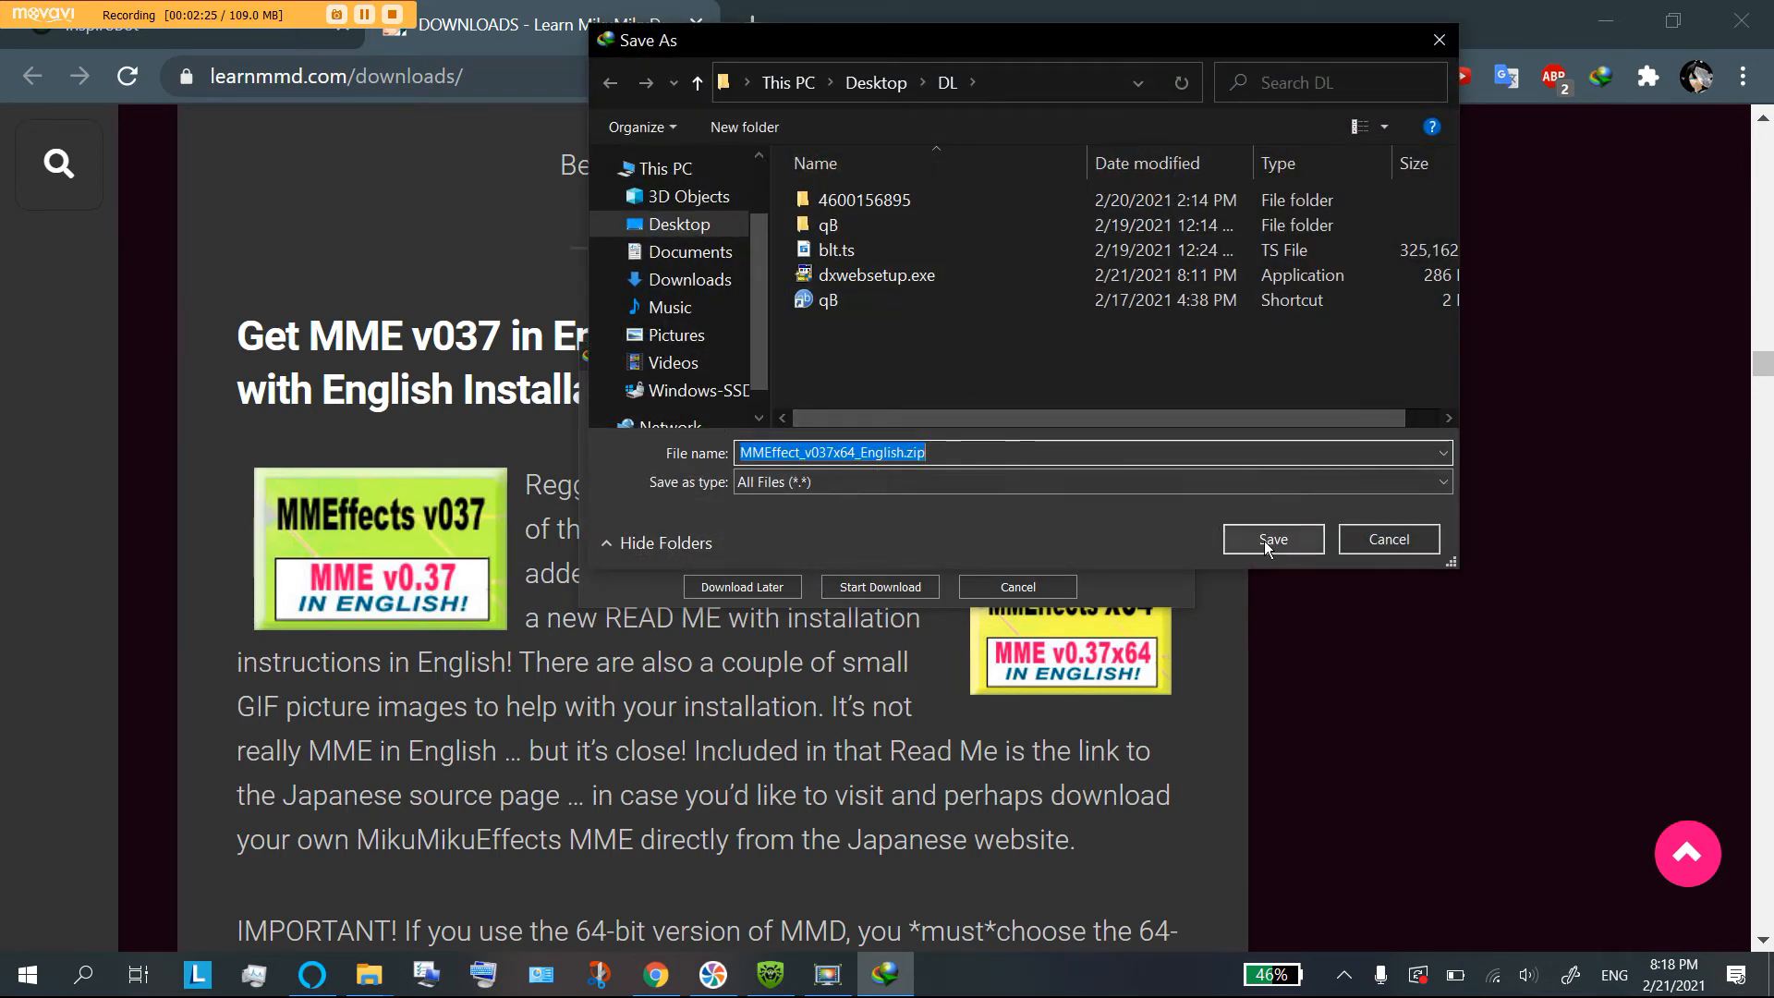
{"action": "left_click", "coordinate": [1272, 538]}
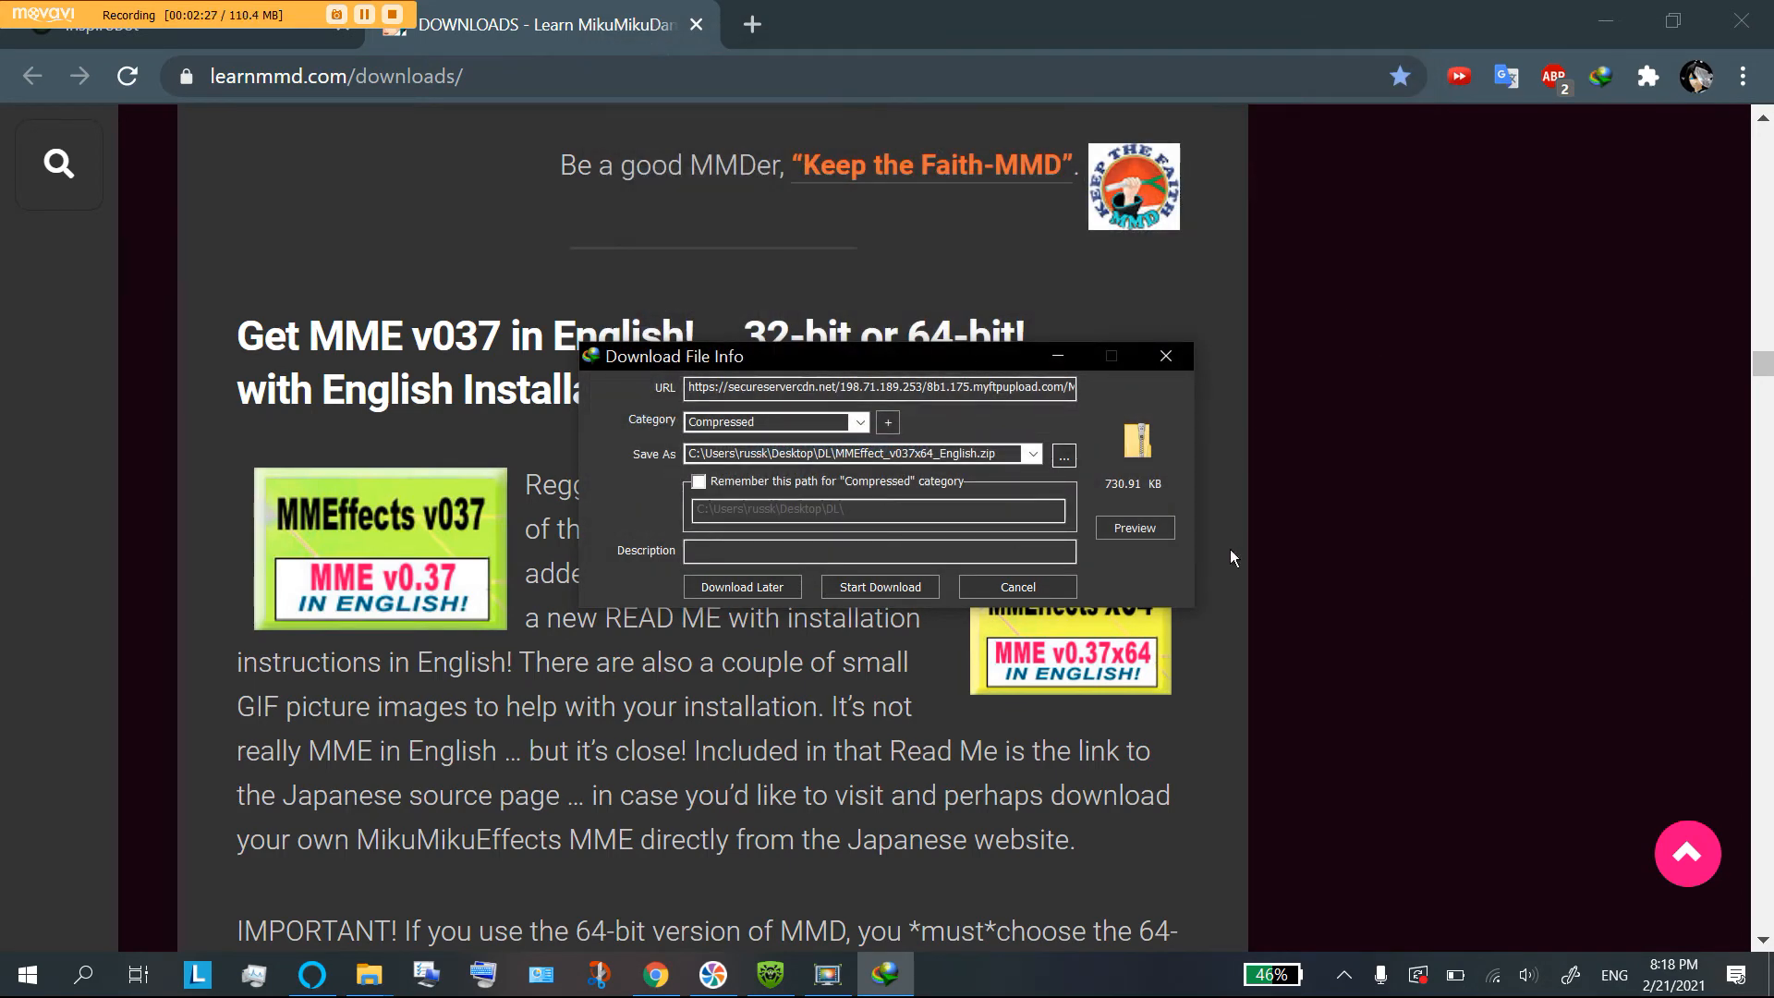
{"action": "left_click", "coordinate": [1015, 585]}
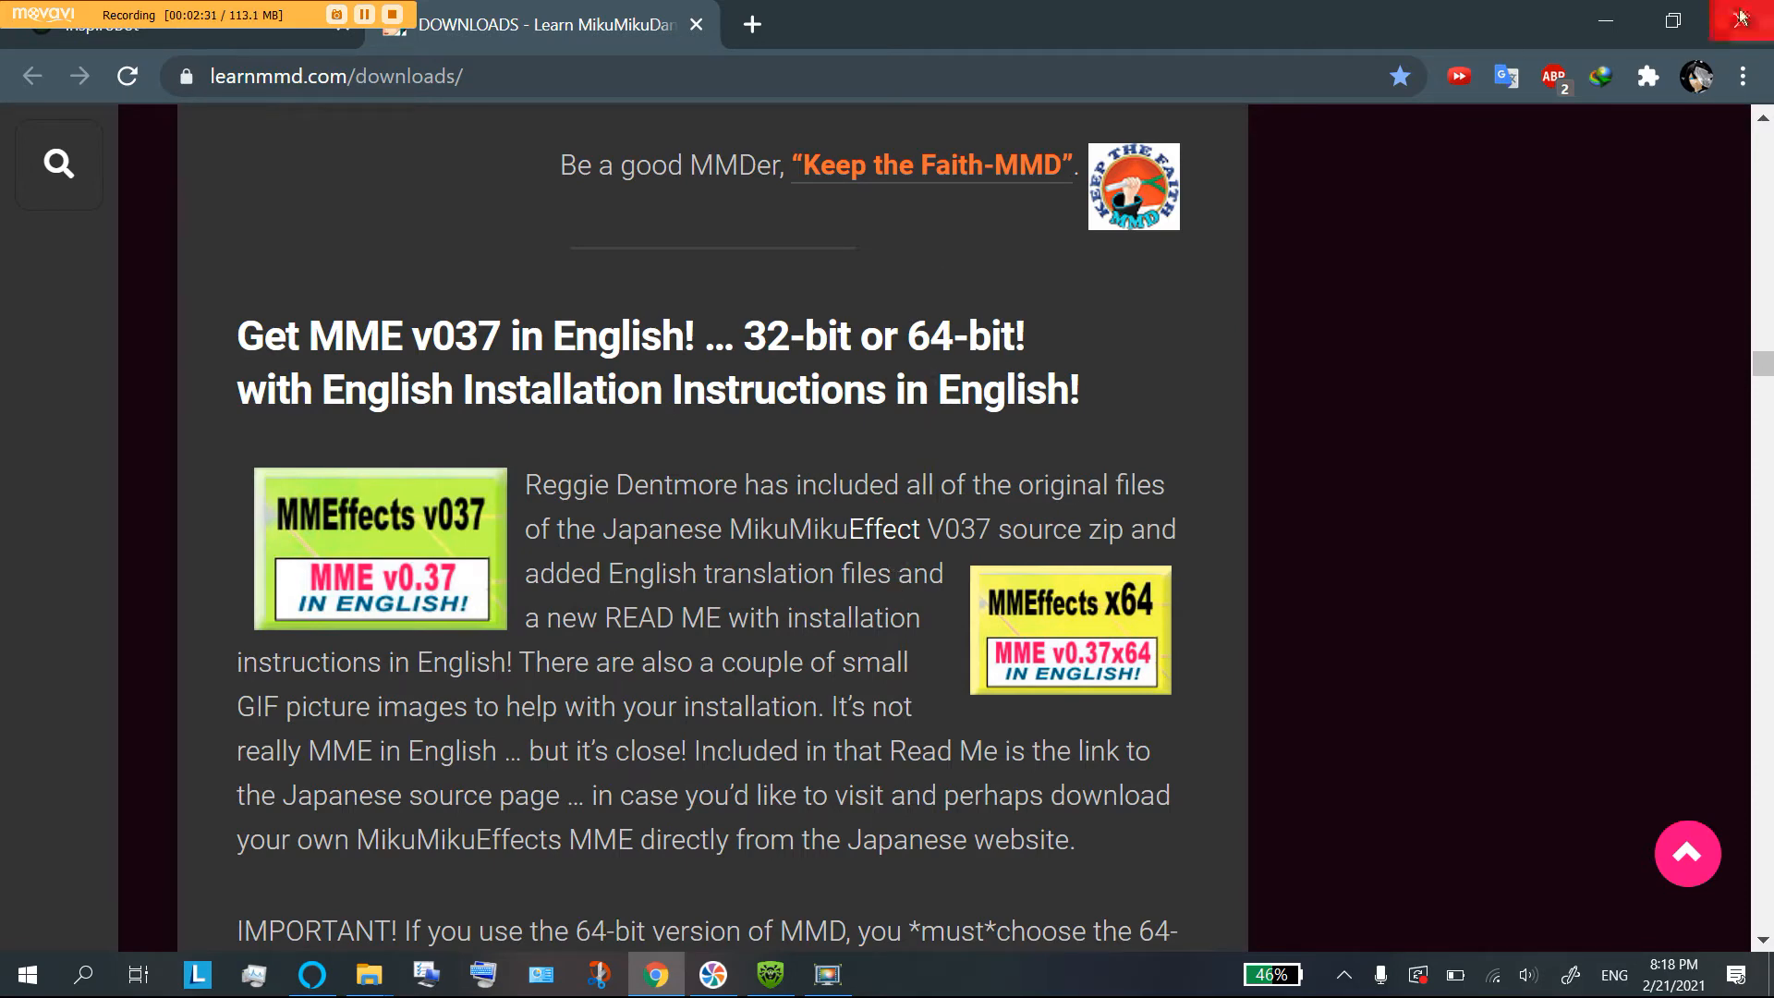
{"action": "mouse_move", "coordinate": [1612, 9]}
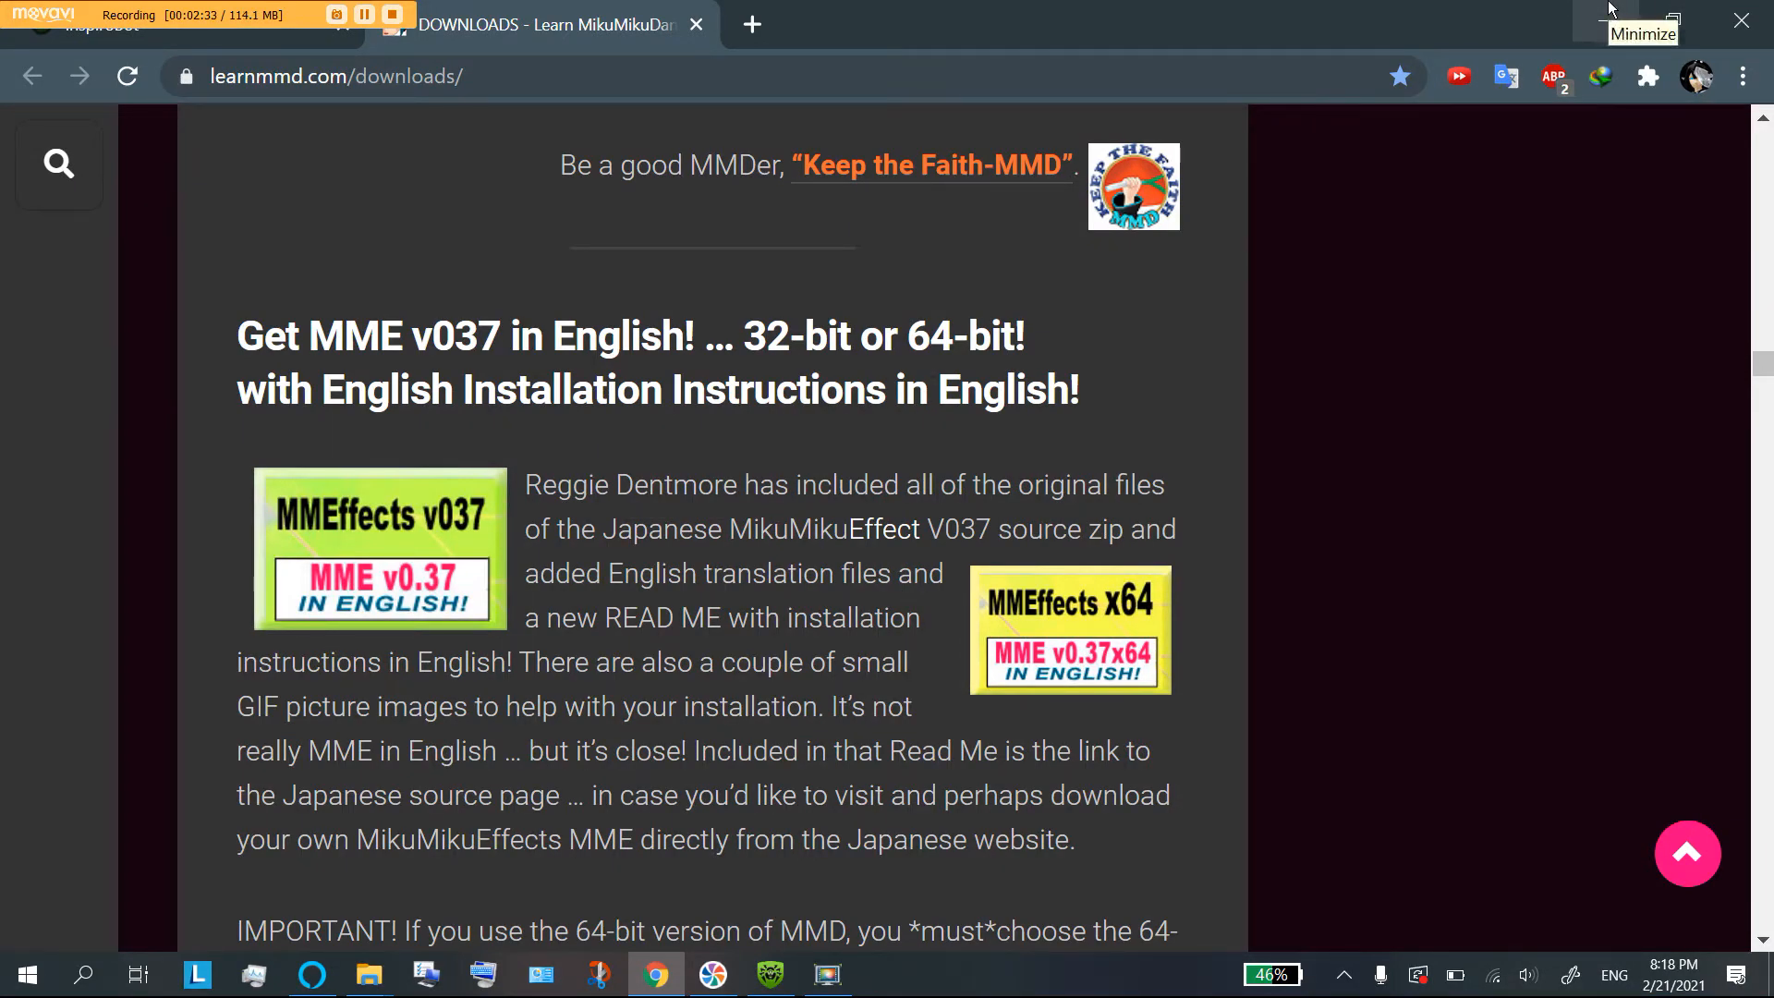
Step: Minimize Chrome, open the desktop DL folder and select MMEffect_v037x64_English.zip
{"action": "left_click", "coordinate": [1675, 22]}
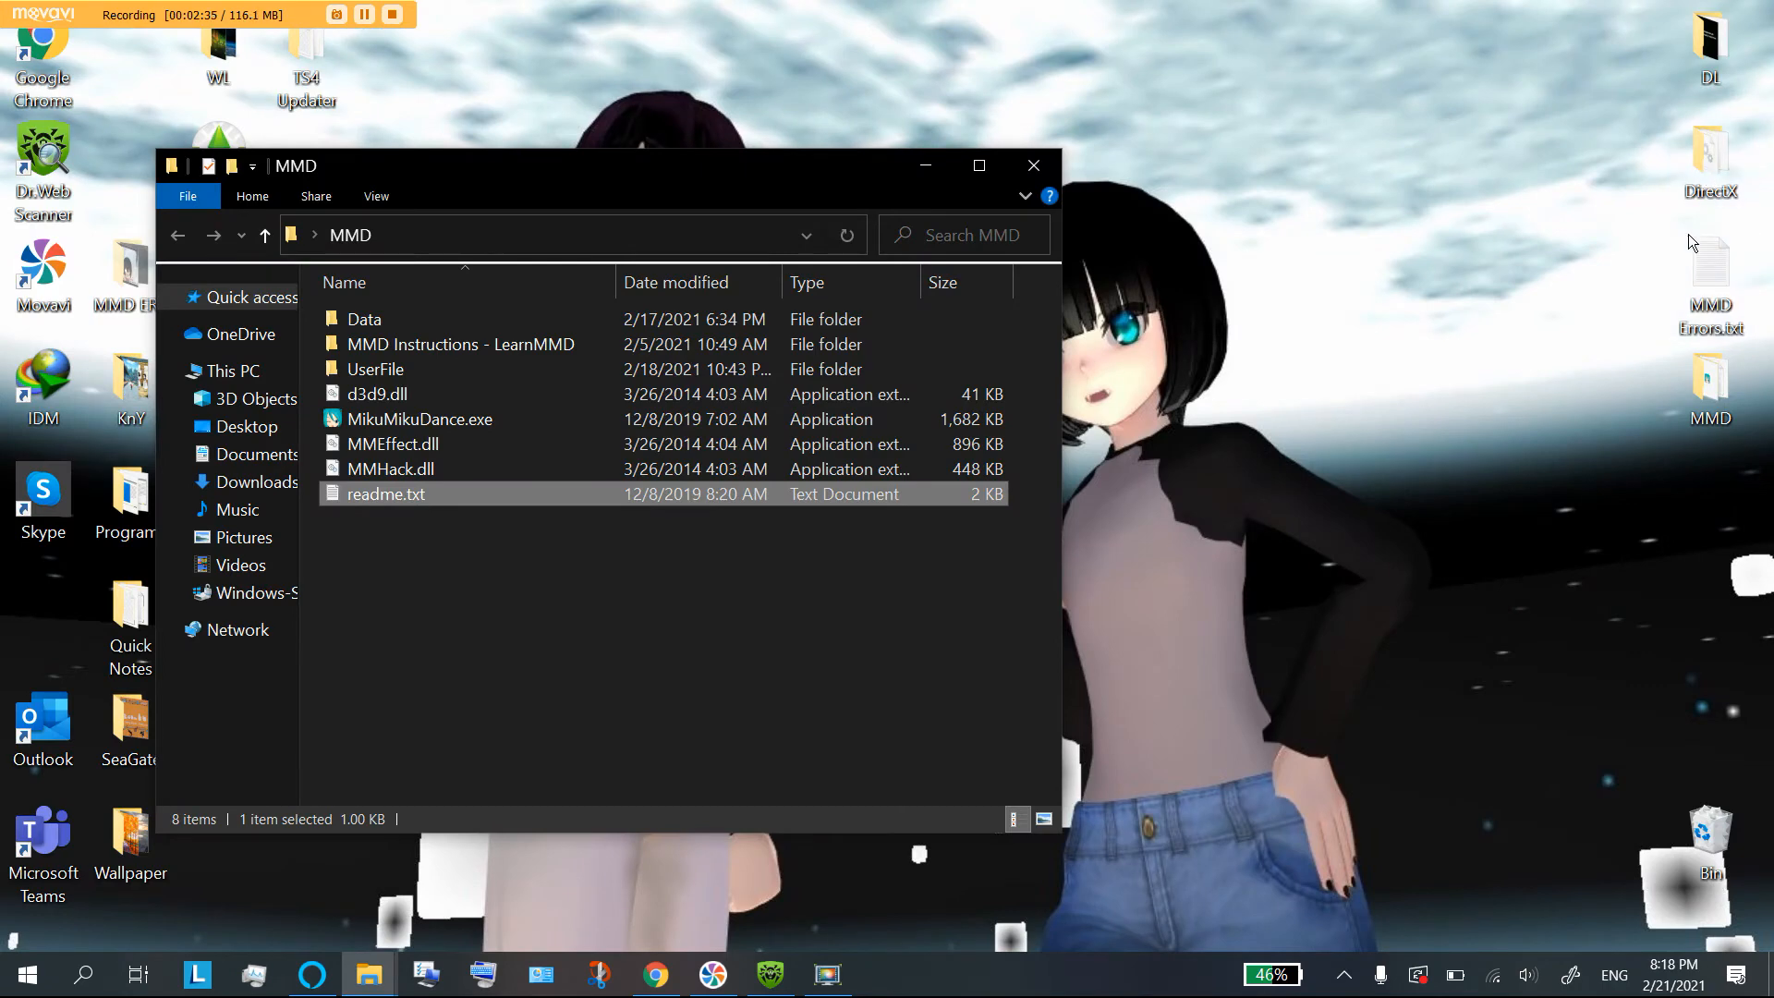
{"action": "double_click", "coordinate": [1711, 39]}
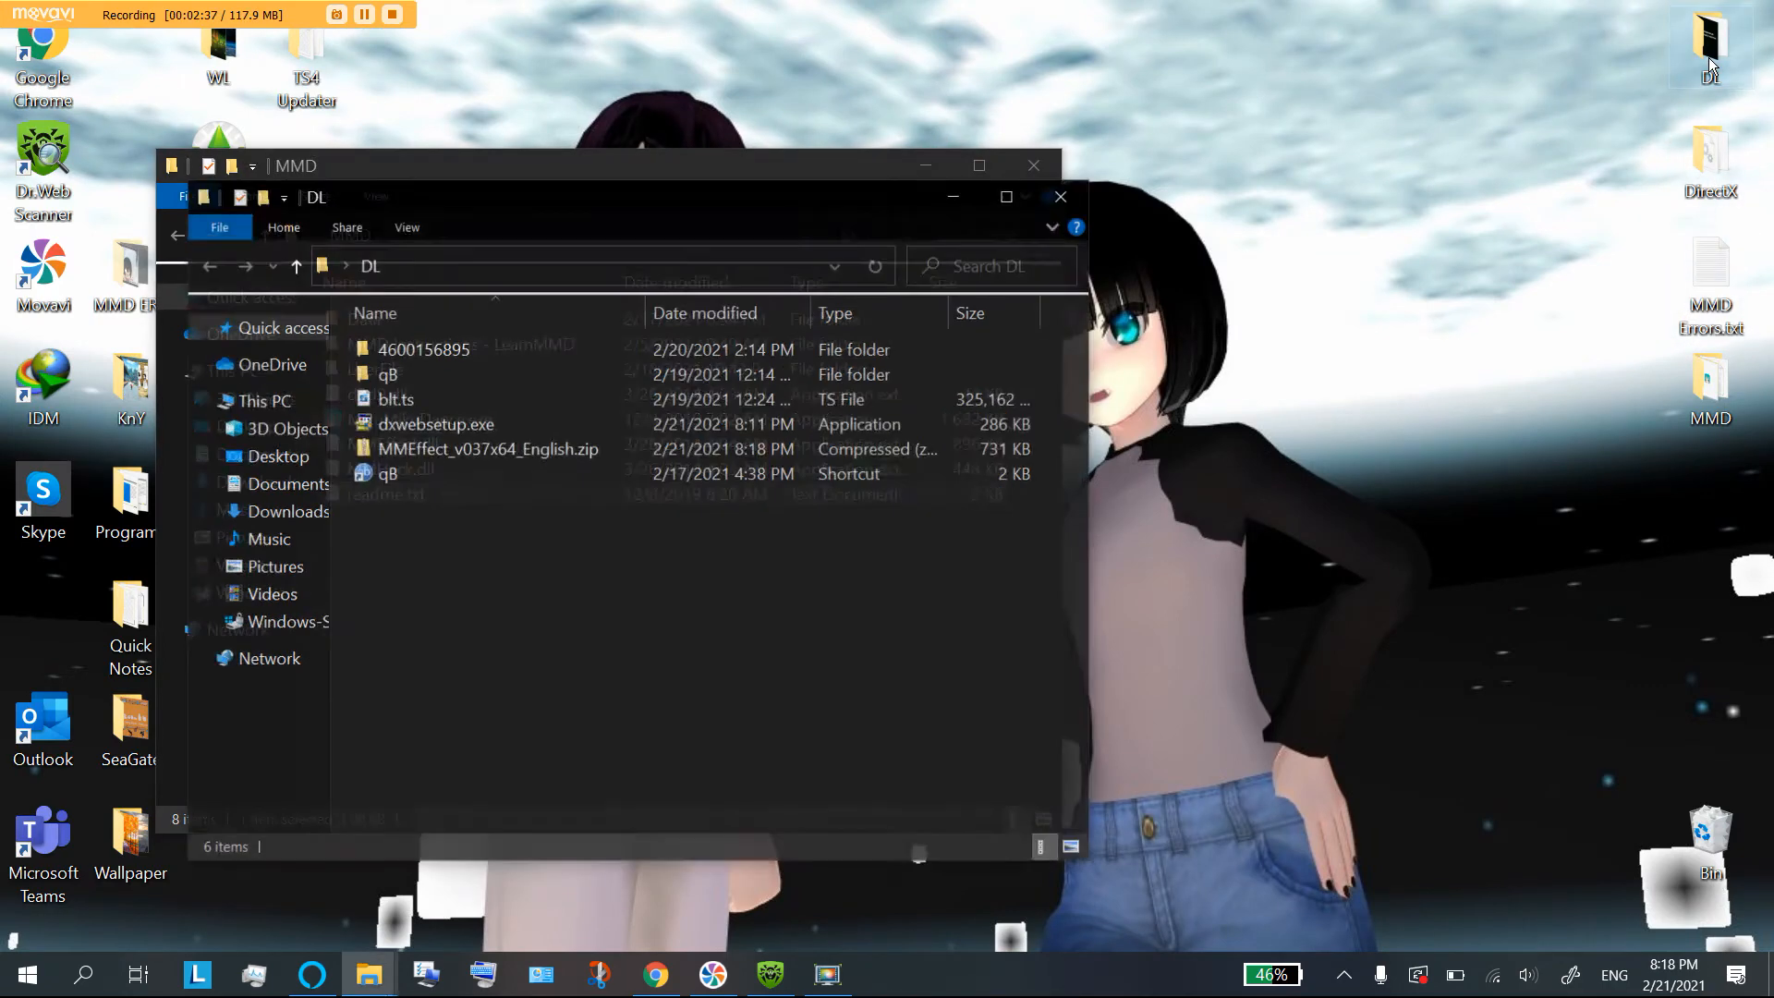
{"action": "left_click", "coordinate": [488, 449]}
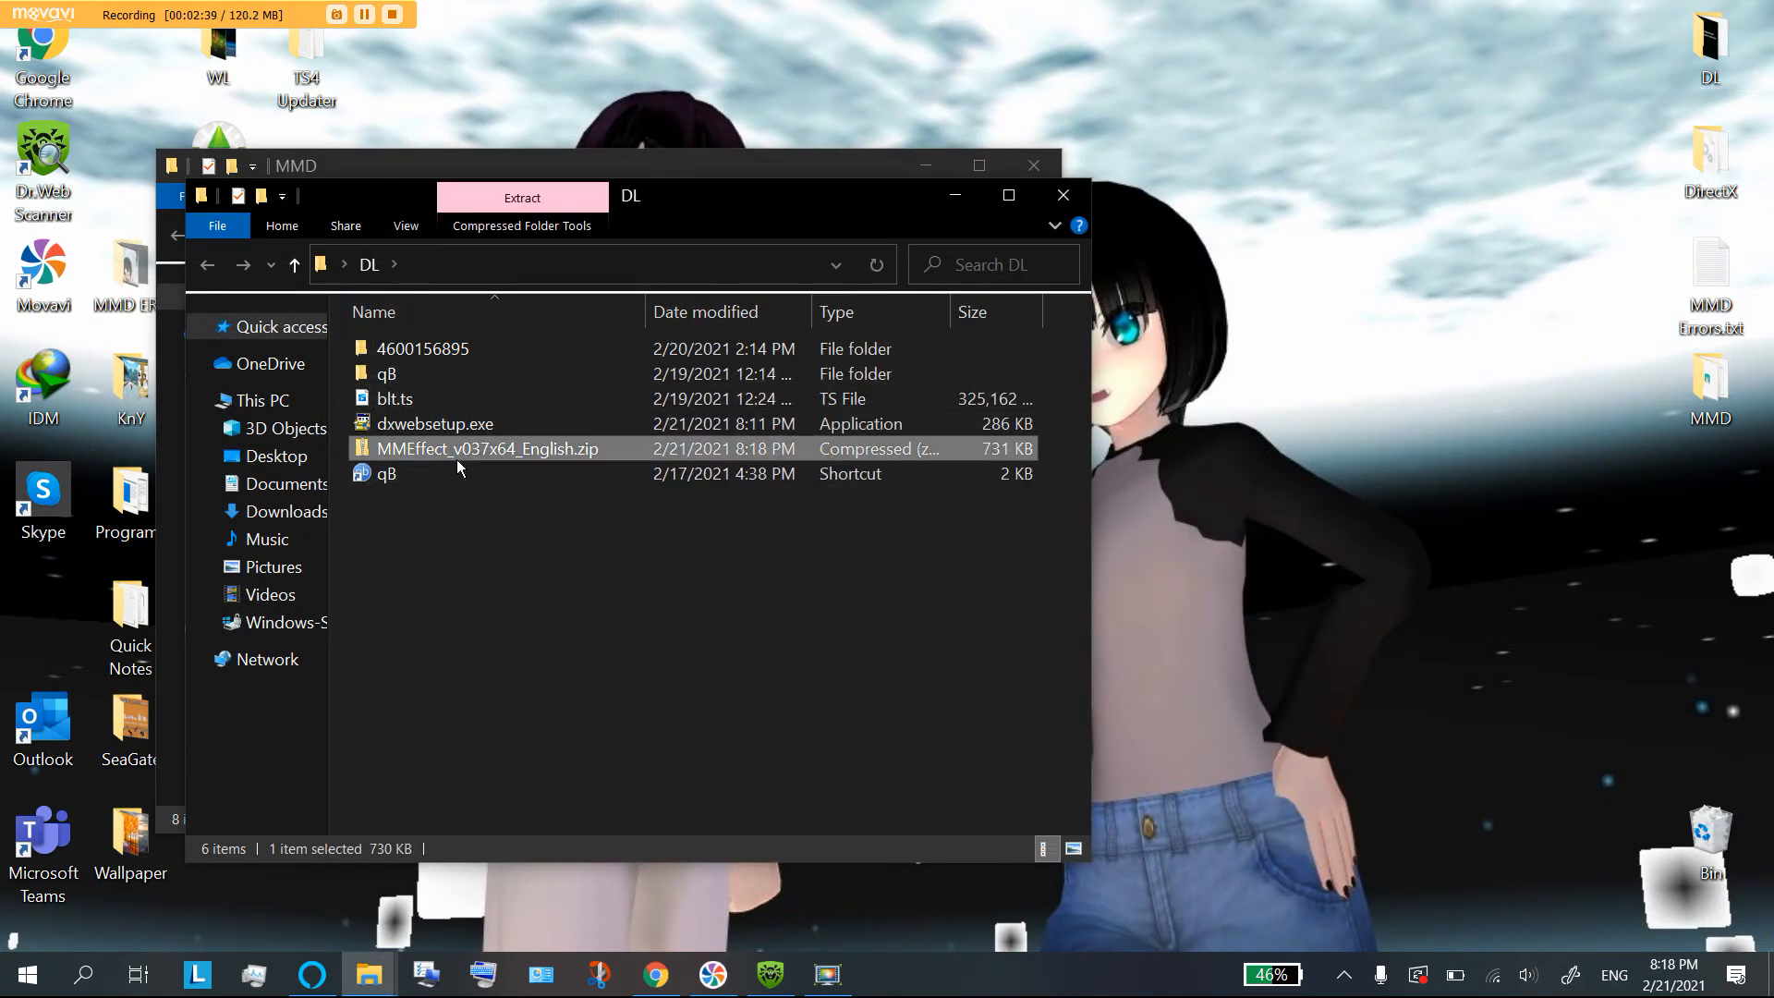
Step: Extract the zip with 7-Zip into a same-named MMEffect_v037x64_English folder in DL
{"action": "right_click", "coordinate": [486, 447]}
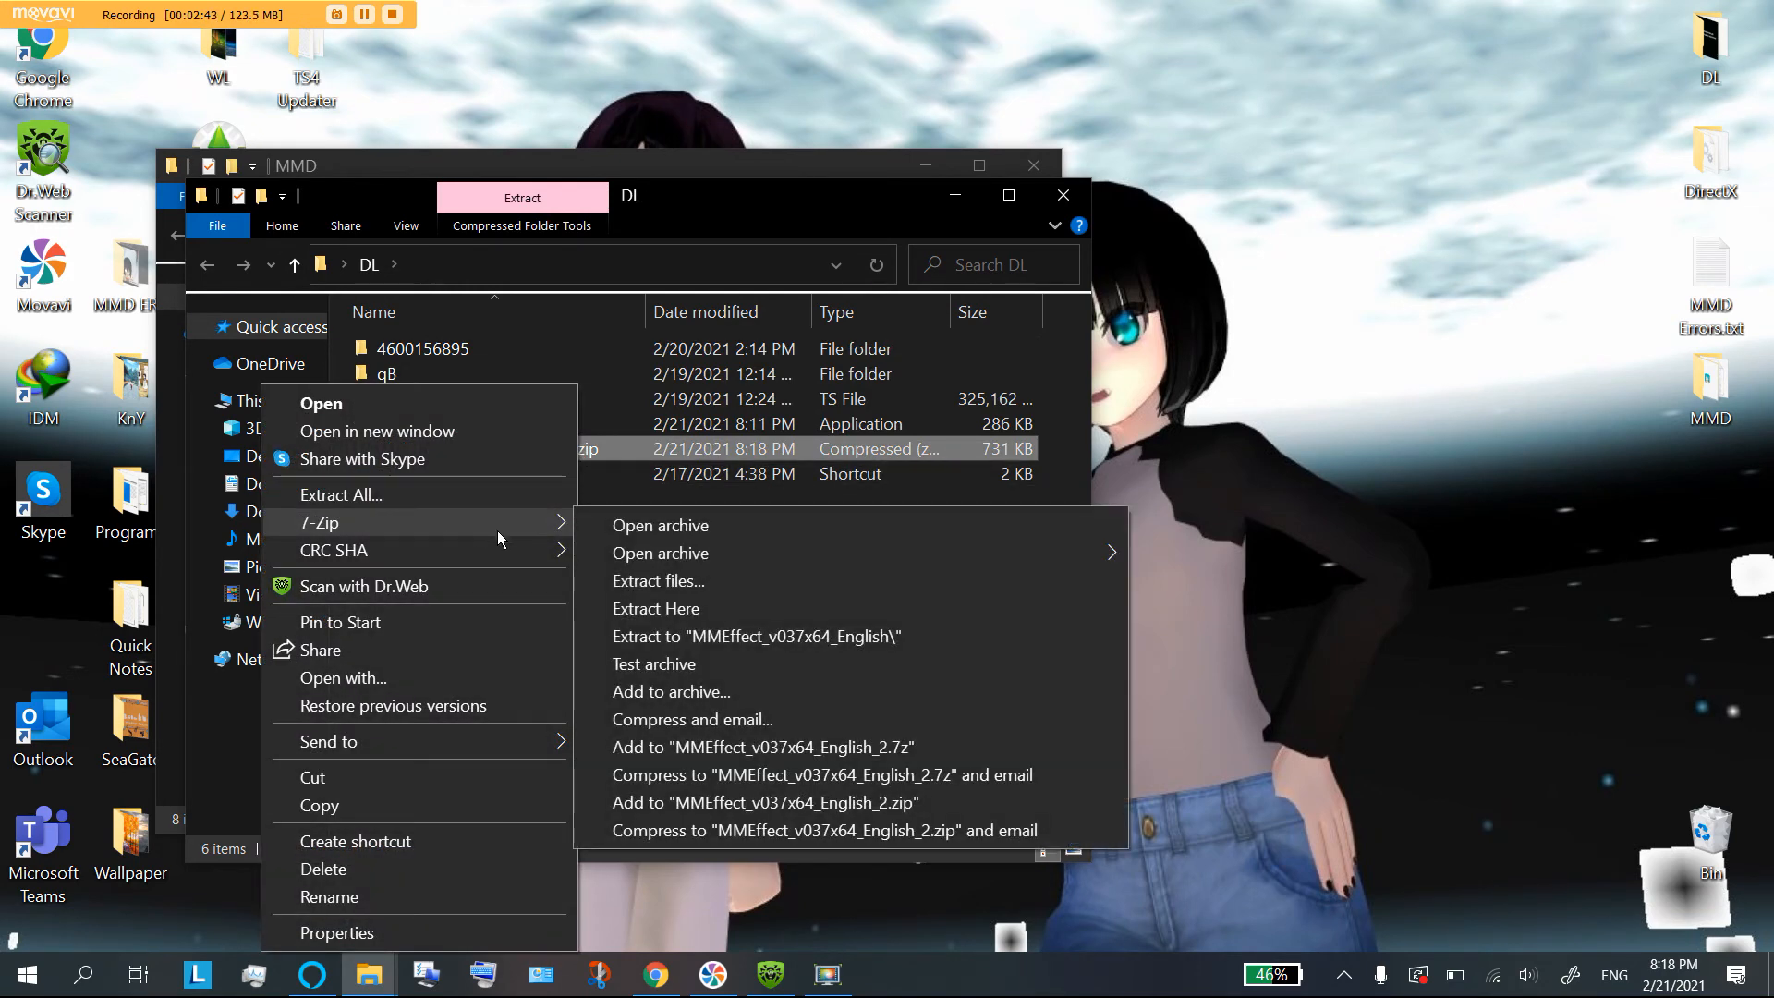
{"action": "mouse_move", "coordinate": [756, 635]}
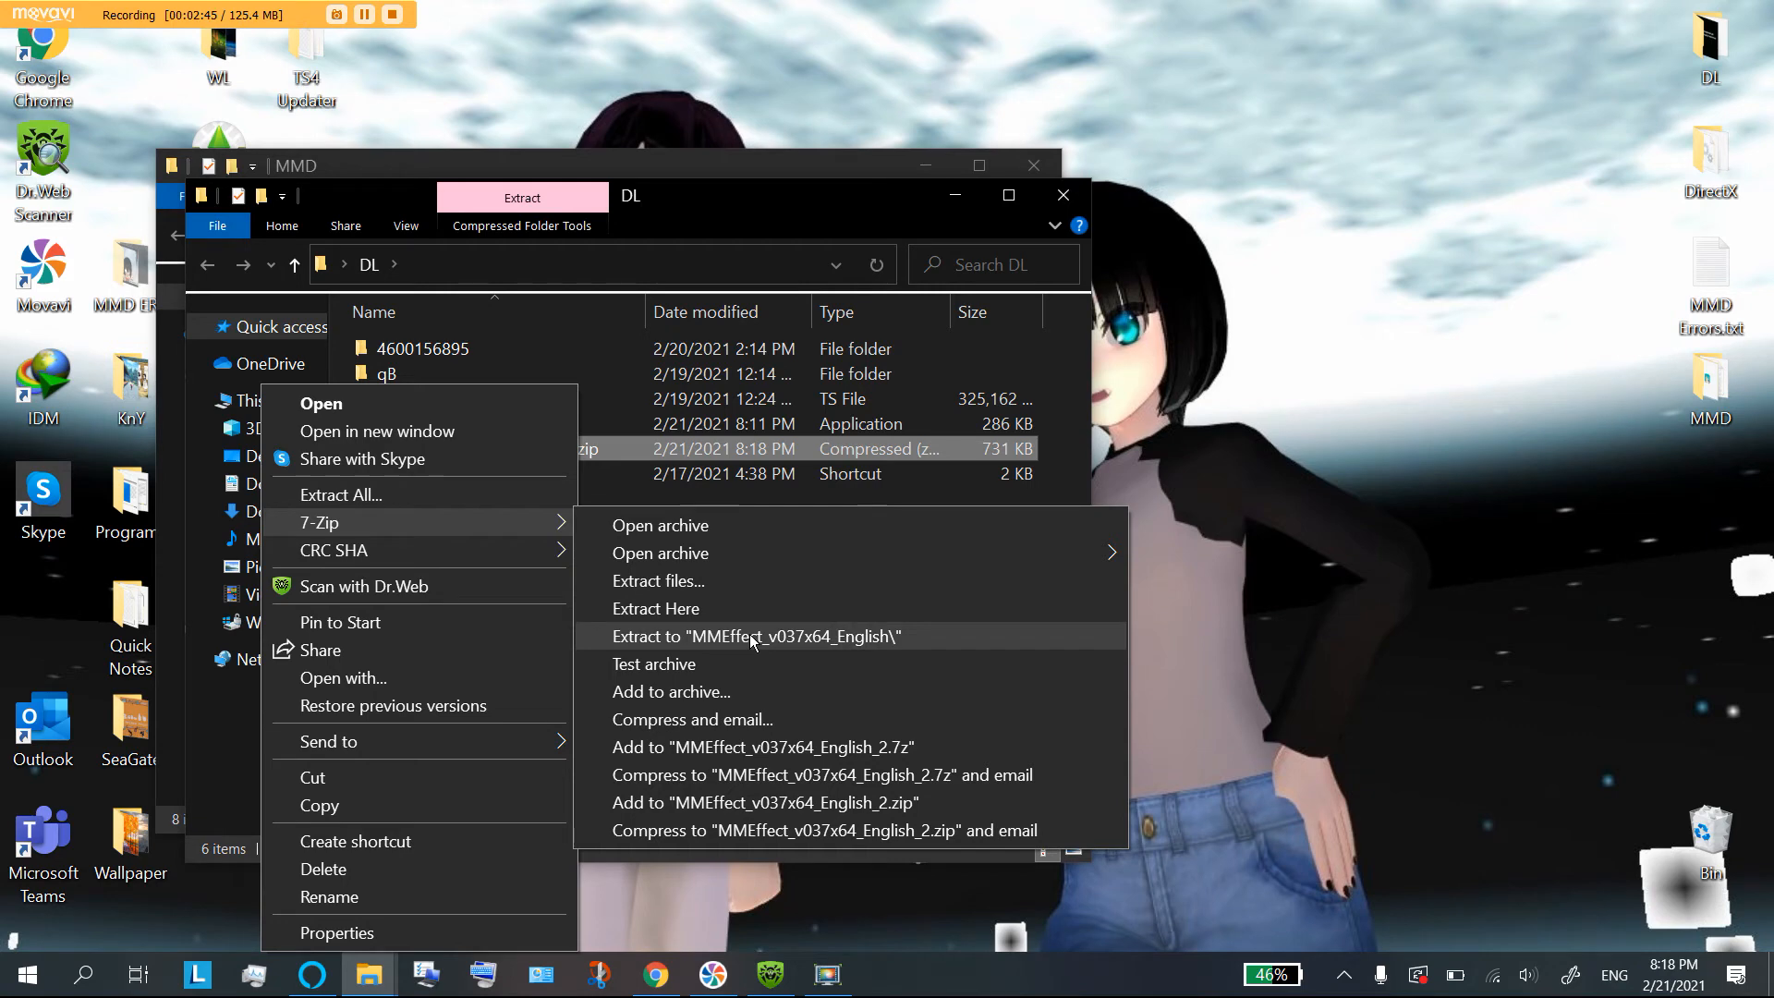
{"action": "mouse_move", "coordinate": [657, 641]}
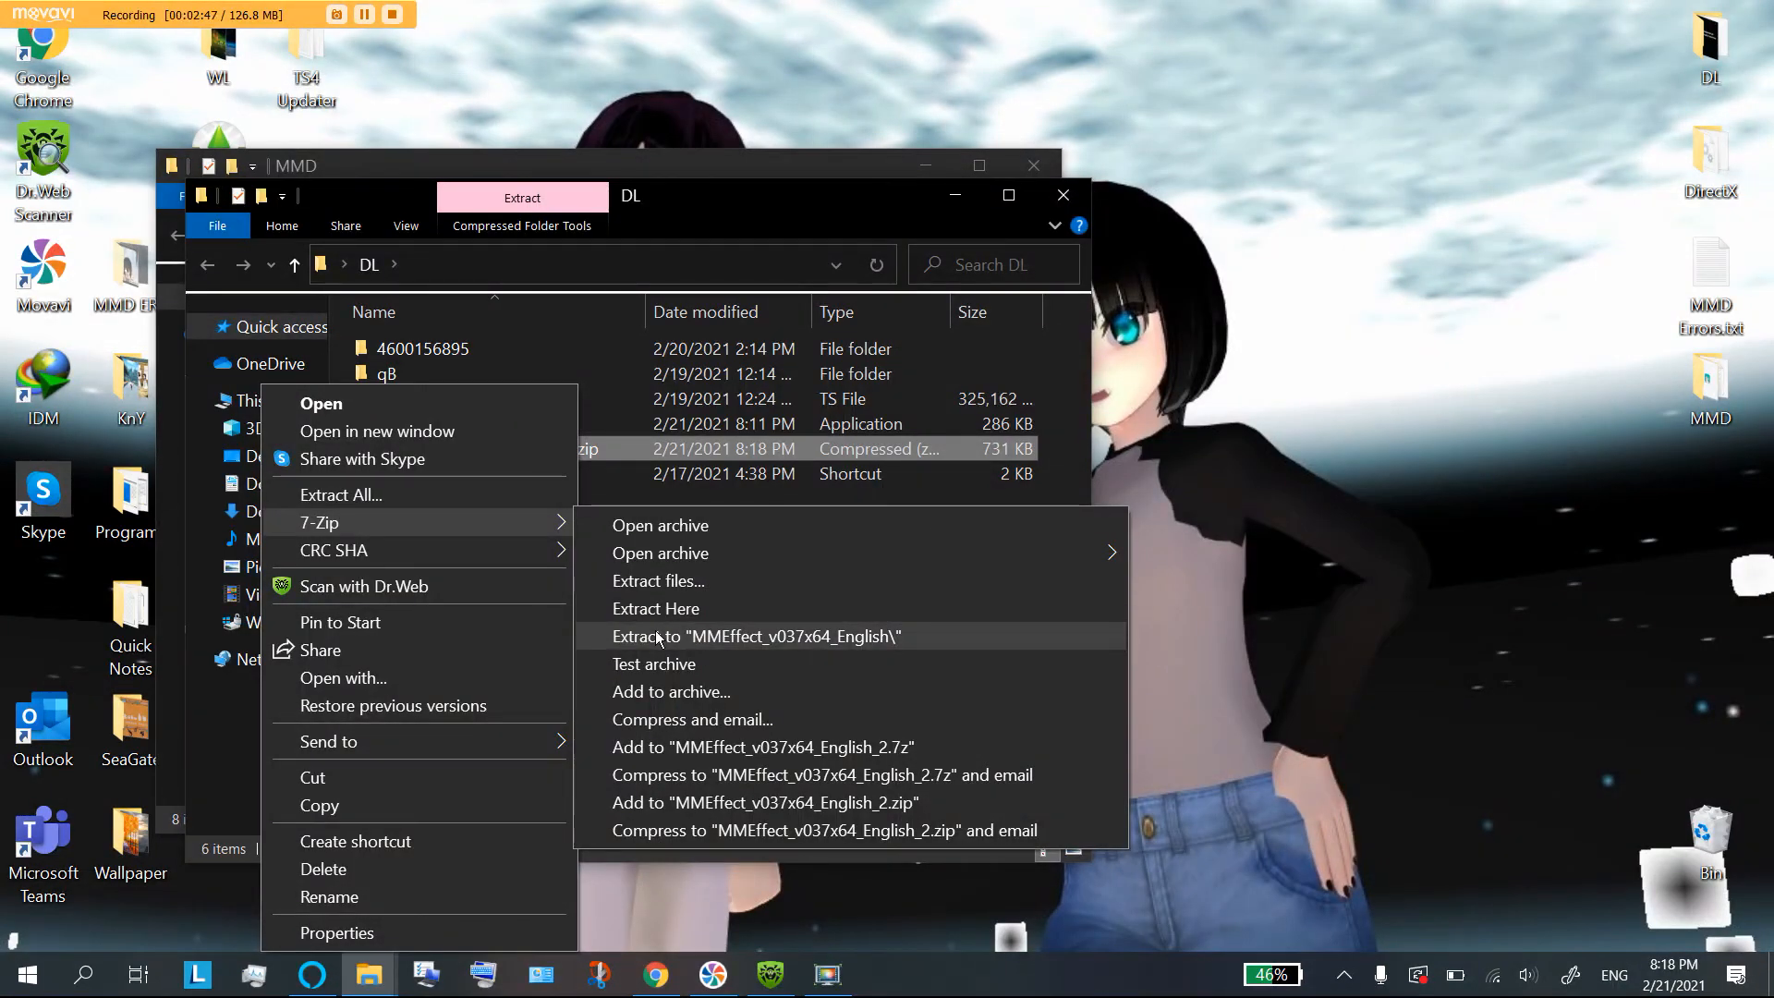
{"action": "left_click", "coordinate": [756, 636]}
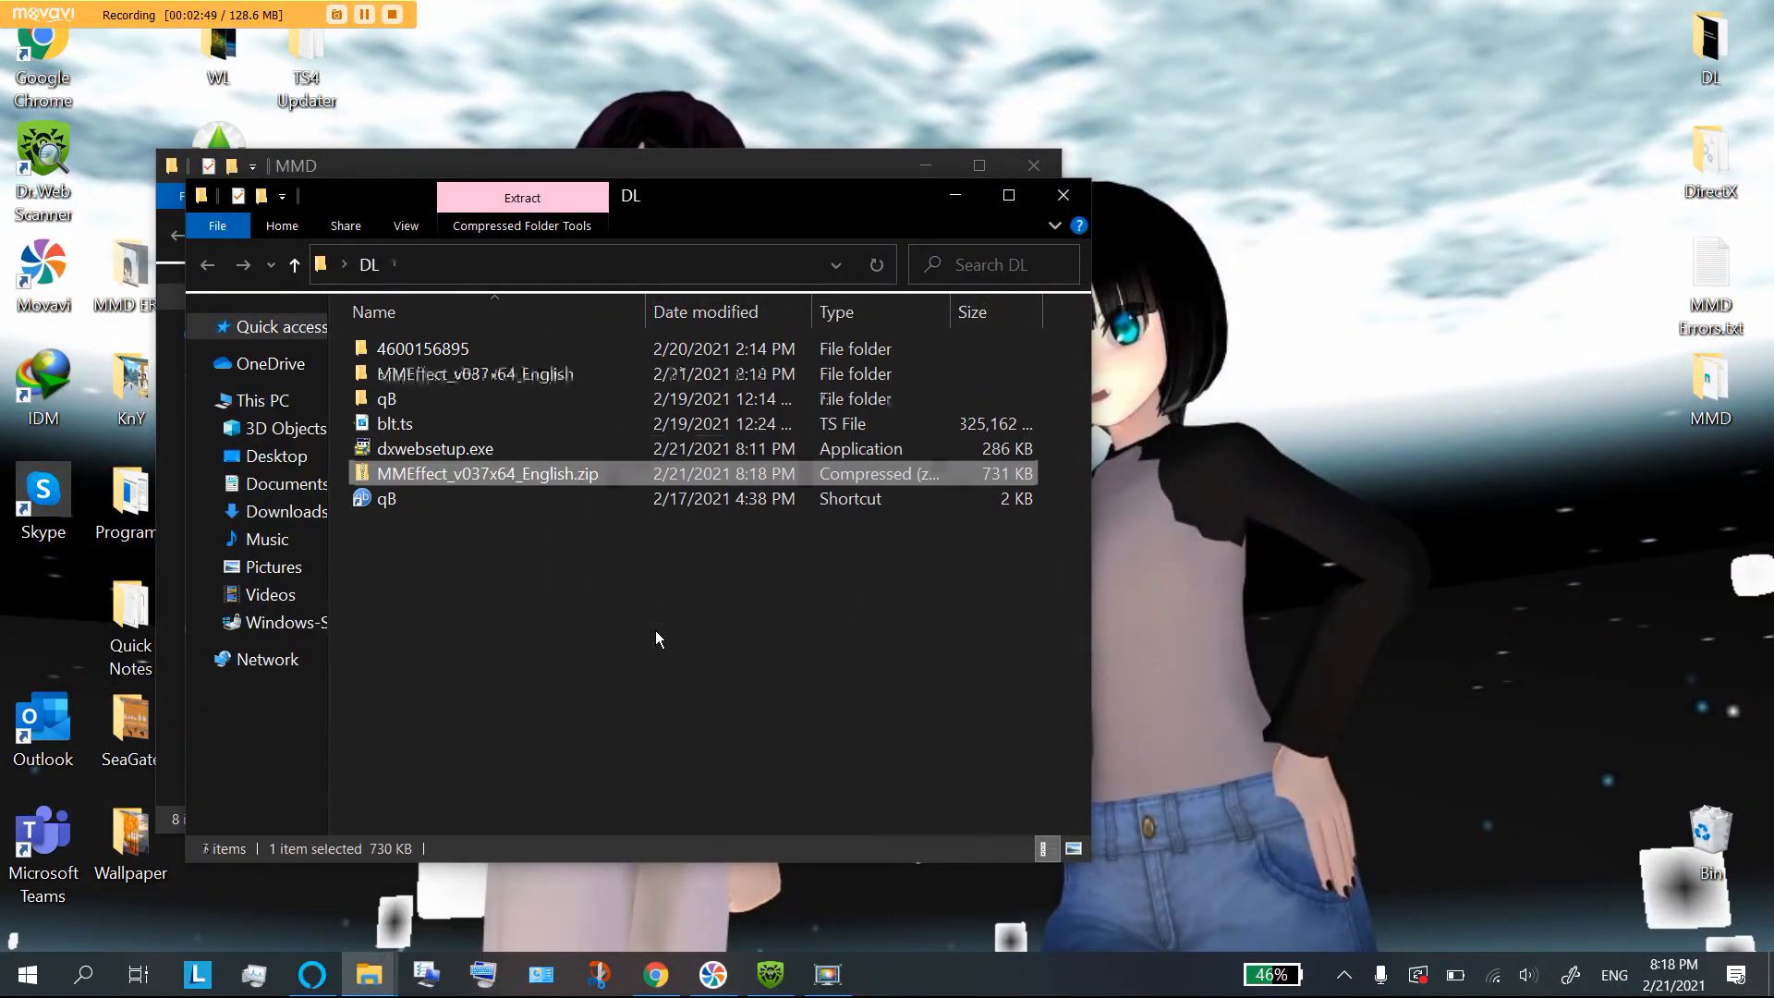
Step: Open the extracted folder and select its DLLs (MMHack.dll, MMEffect.dll, d3d9.dll)
{"action": "double_click", "coordinate": [475, 374]}
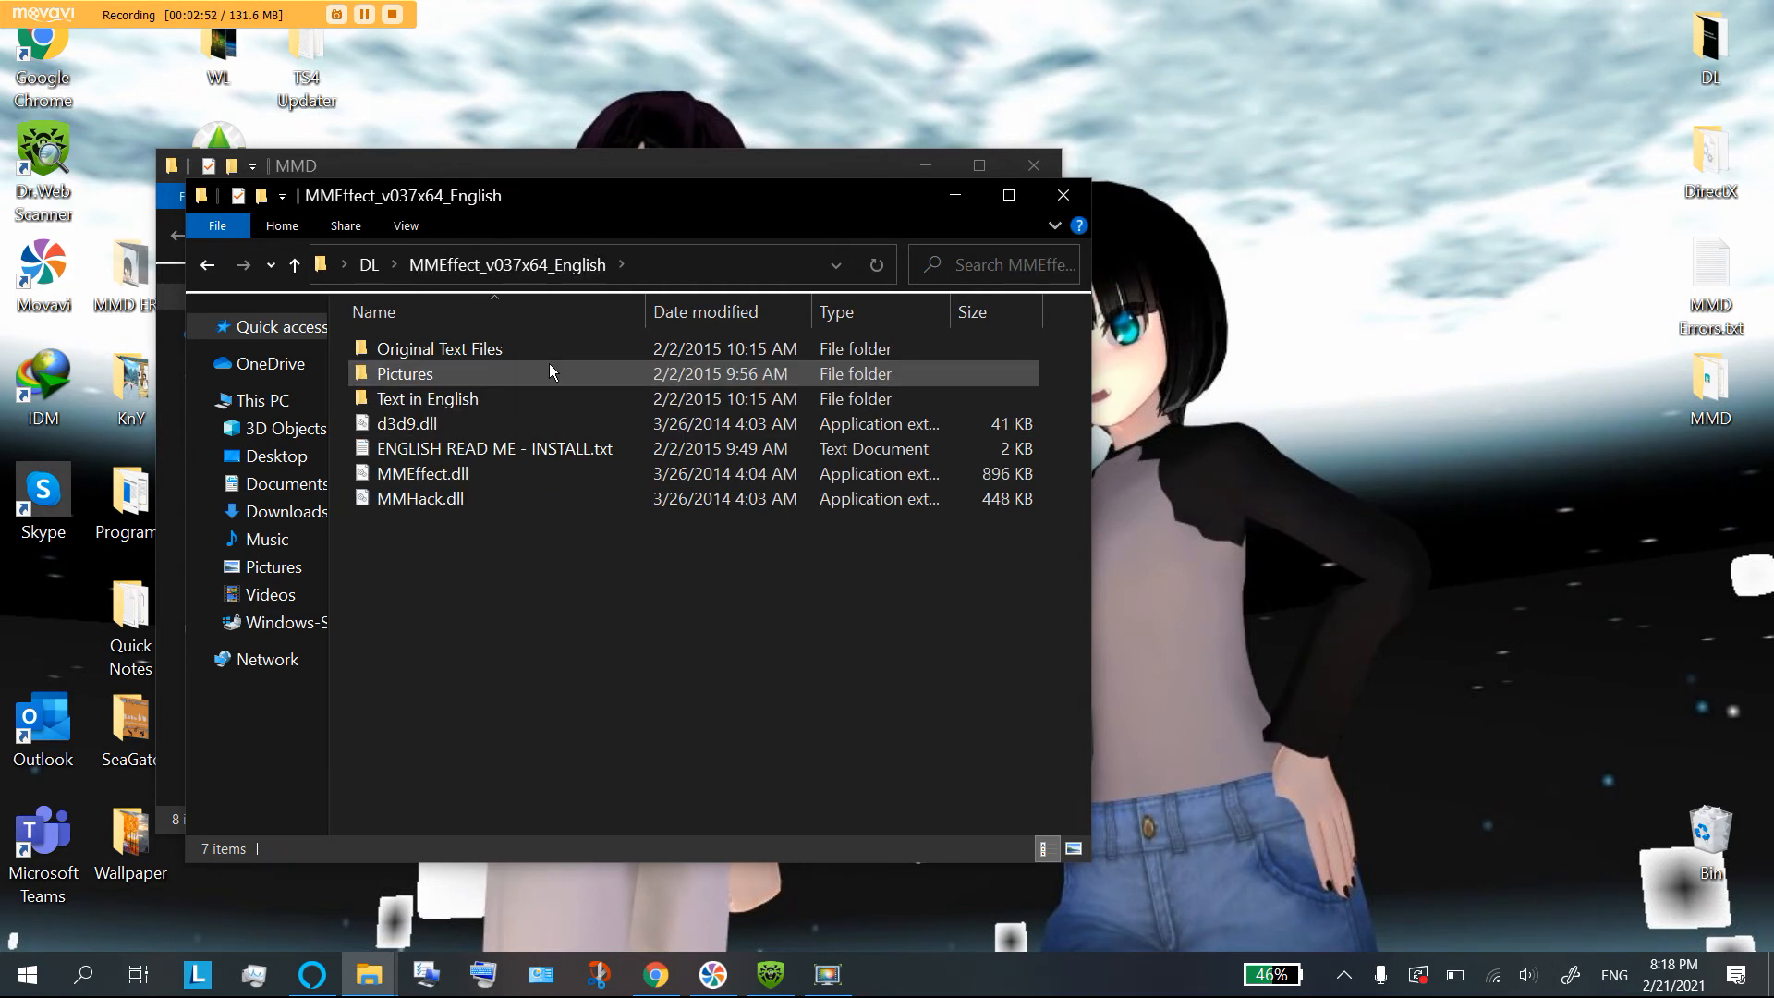
{"action": "mouse_move", "coordinate": [475, 499]}
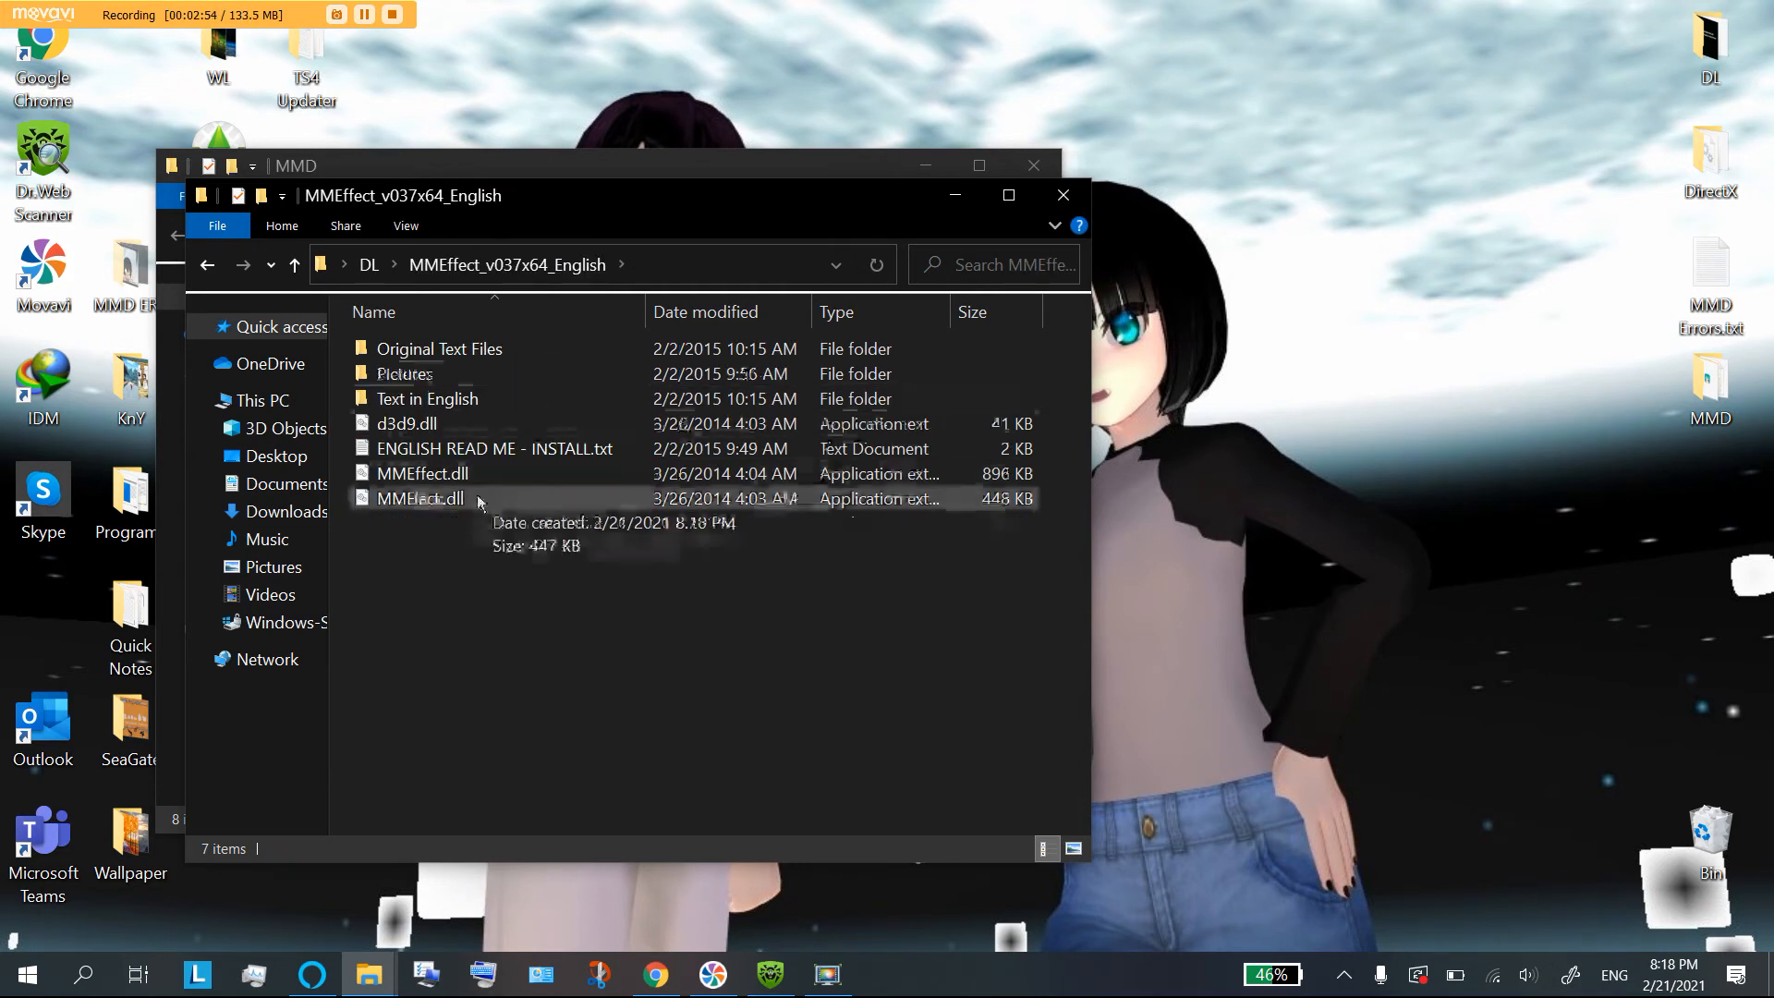
{"action": "left_click", "coordinate": [419, 497]}
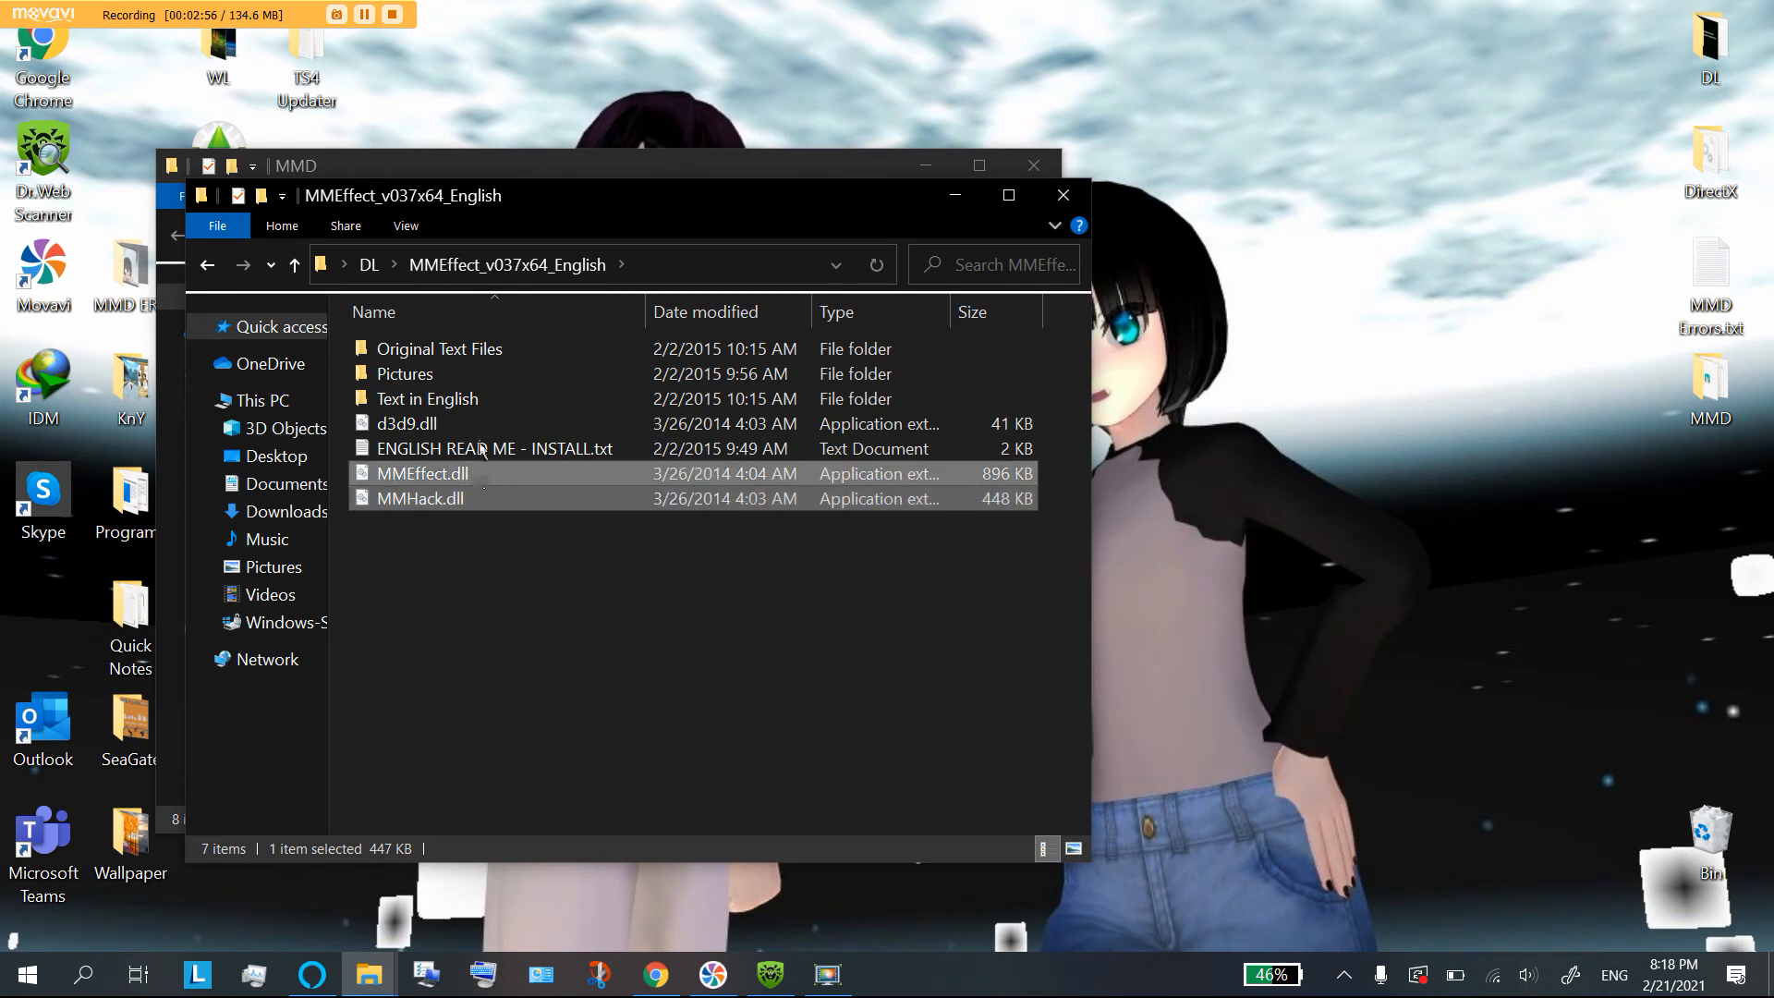
{"action": "left_click", "coordinate": [496, 447]}
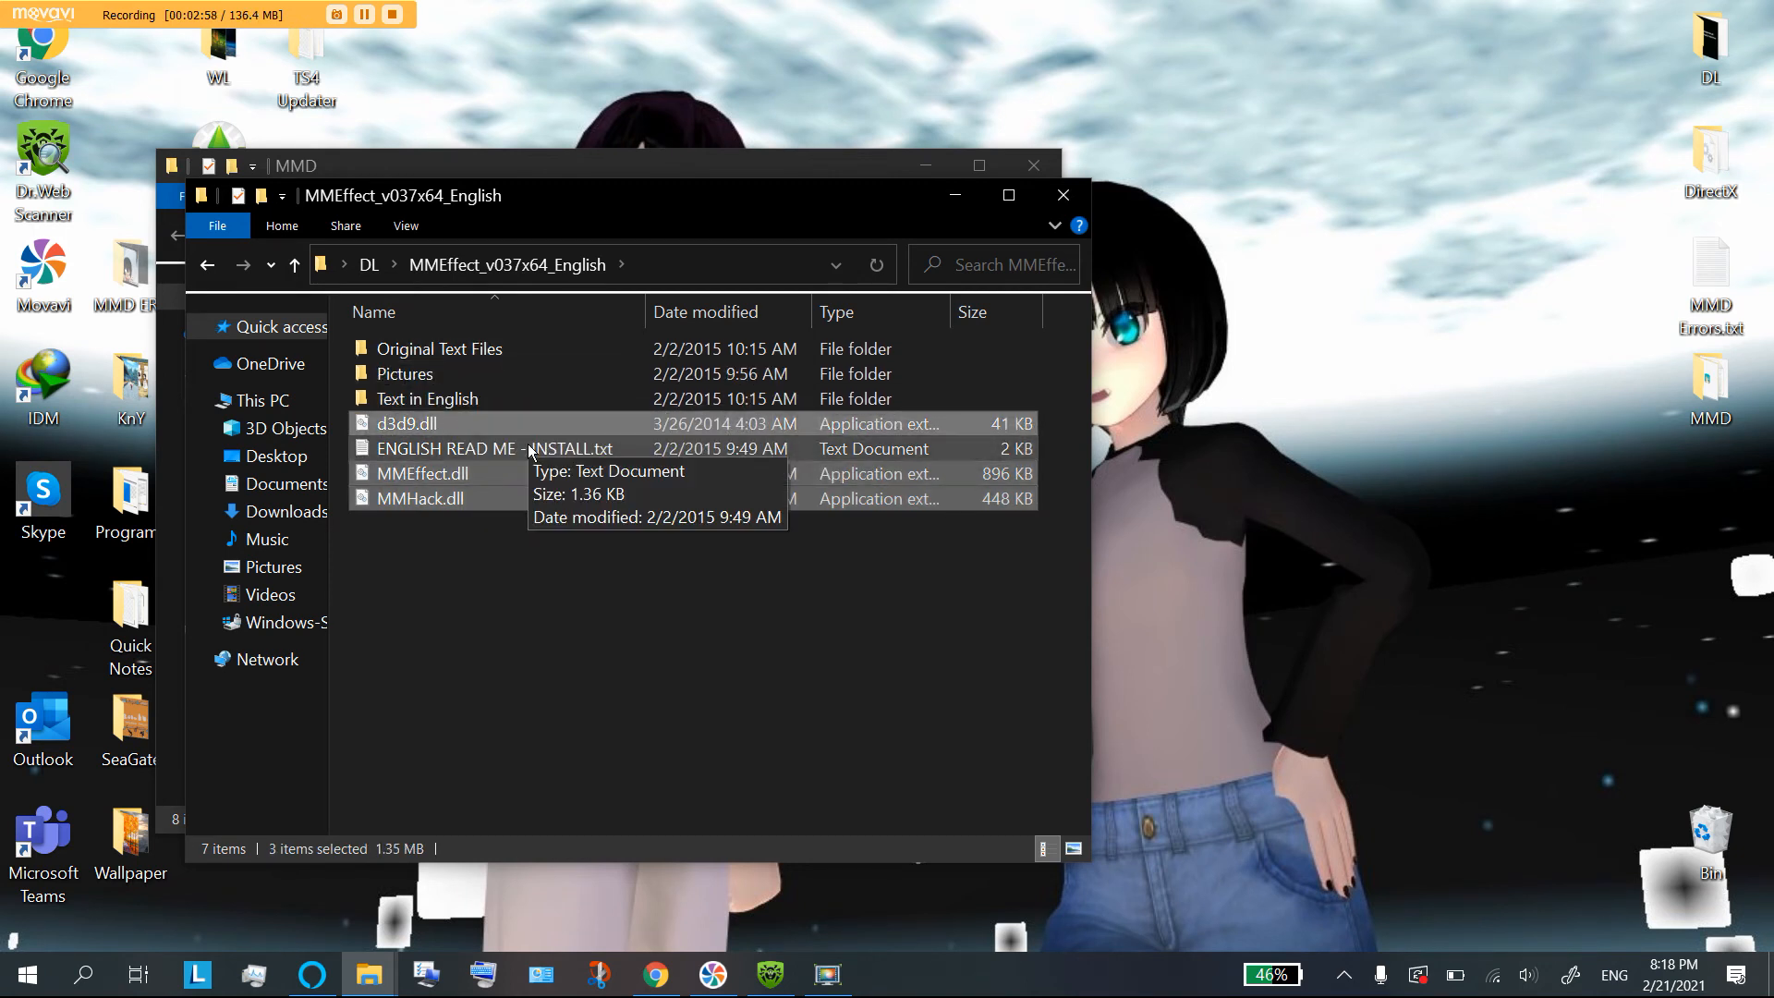
{"action": "mouse_move", "coordinate": [632, 527]}
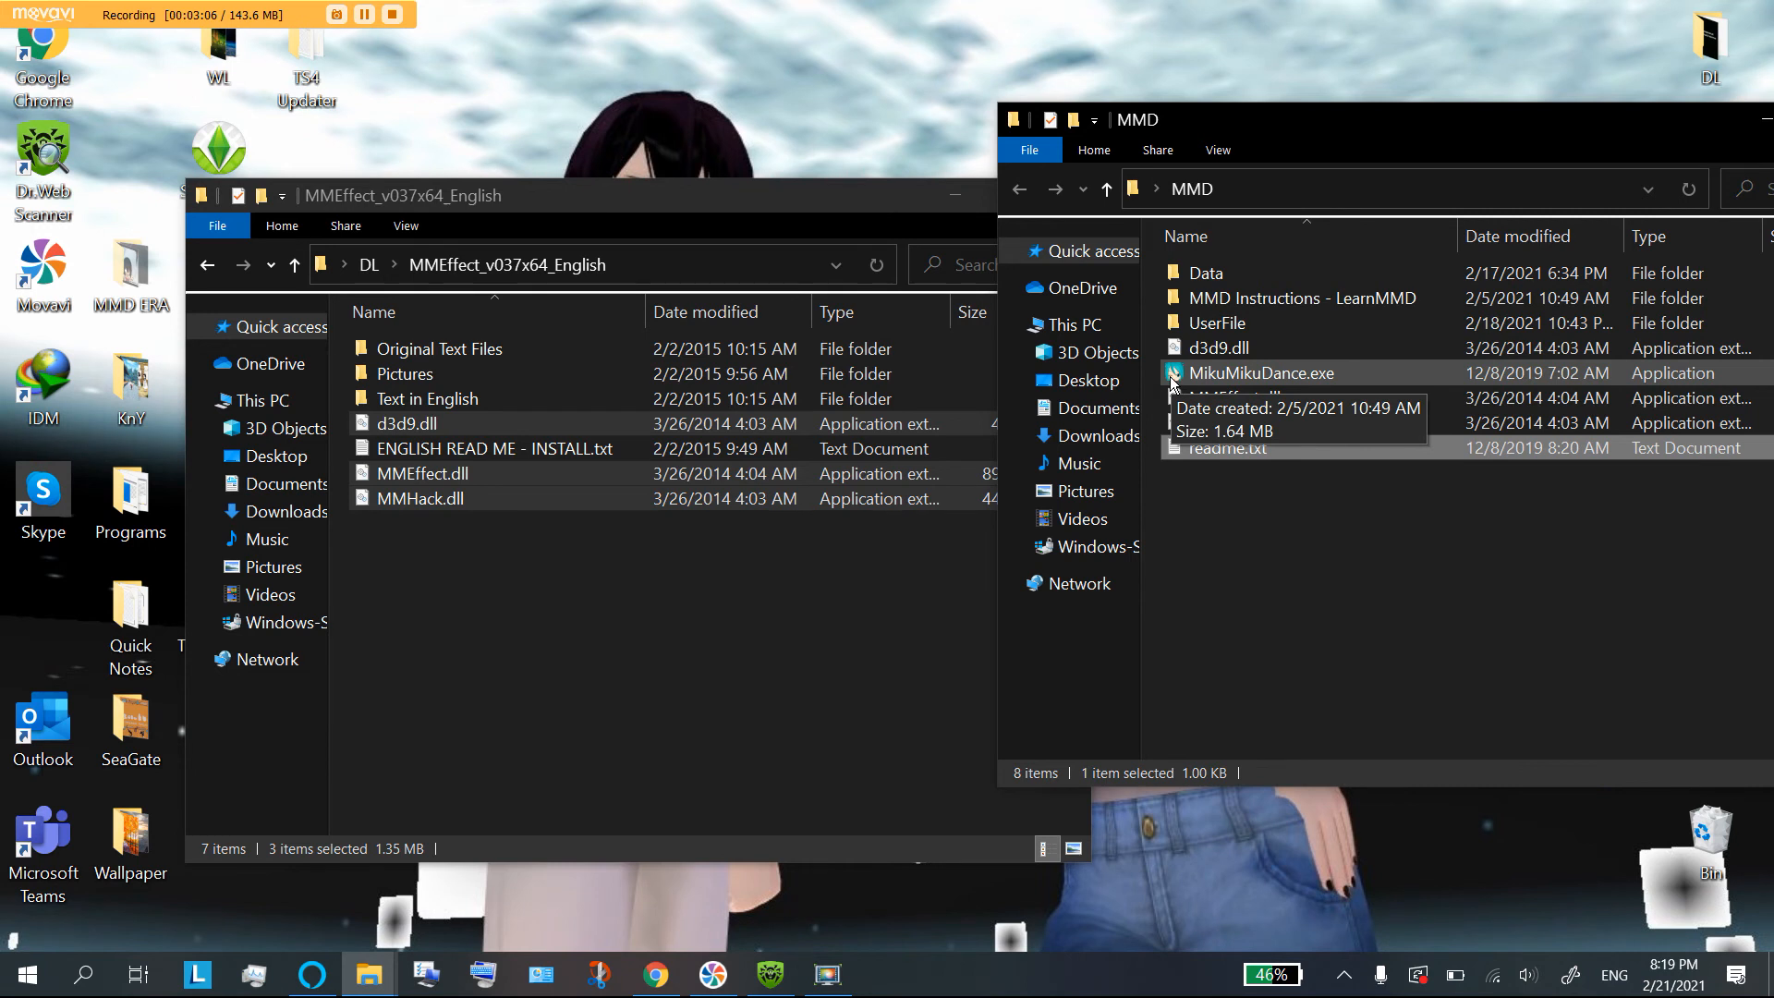
Step: Drop the three DLLs into the MMD folder and return MikuMikuDance.exe to it from the desktop
{"action": "left_click", "coordinate": [1261, 372]}
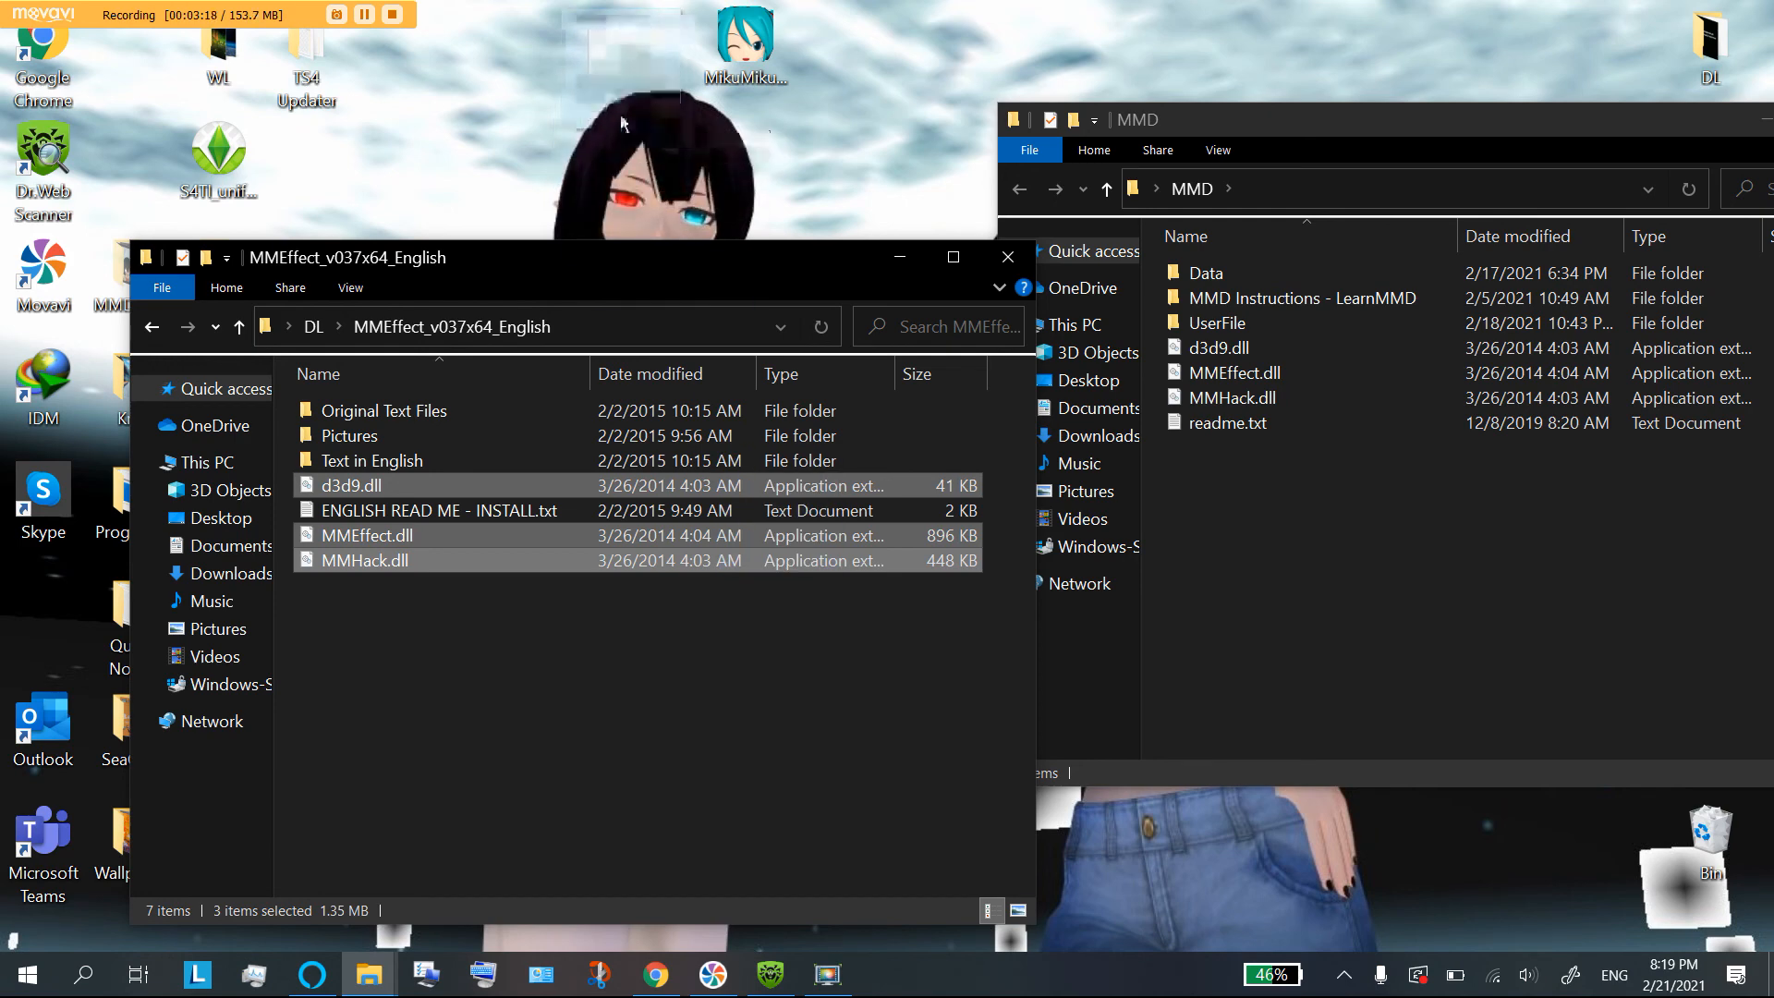
{"action": "left_click", "coordinate": [1005, 257]}
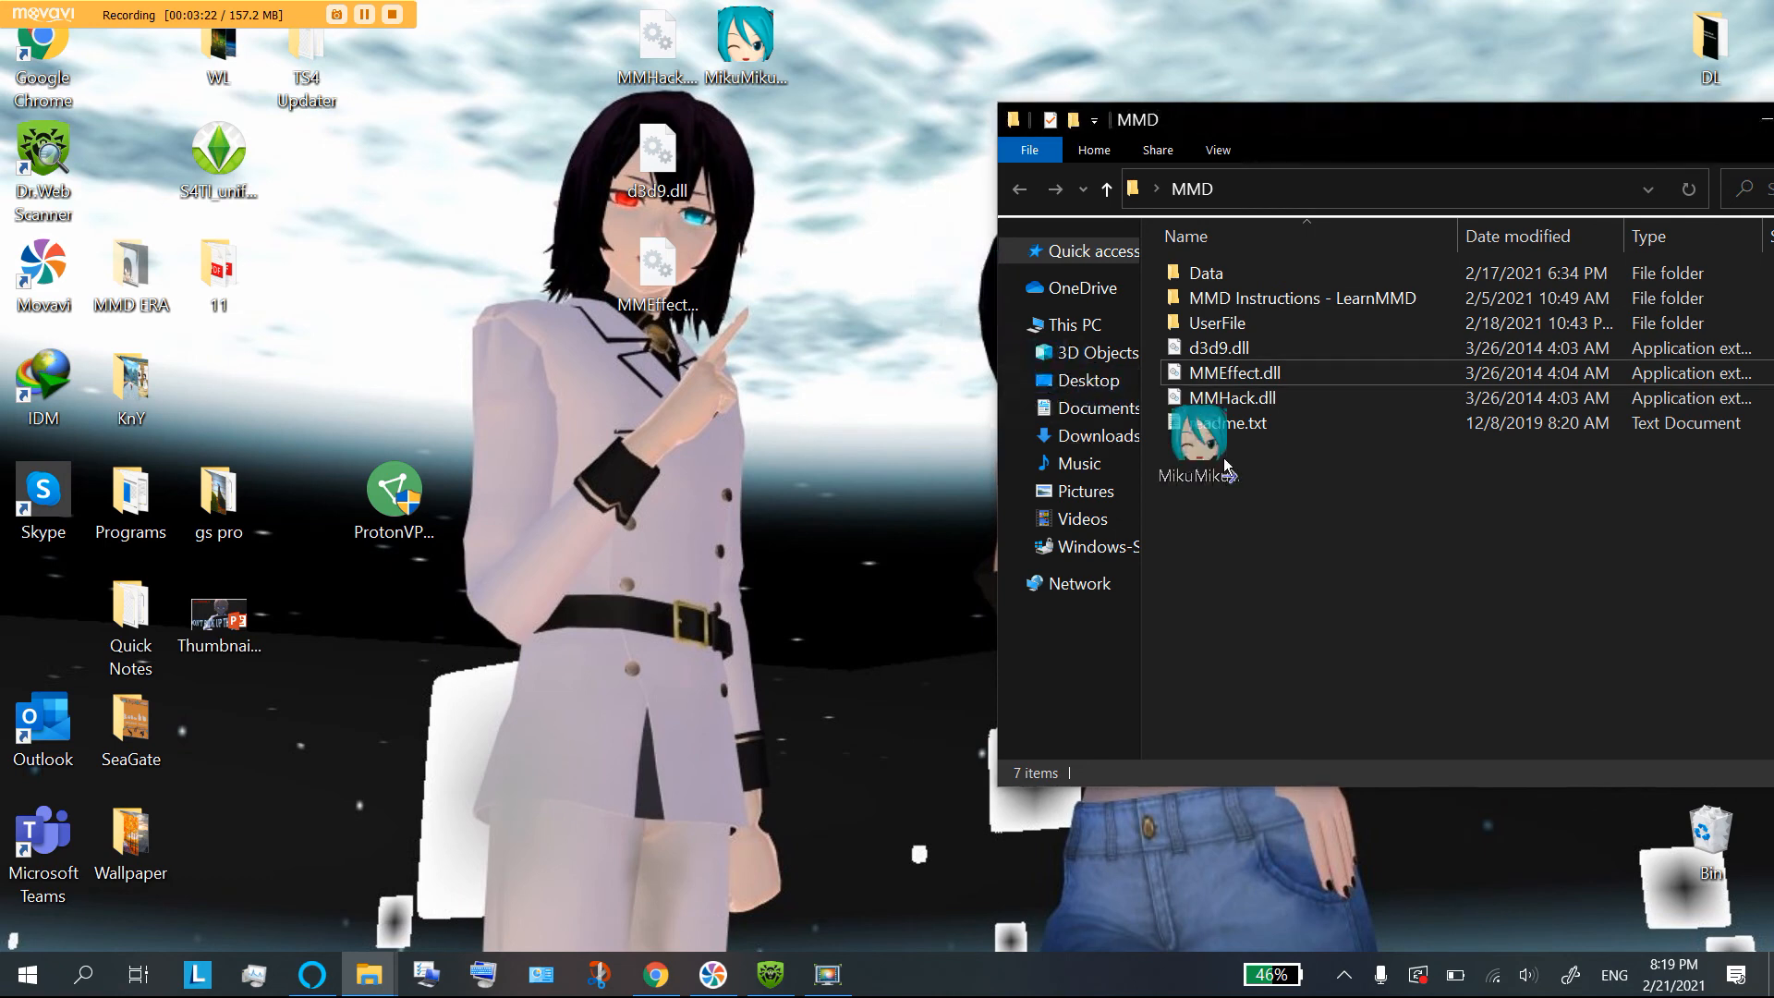
{"action": "left_click", "coordinate": [1258, 447]}
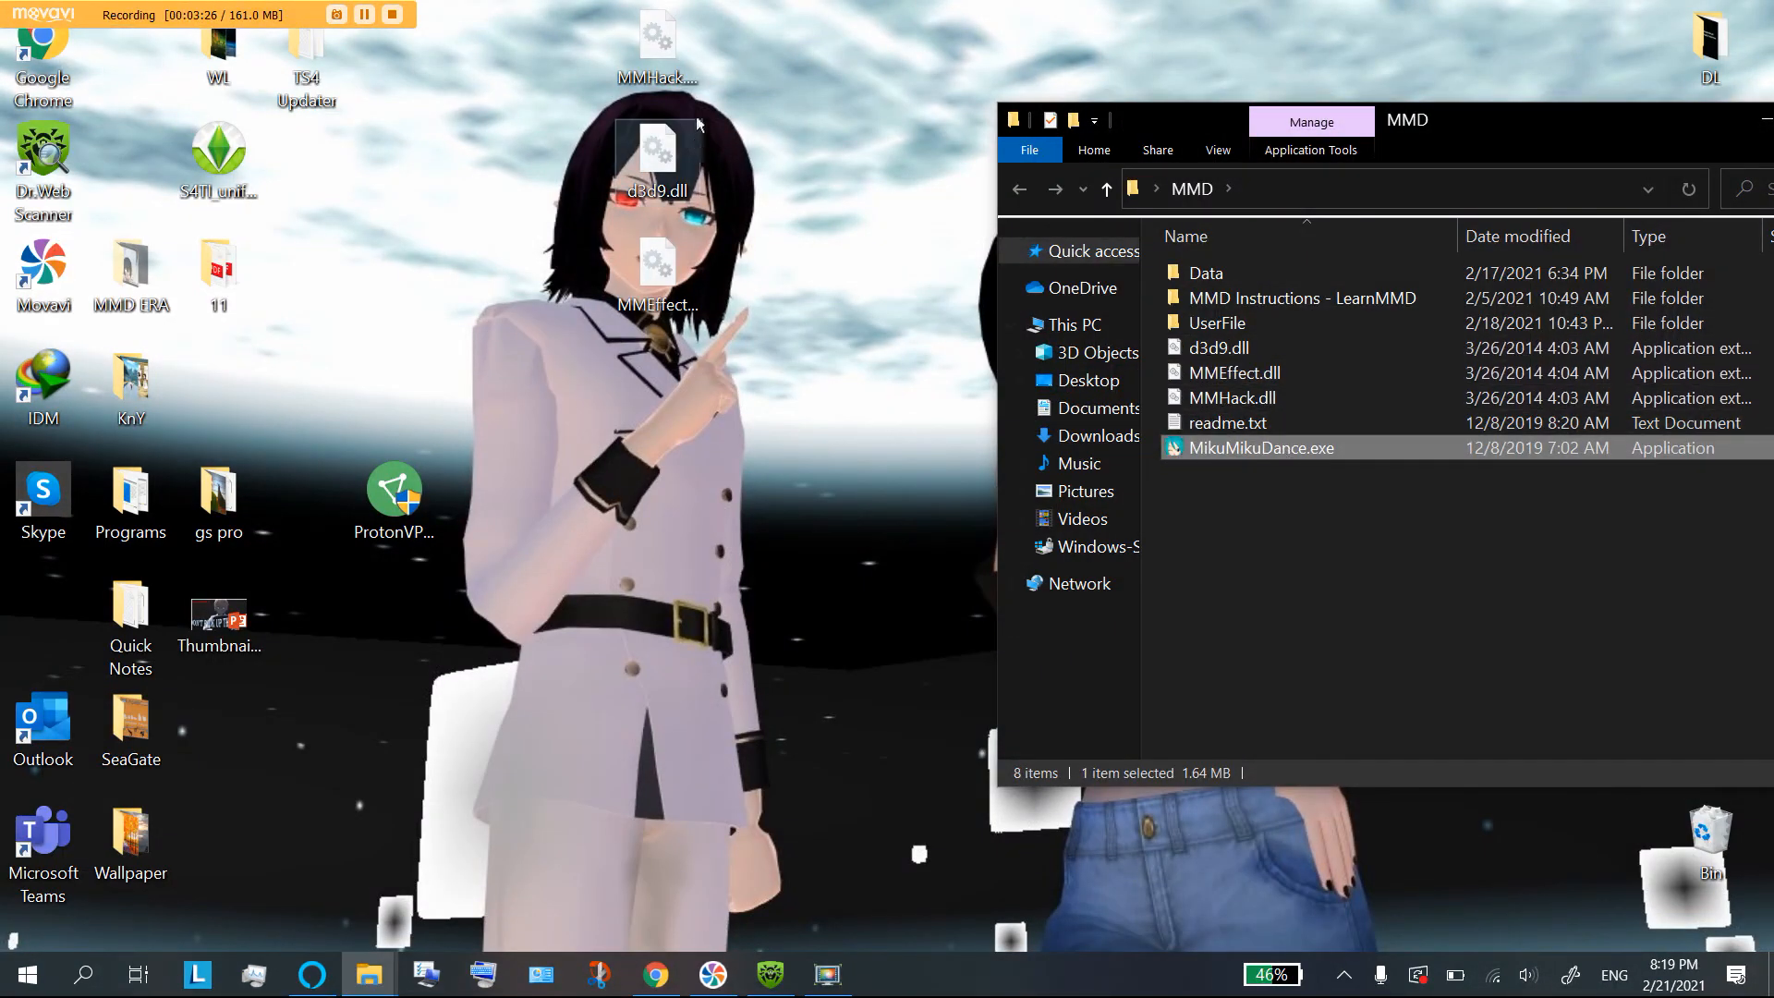
{"action": "mouse_move", "coordinate": [1279, 422]}
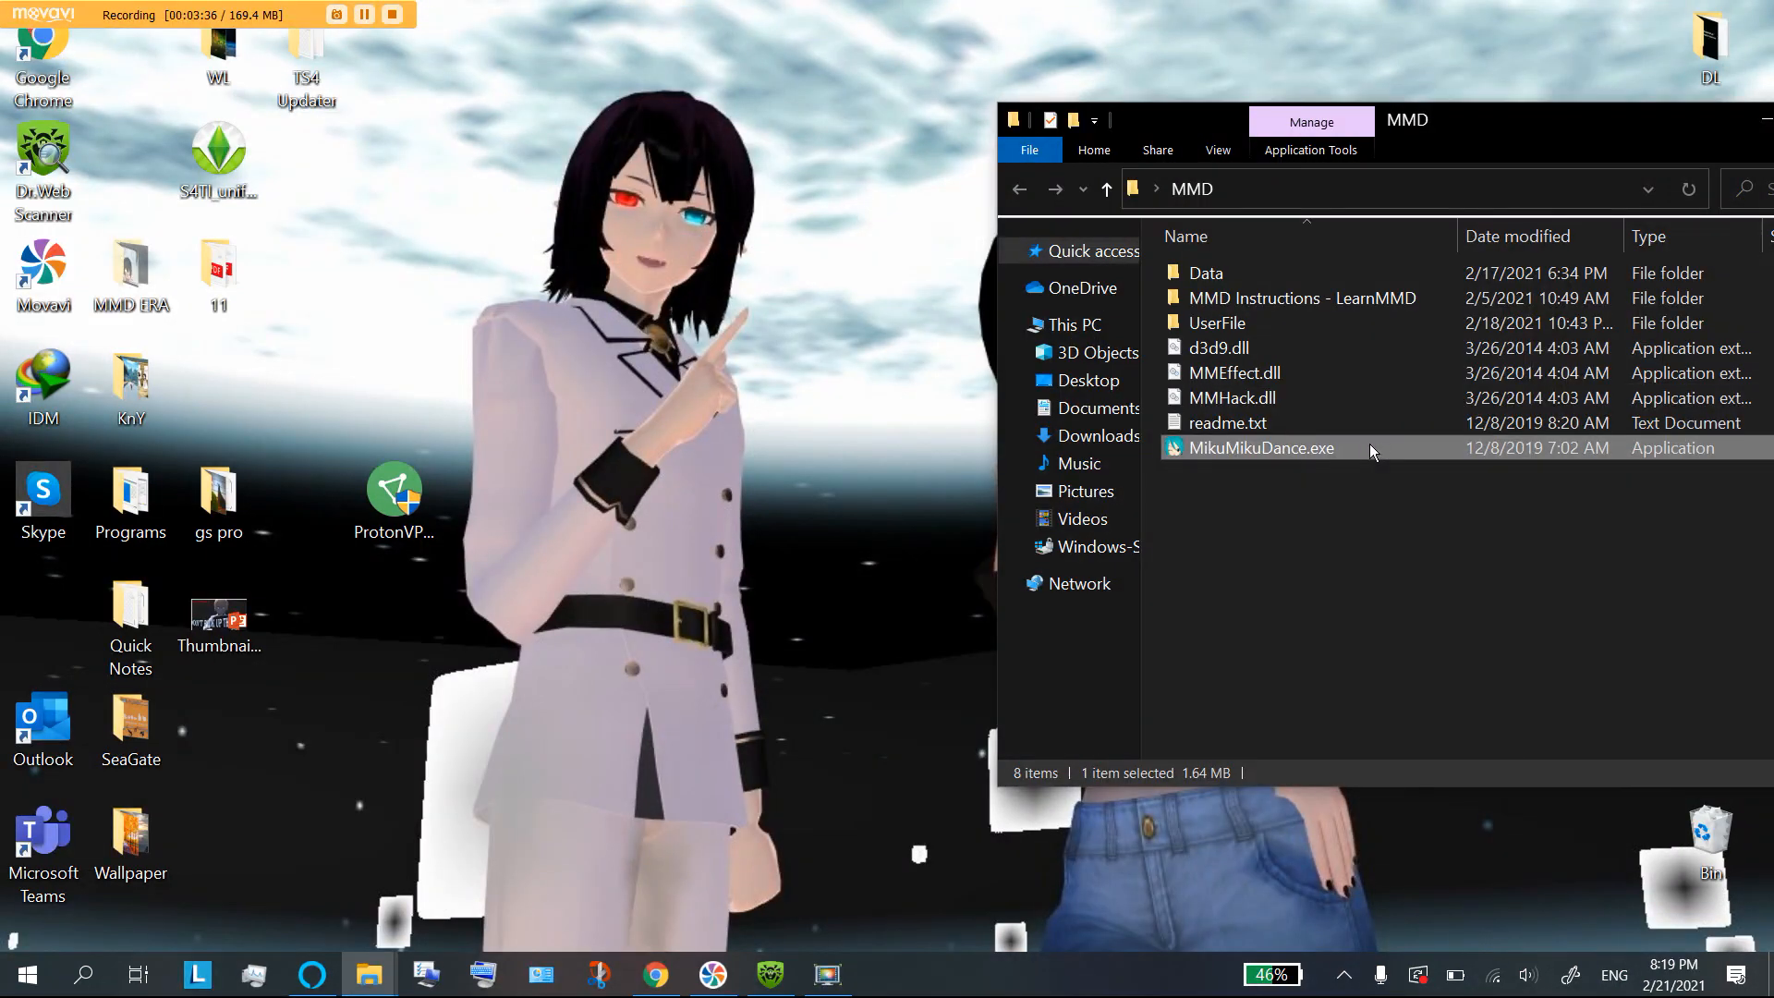
Step: Launch MikuMikuDance.exe from the MMD folder so the MMEffect menu appears
{"action": "double_click", "coordinate": [1257, 447]}
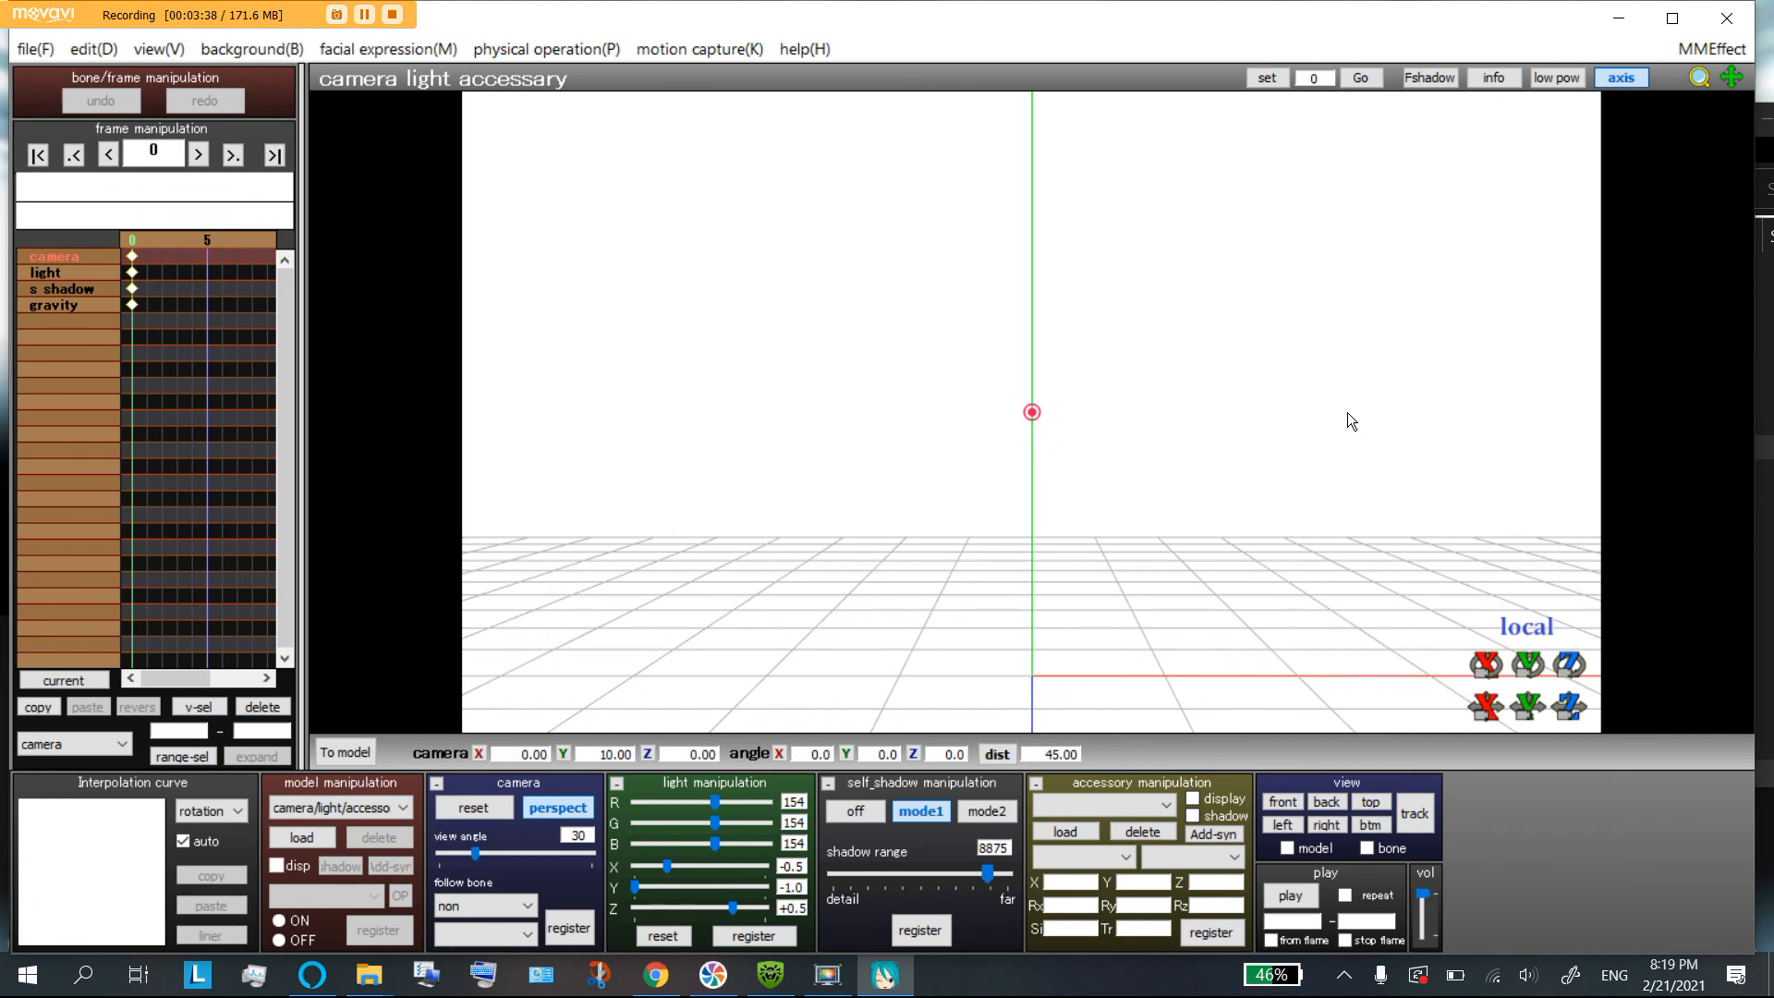
{"action": "mouse_move", "coordinate": [1695, 56]}
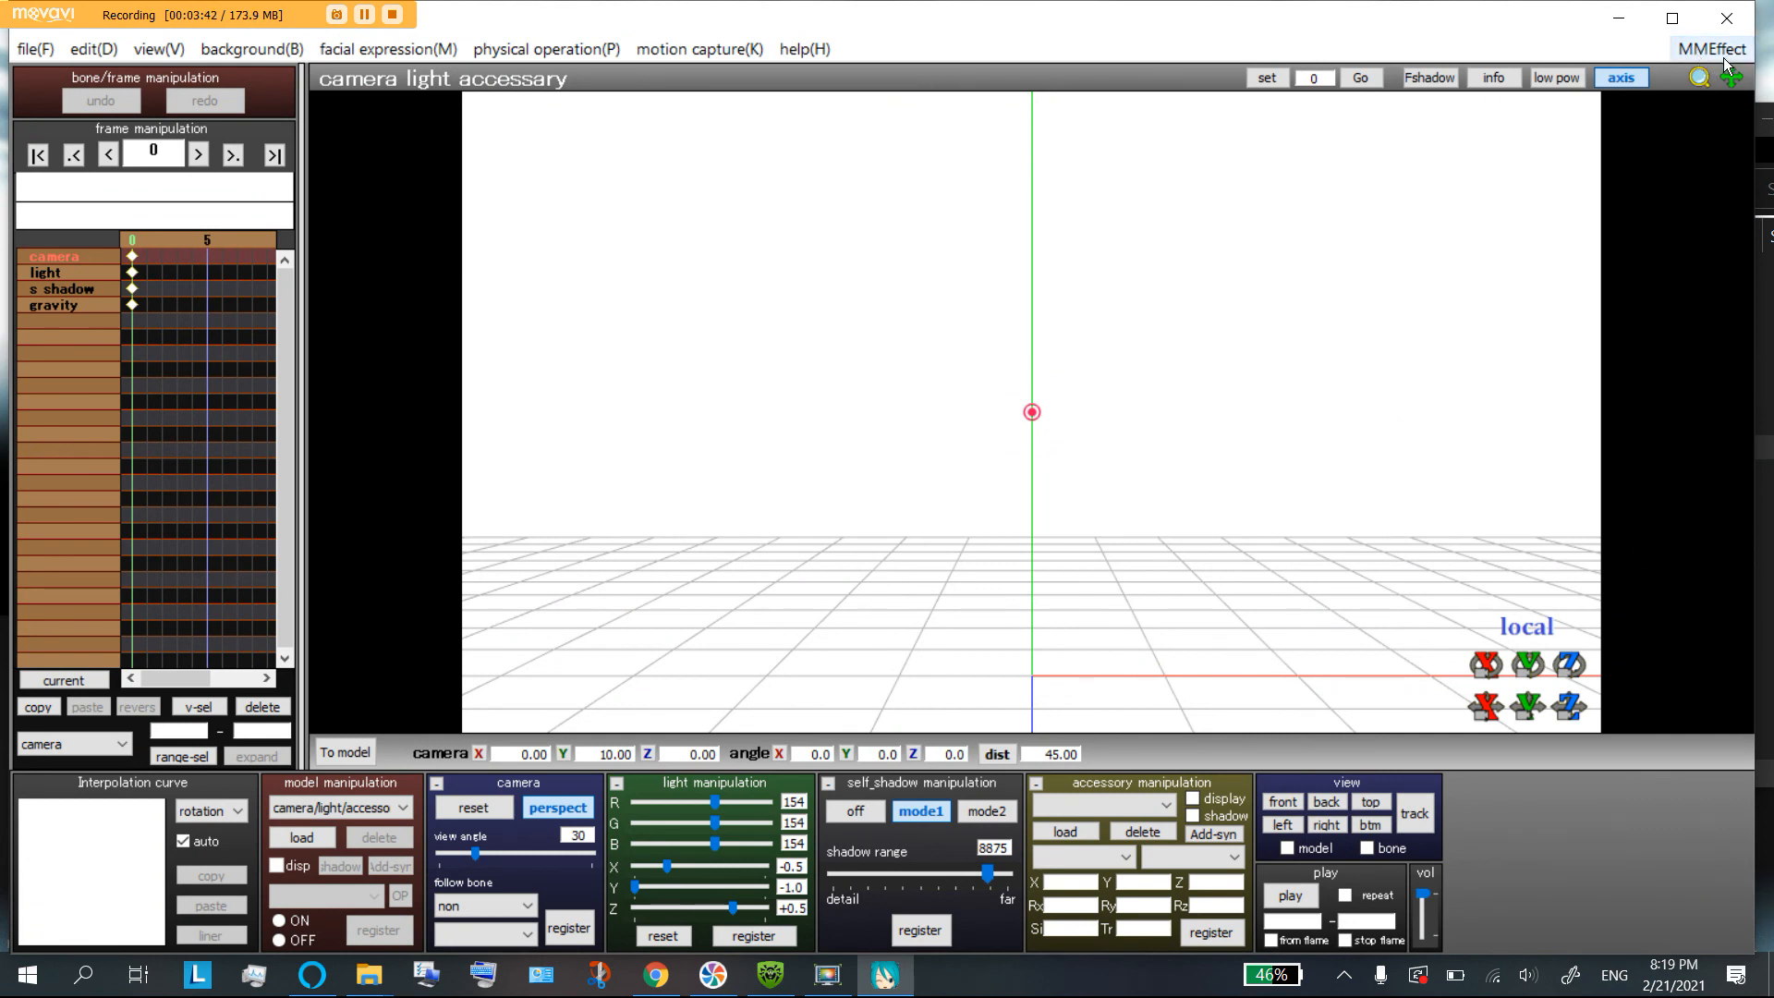
{"action": "mouse_move", "coordinate": [1257, 118]}
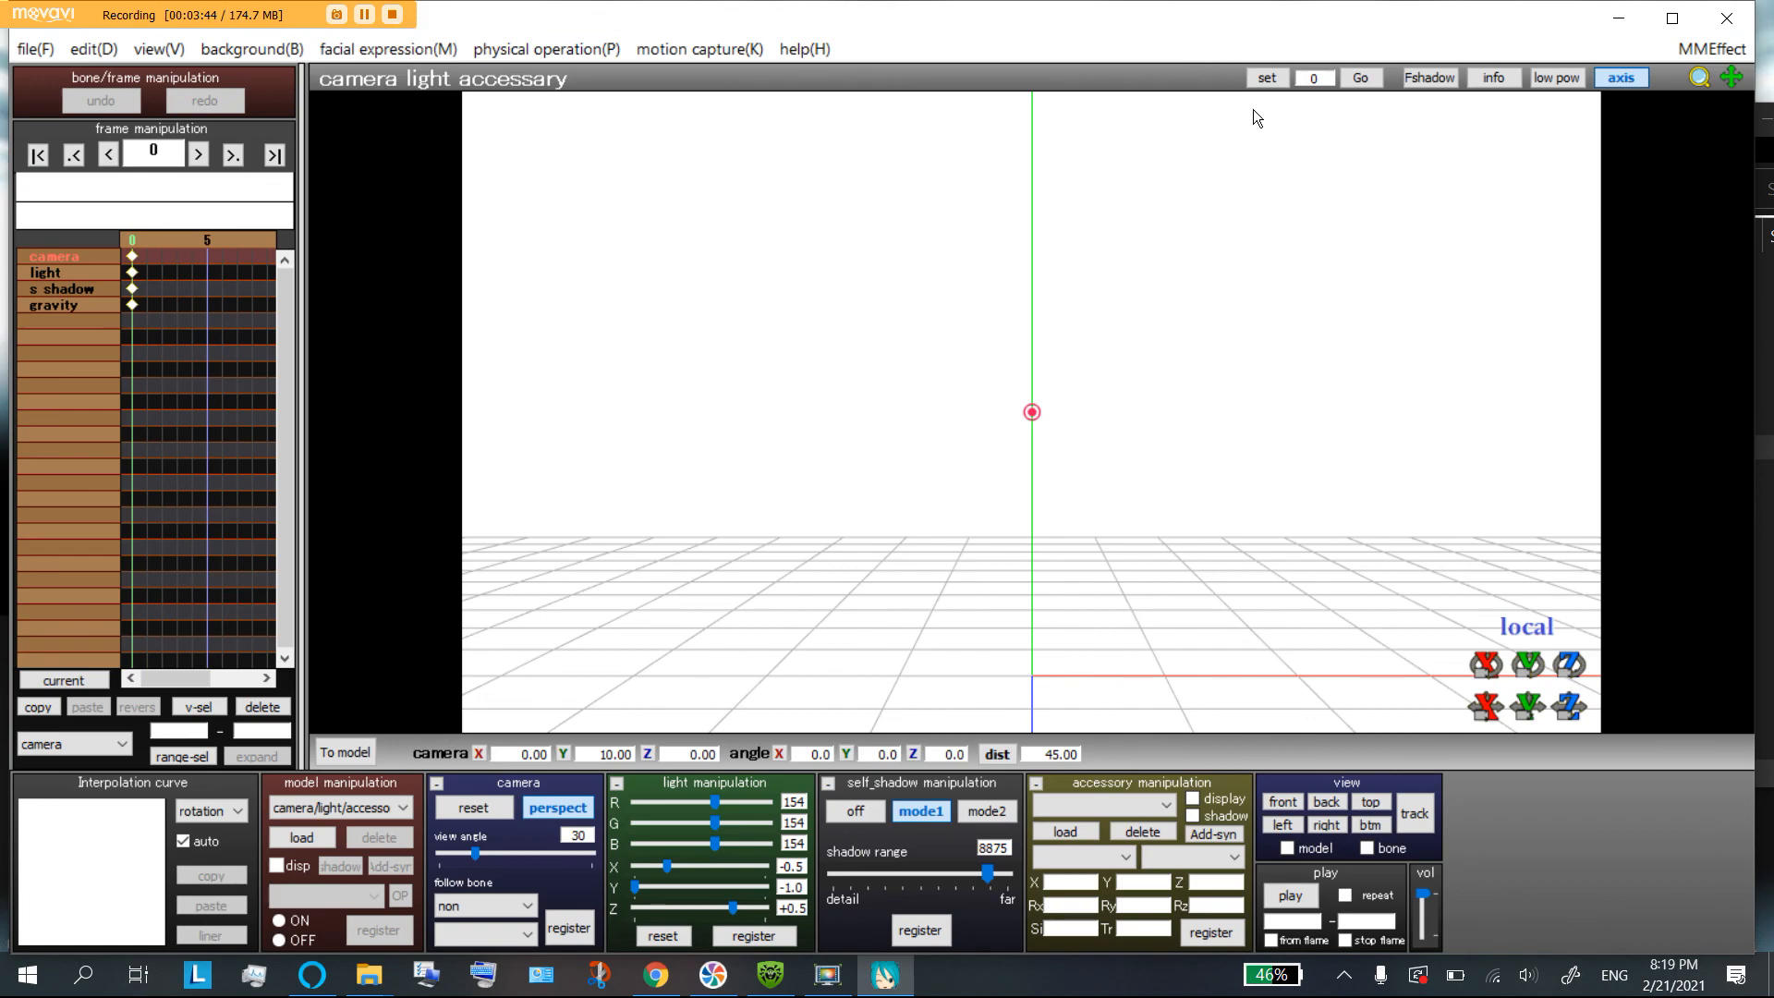